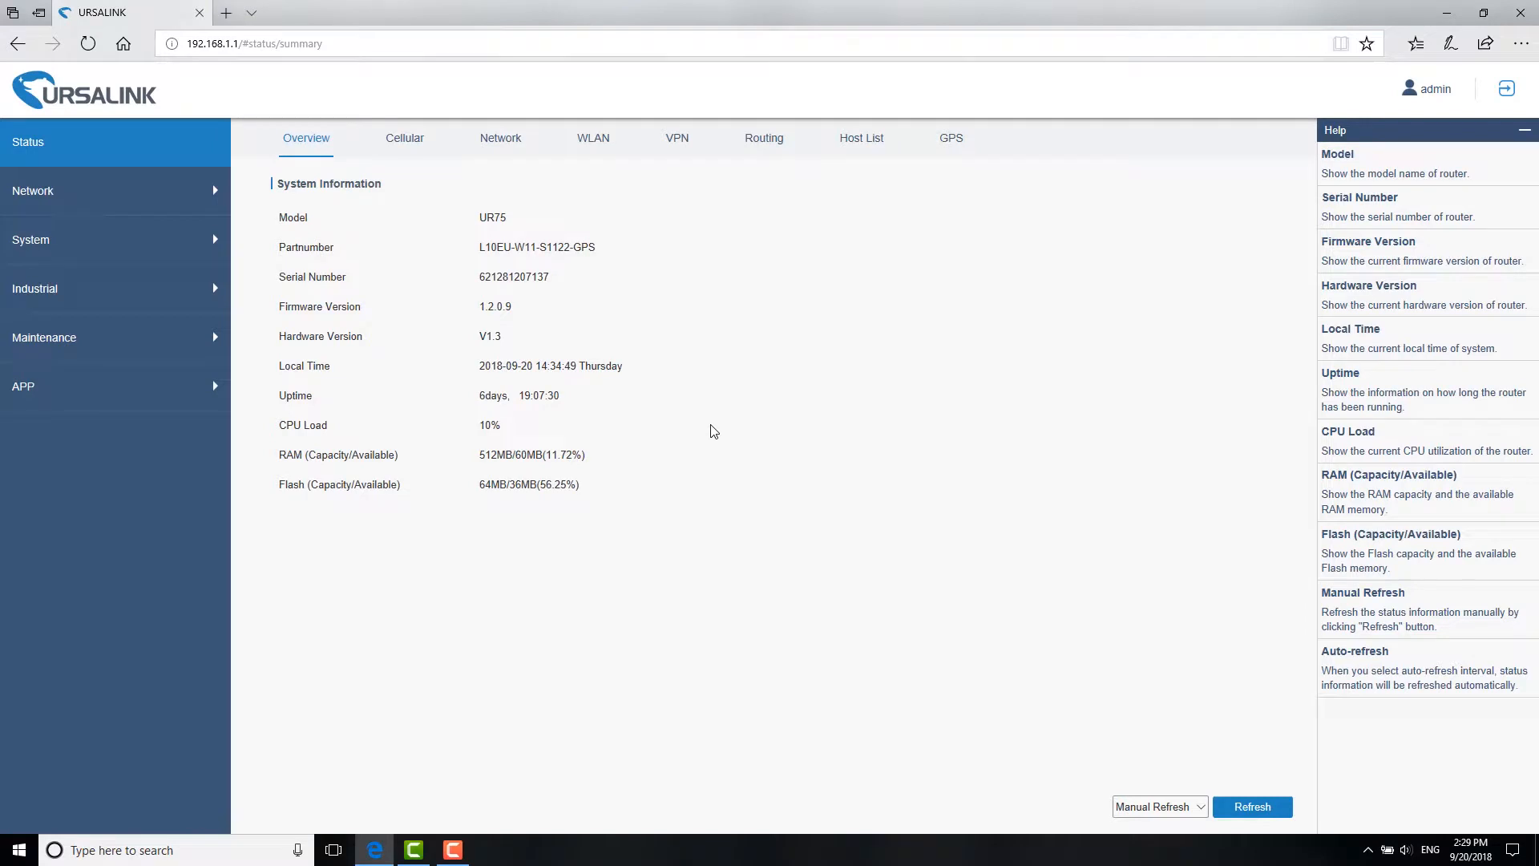
Format the Micro SD card from System > General Settings > Storage, confirming the wipe warning.
{"action": "left_click", "coordinate": [31, 241]}
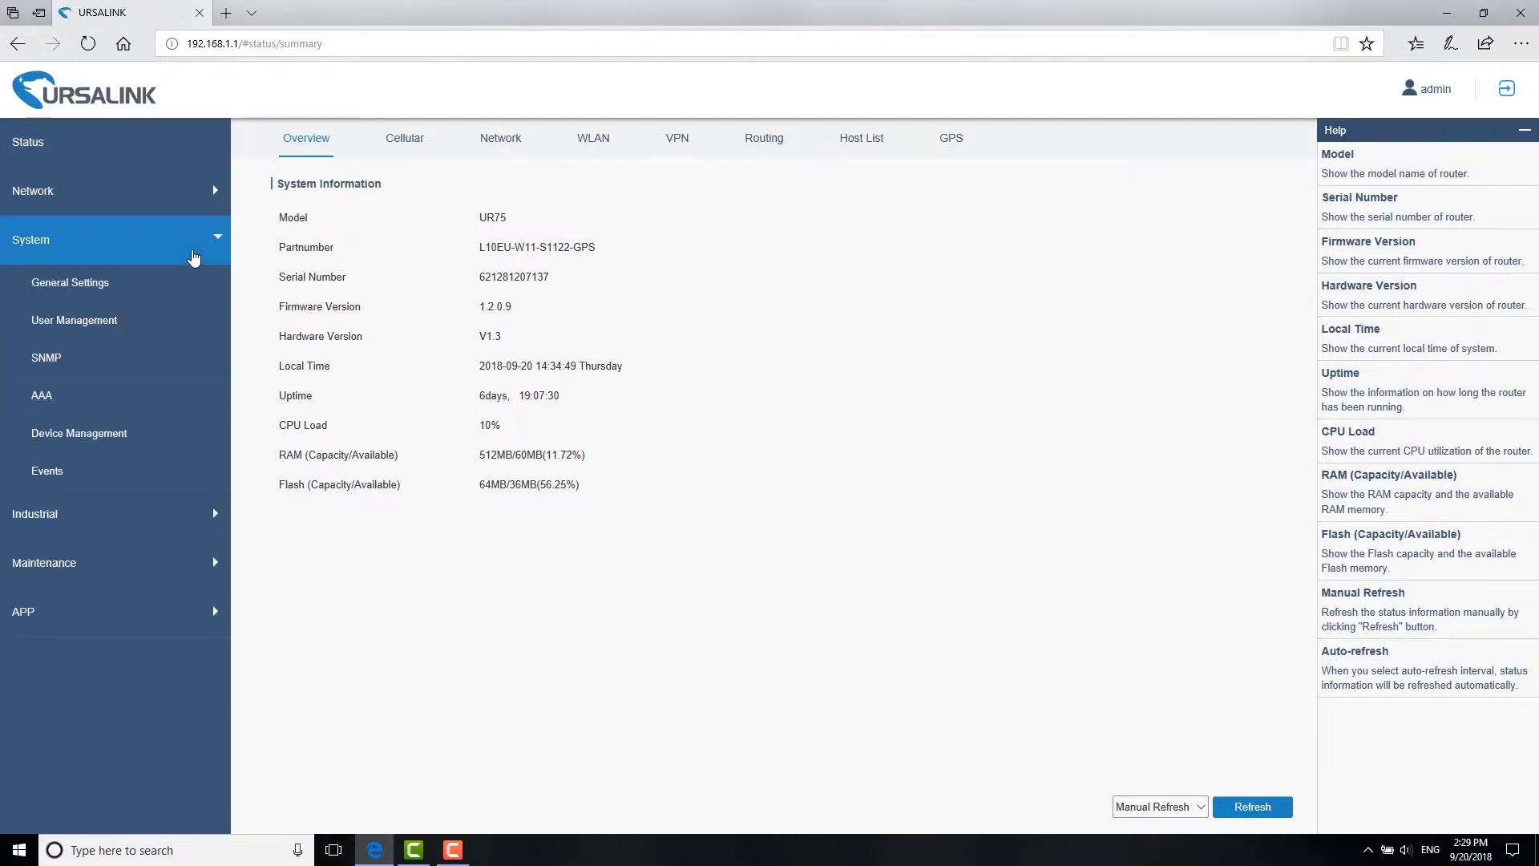
{"action": "left_click", "coordinate": [71, 282]}
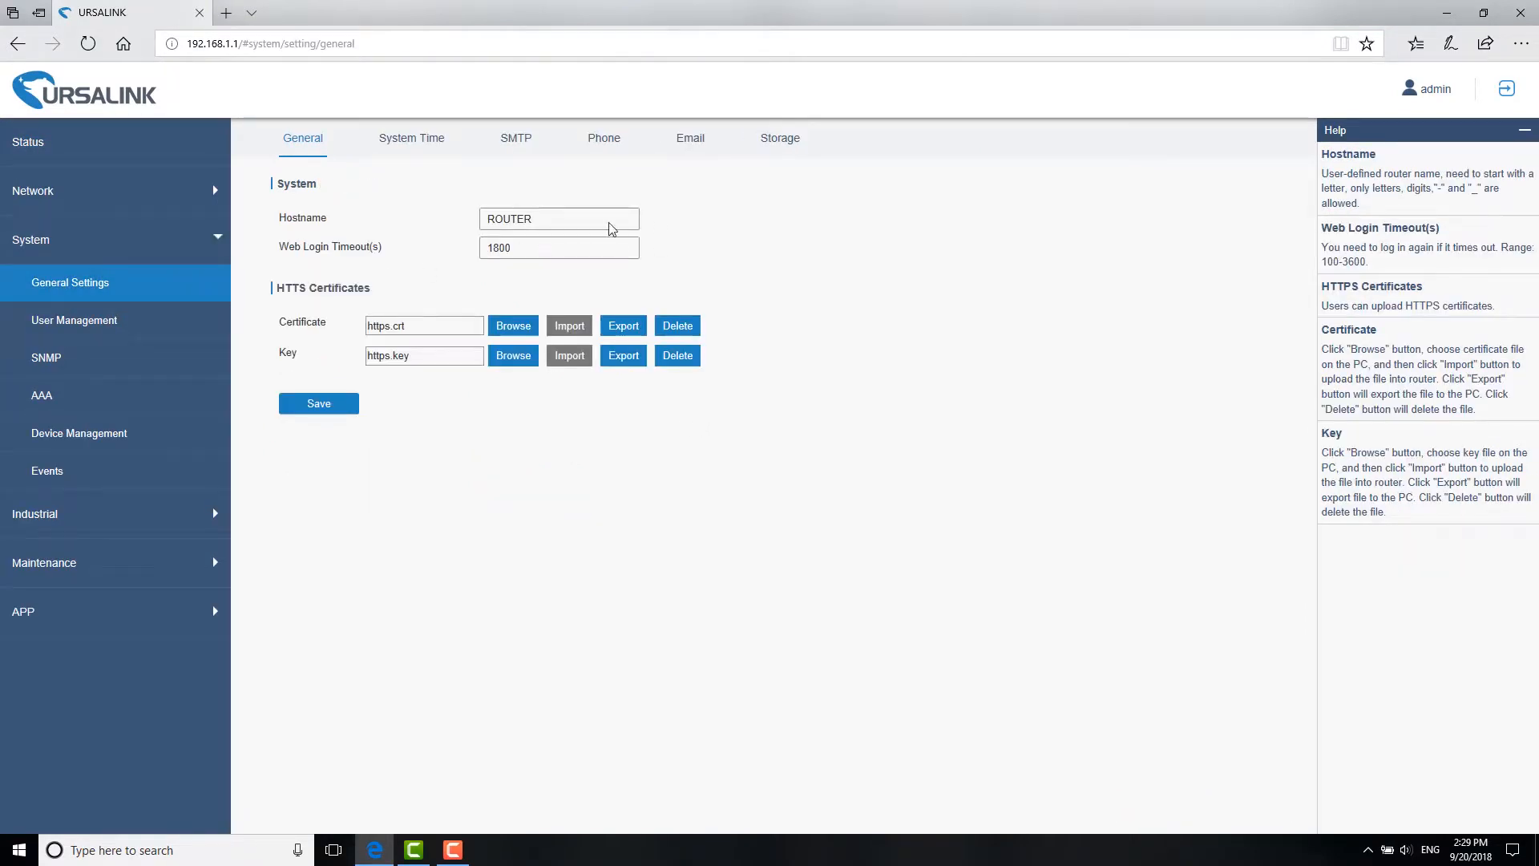
{"action": "left_click", "coordinate": [780, 138]}
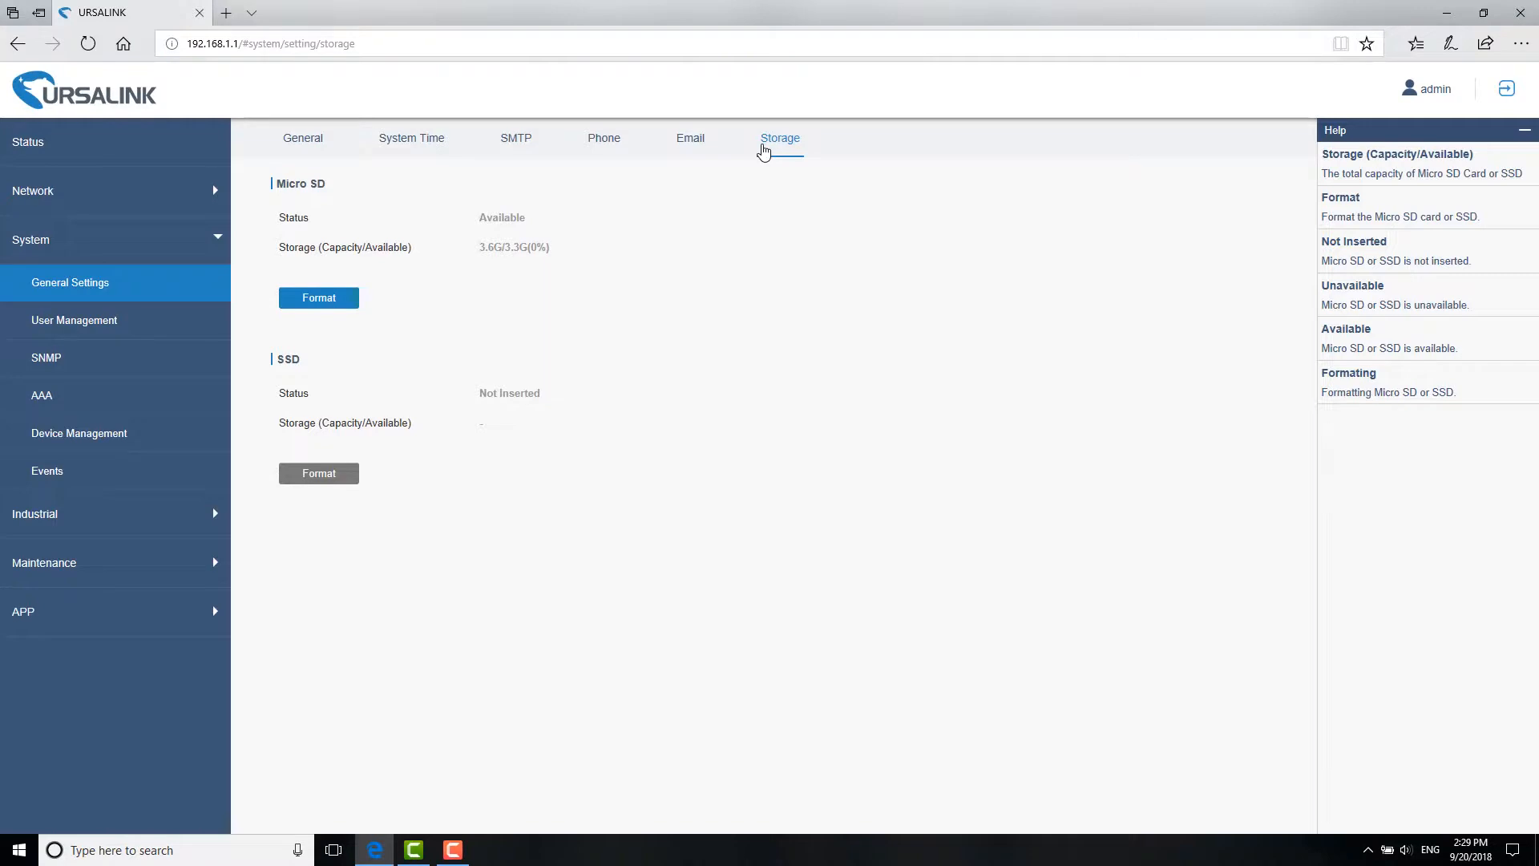
{"action": "left_click", "coordinate": [317, 299]}
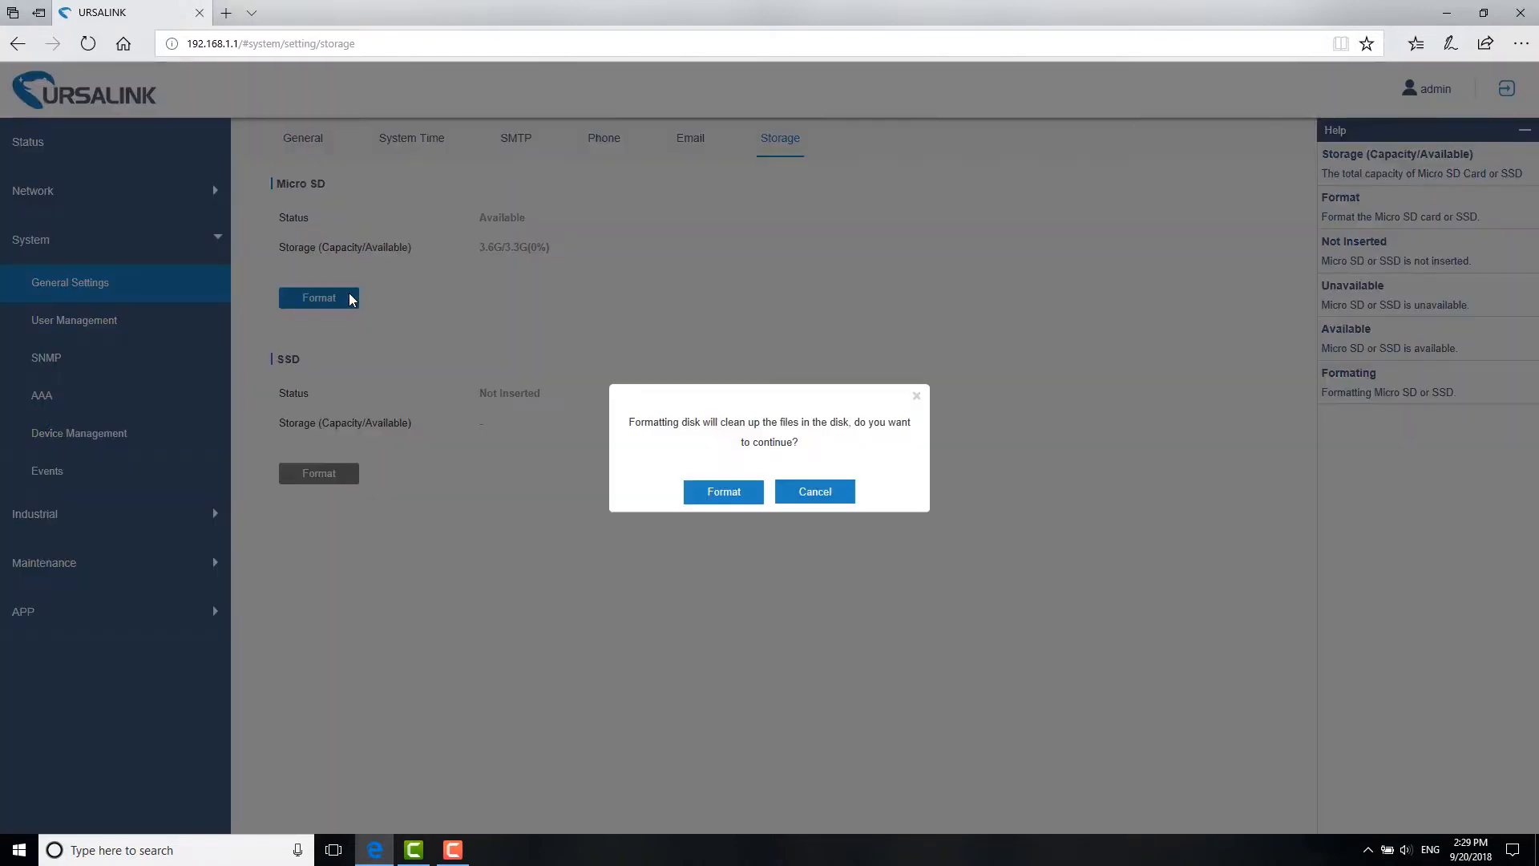
{"action": "left_click", "coordinate": [723, 492]}
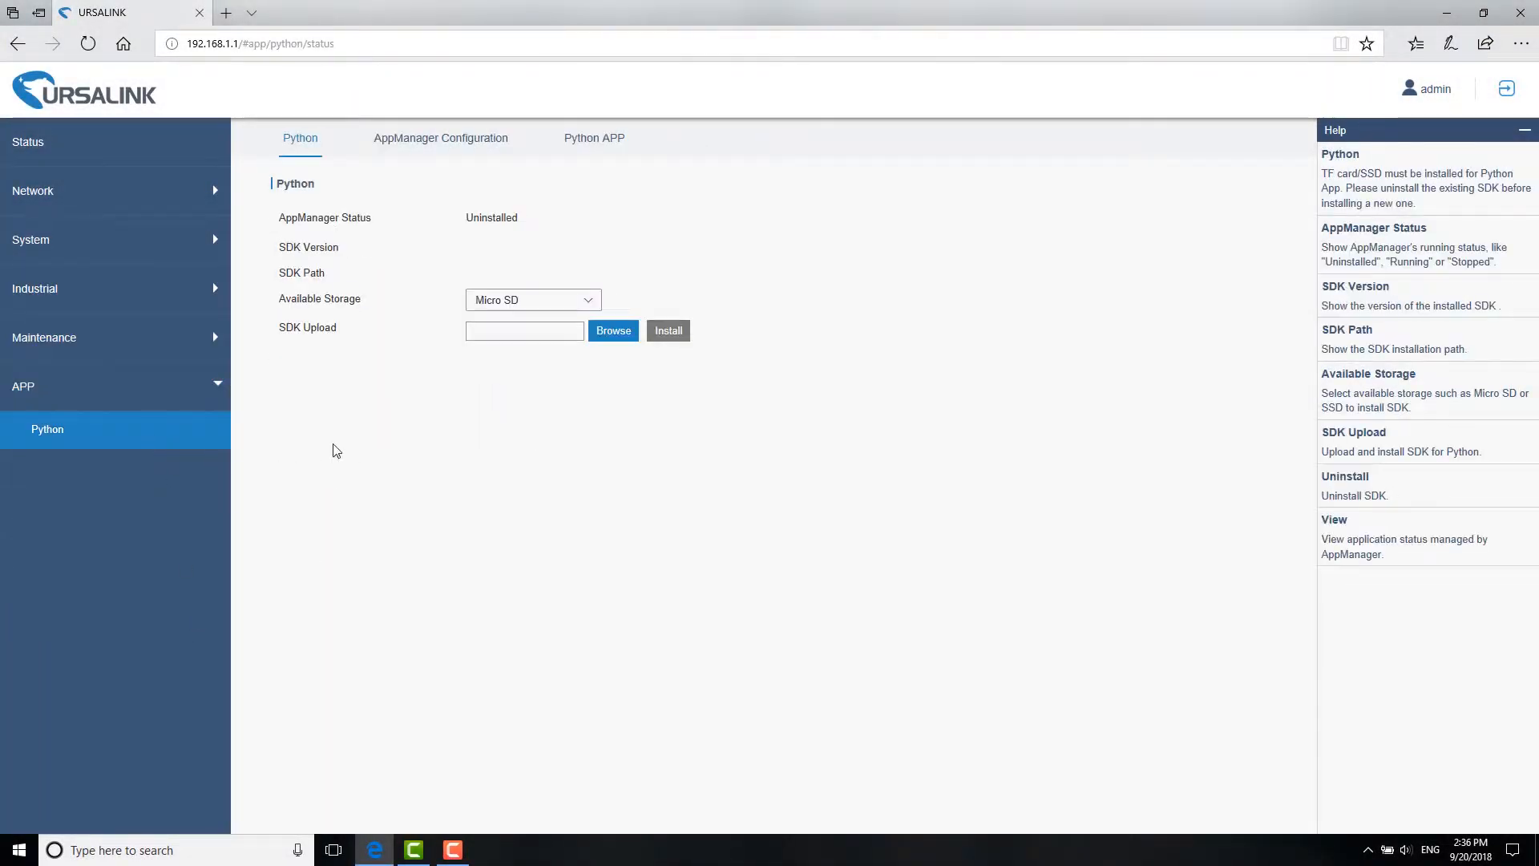
Upload pysdk-router-aws_and_azure-2.0.1.tar.gz and install Python SDK 2.0.1 onto the Micro SD.
{"action": "left_click", "coordinate": [612, 330]}
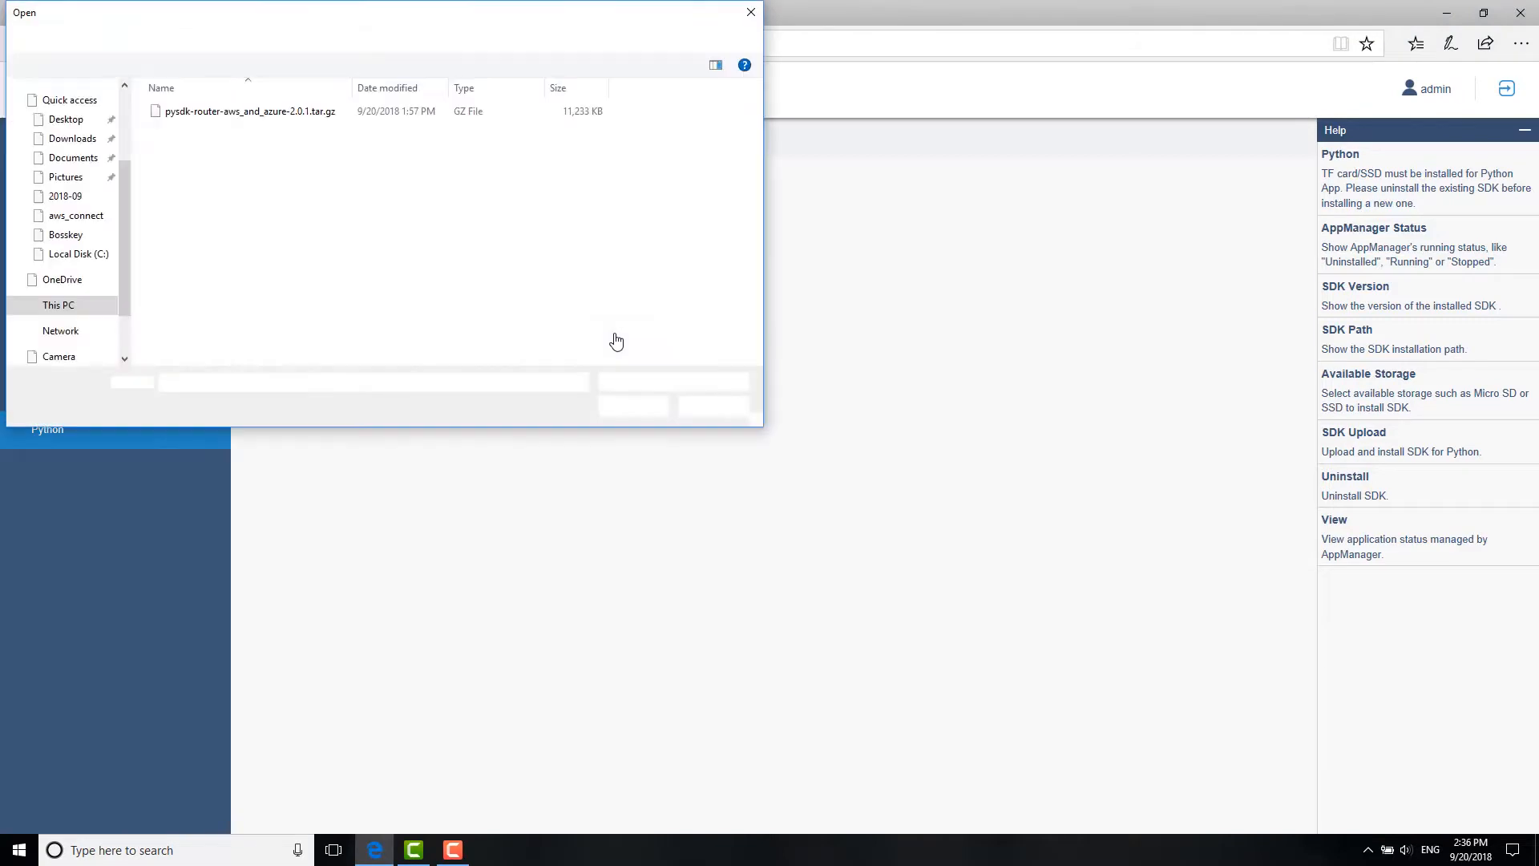
{"action": "left_click", "coordinate": [249, 111]}
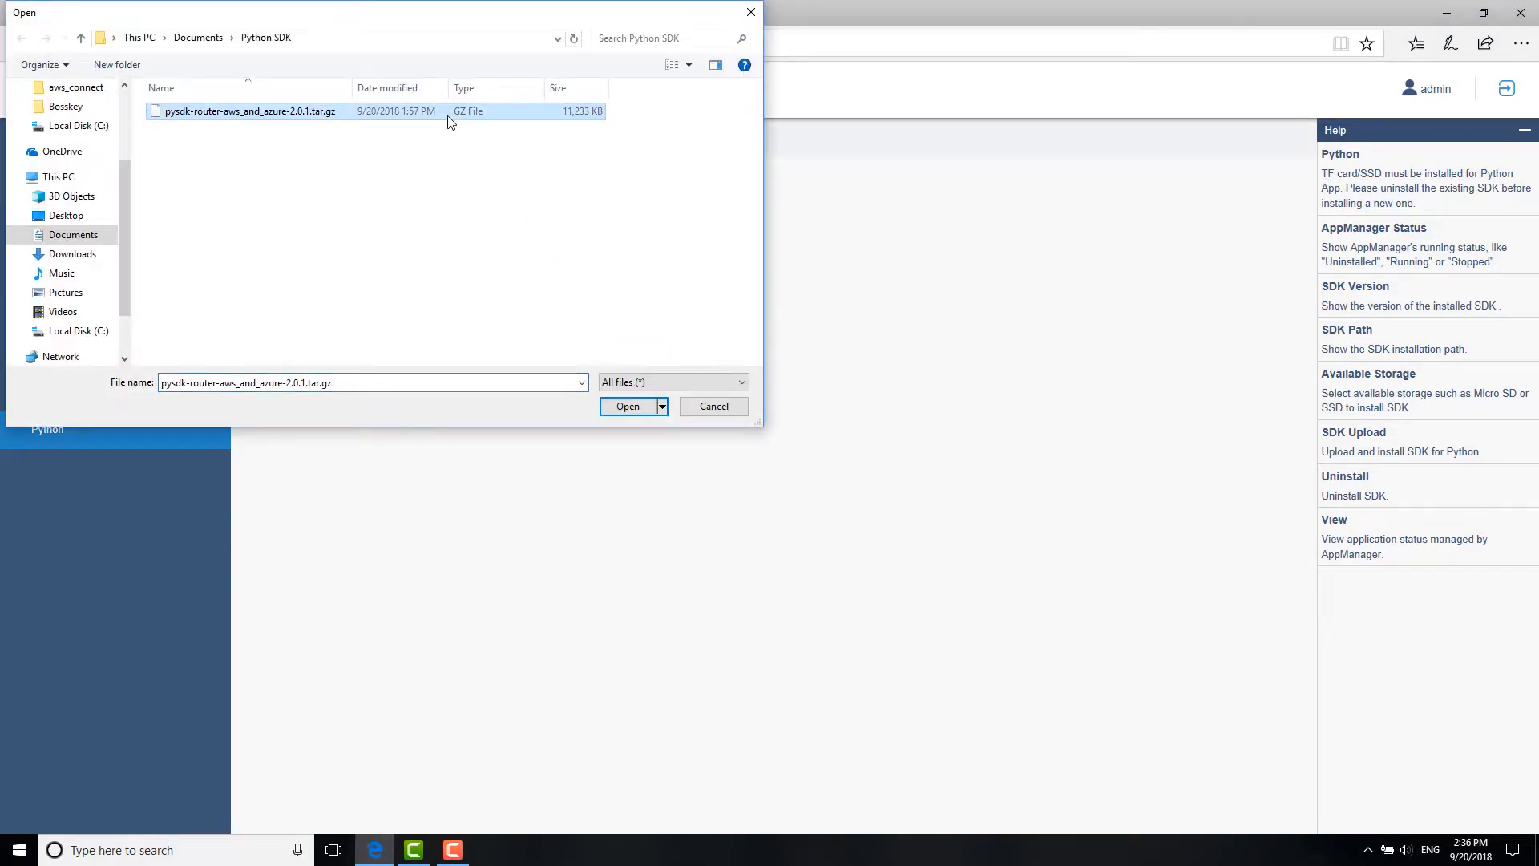
{"action": "left_click", "coordinate": [627, 406]}
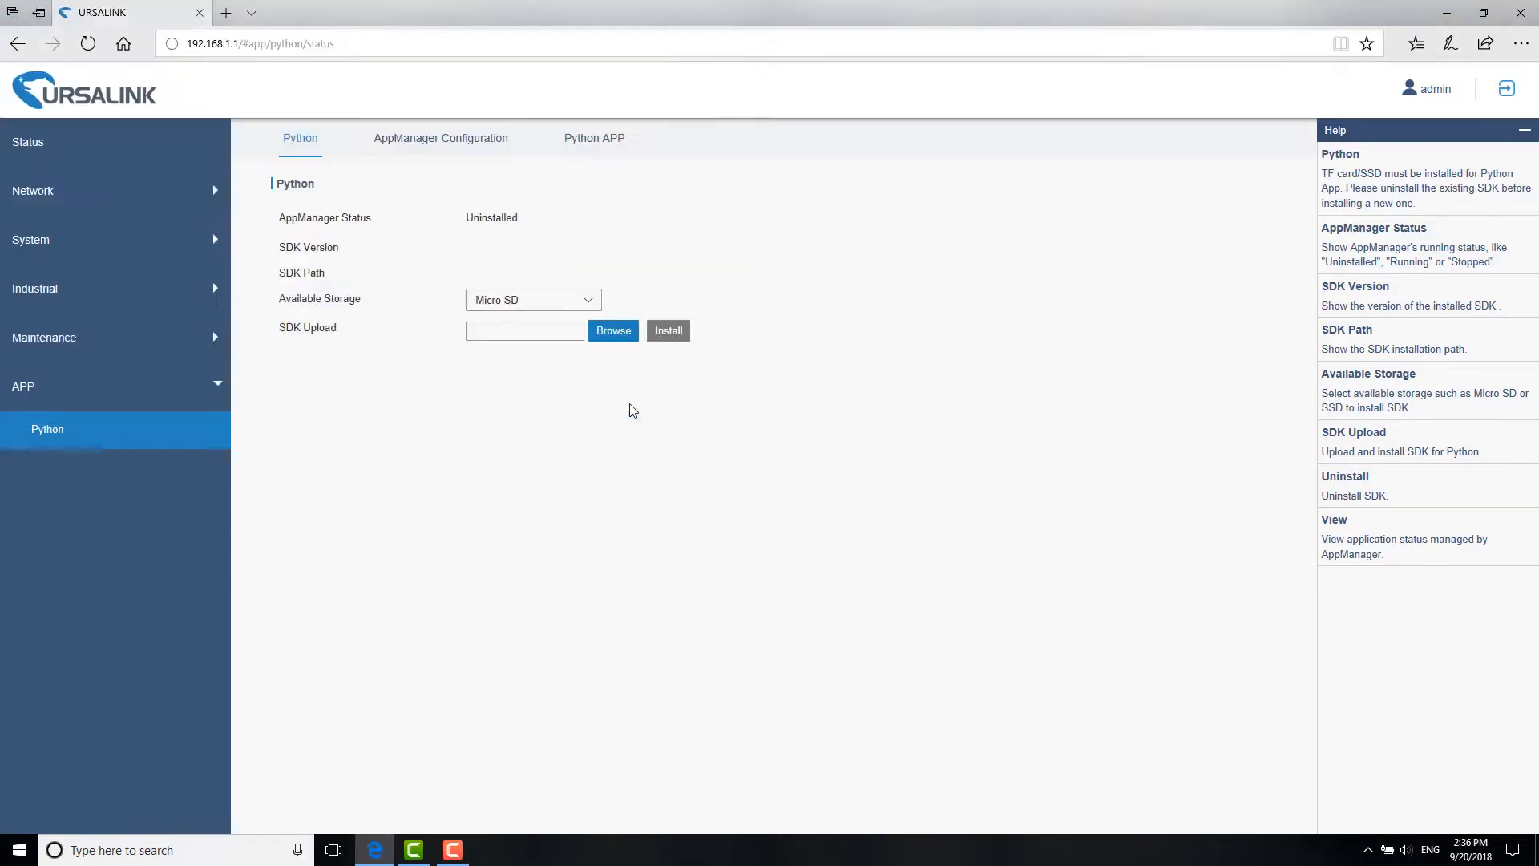
{"action": "left_click", "coordinate": [612, 330]}
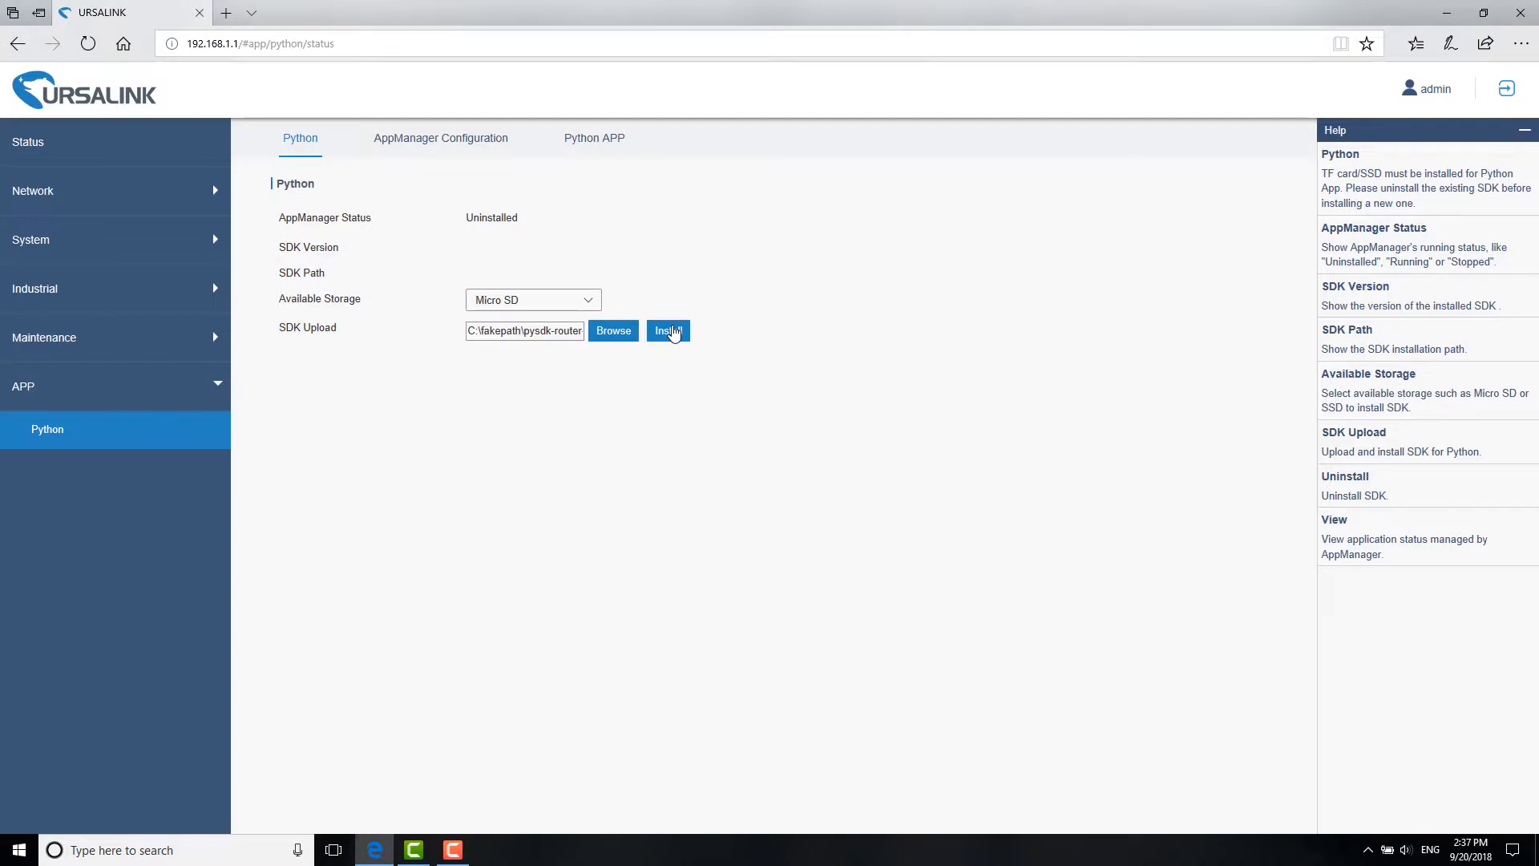
{"action": "left_click", "coordinate": [667, 330]}
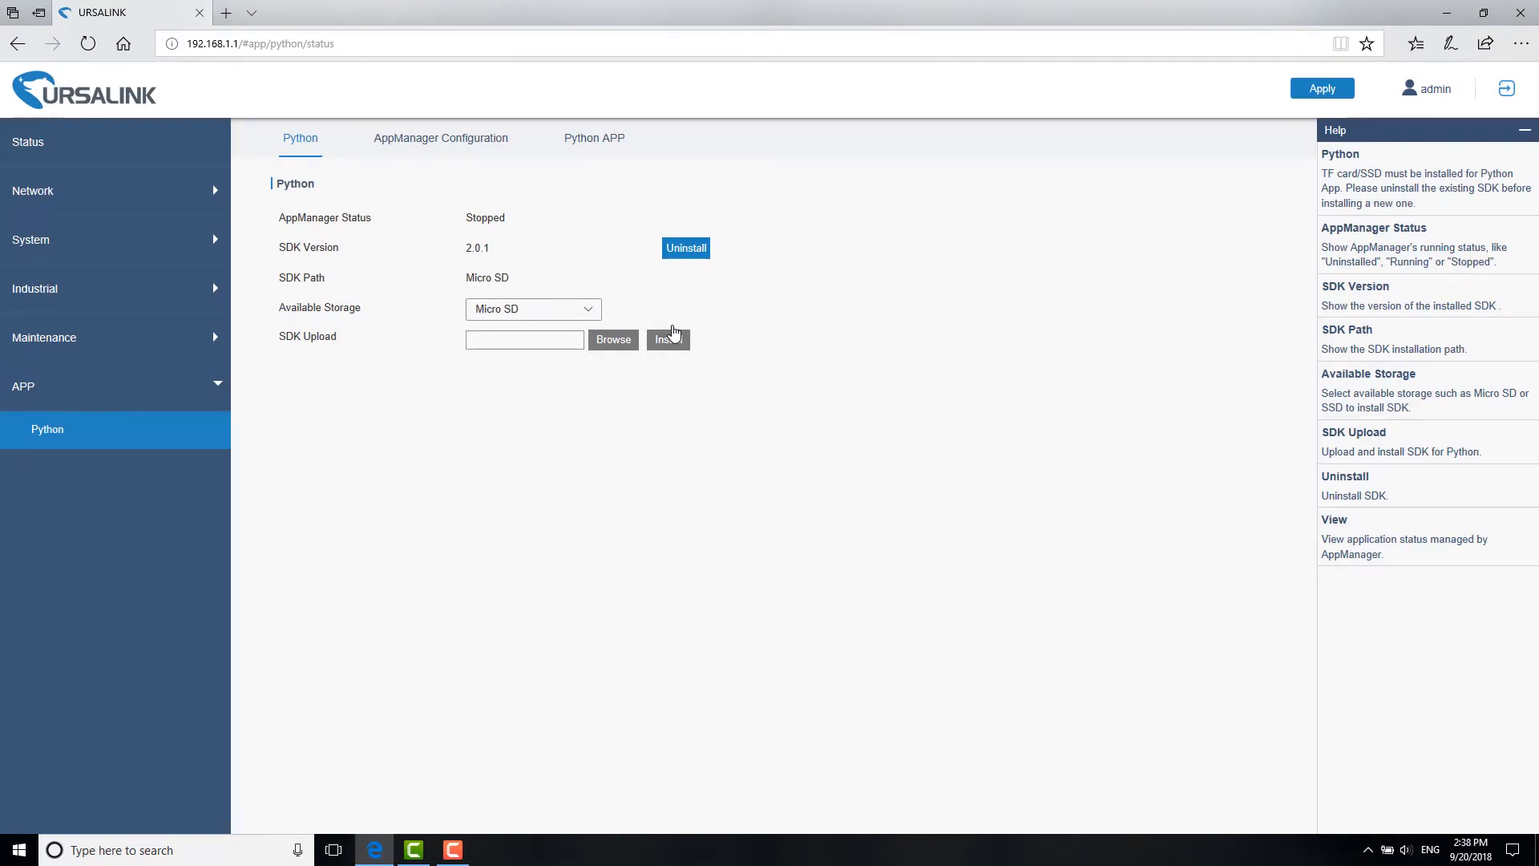
{"action": "left_click", "coordinate": [272, 13]}
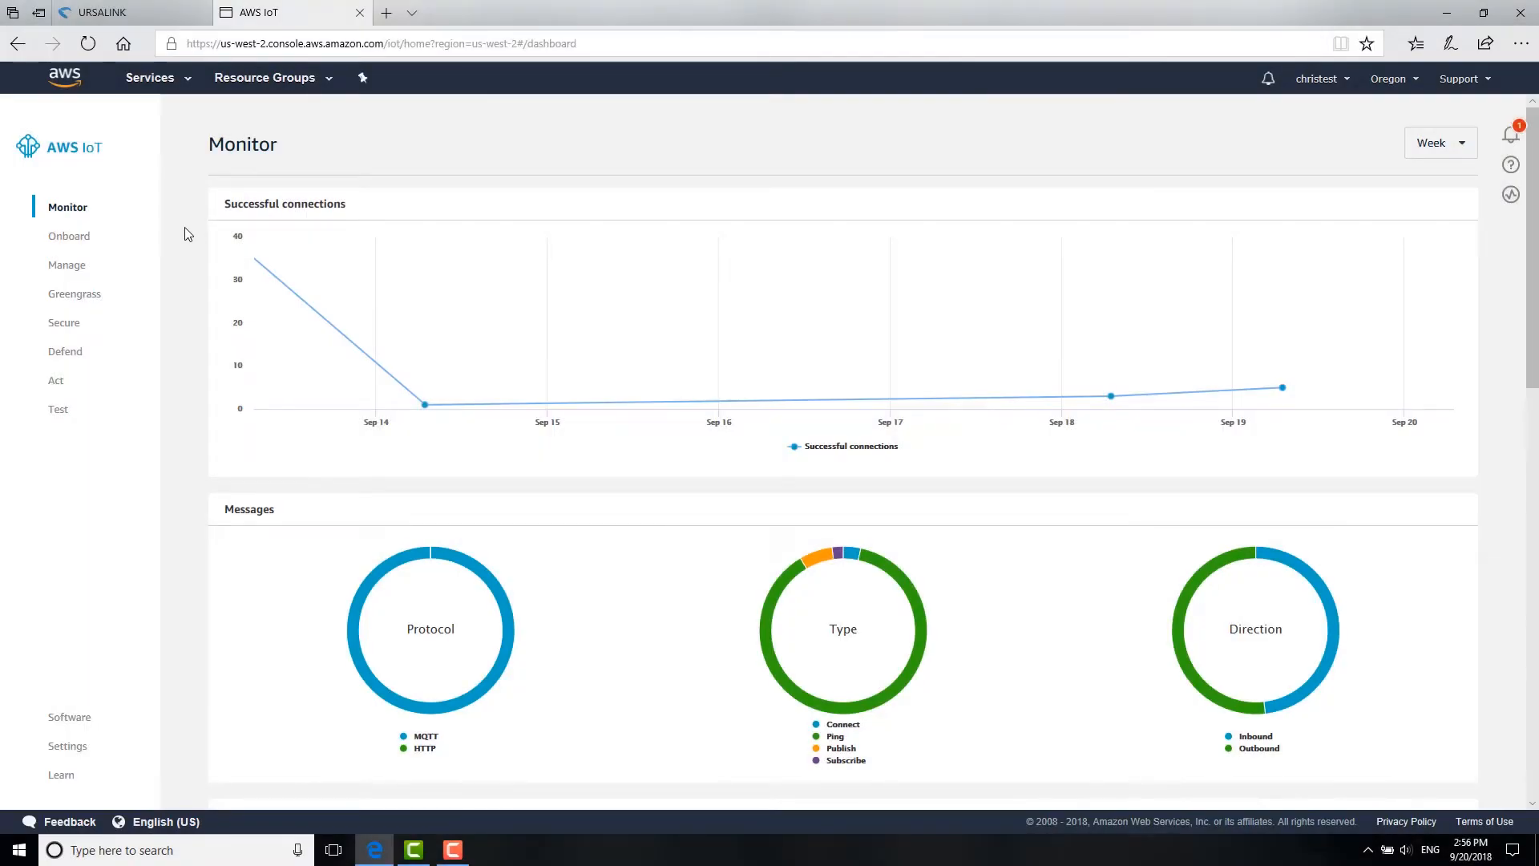
Start a new IoT policy under Secure > Policies, named Ursalink with action iot:*.
{"action": "left_click", "coordinate": [64, 322]}
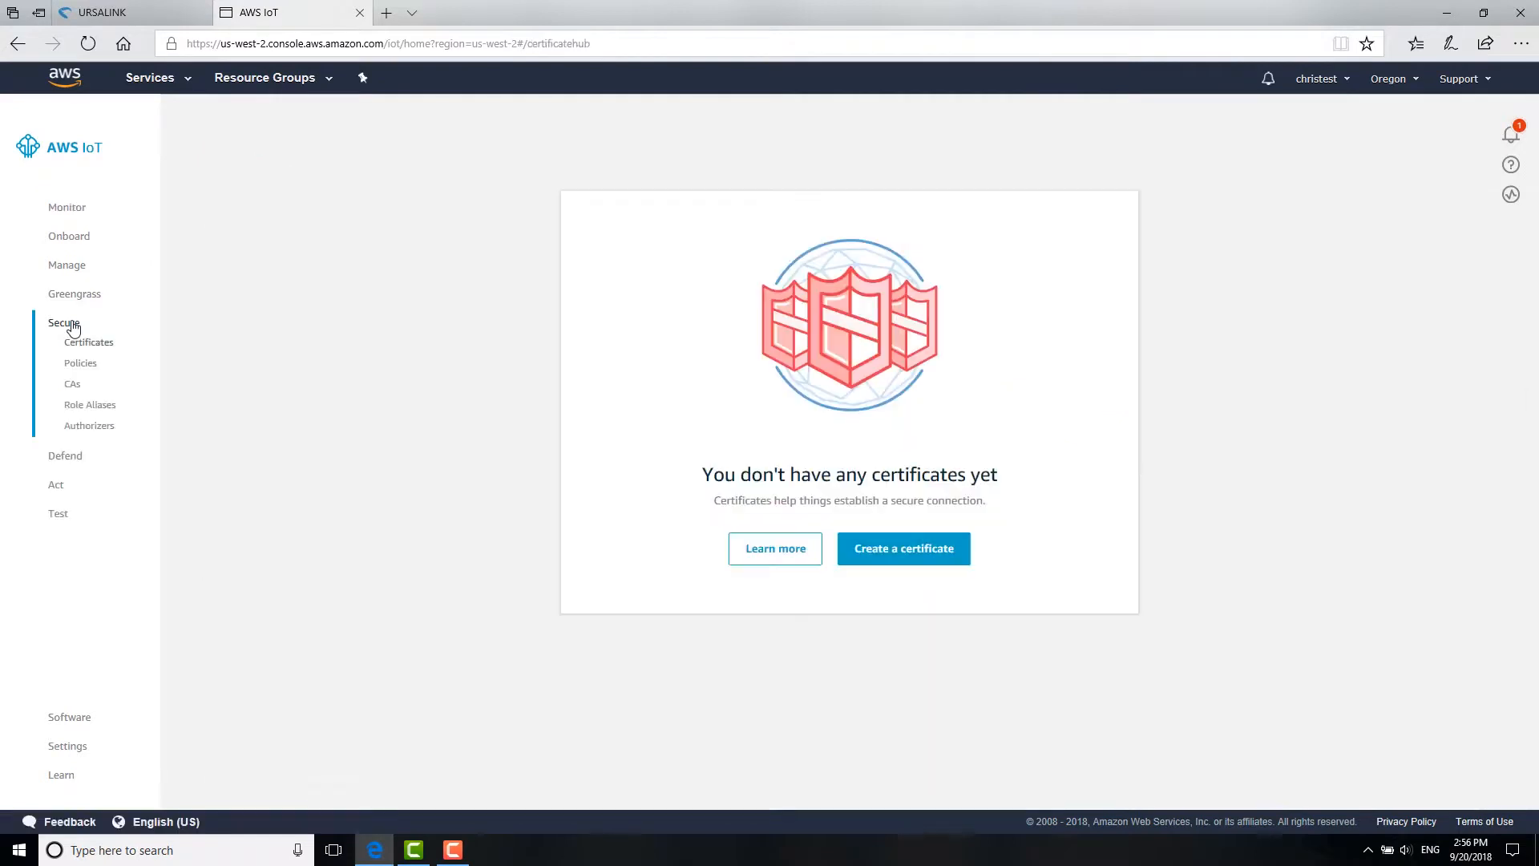
{"action": "left_click", "coordinate": [80, 363]}
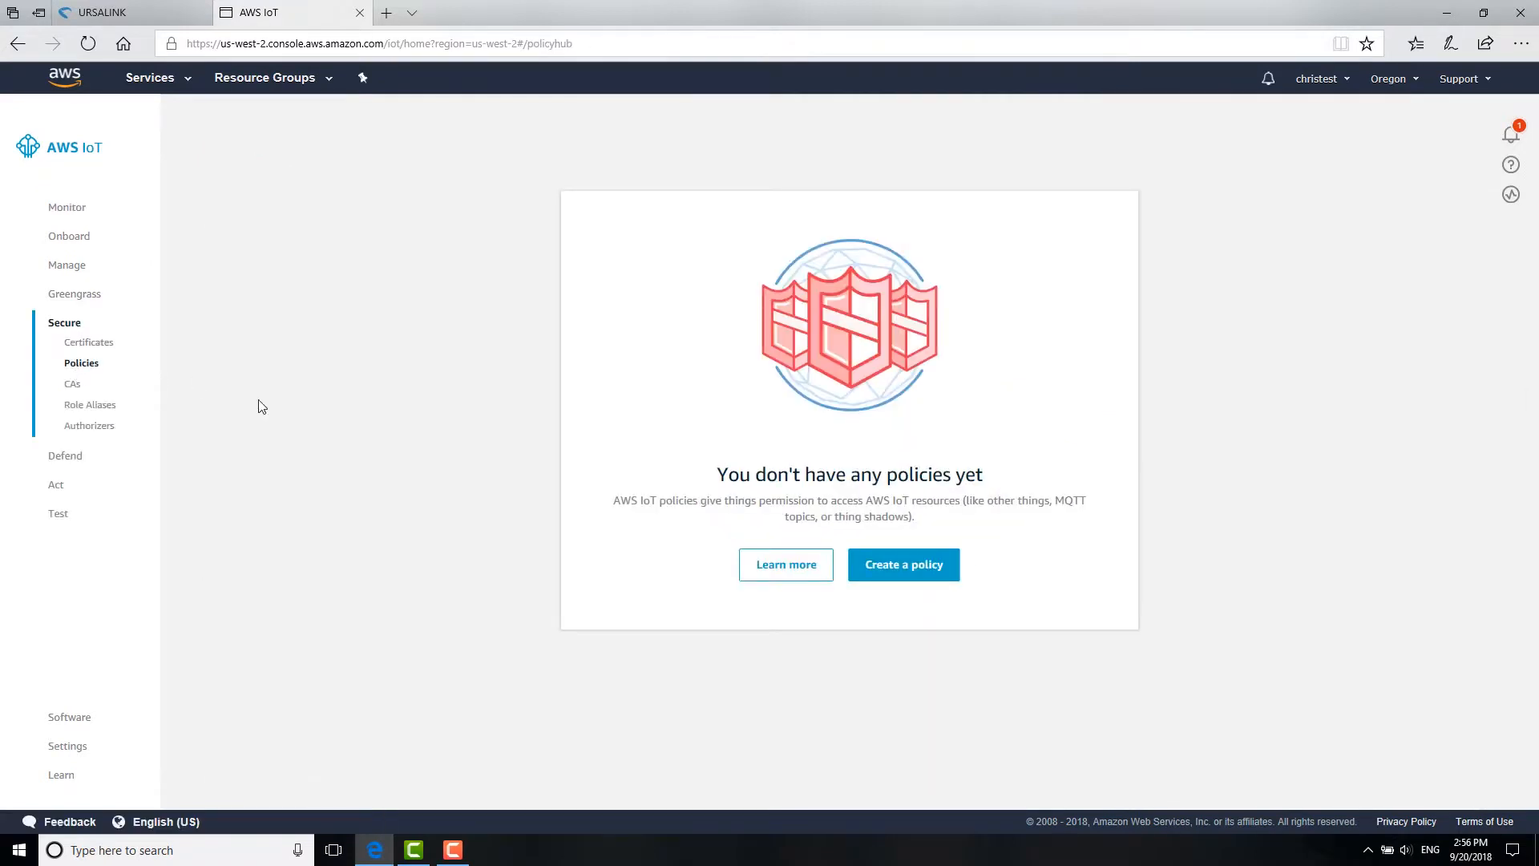
{"action": "left_click", "coordinate": [904, 565]}
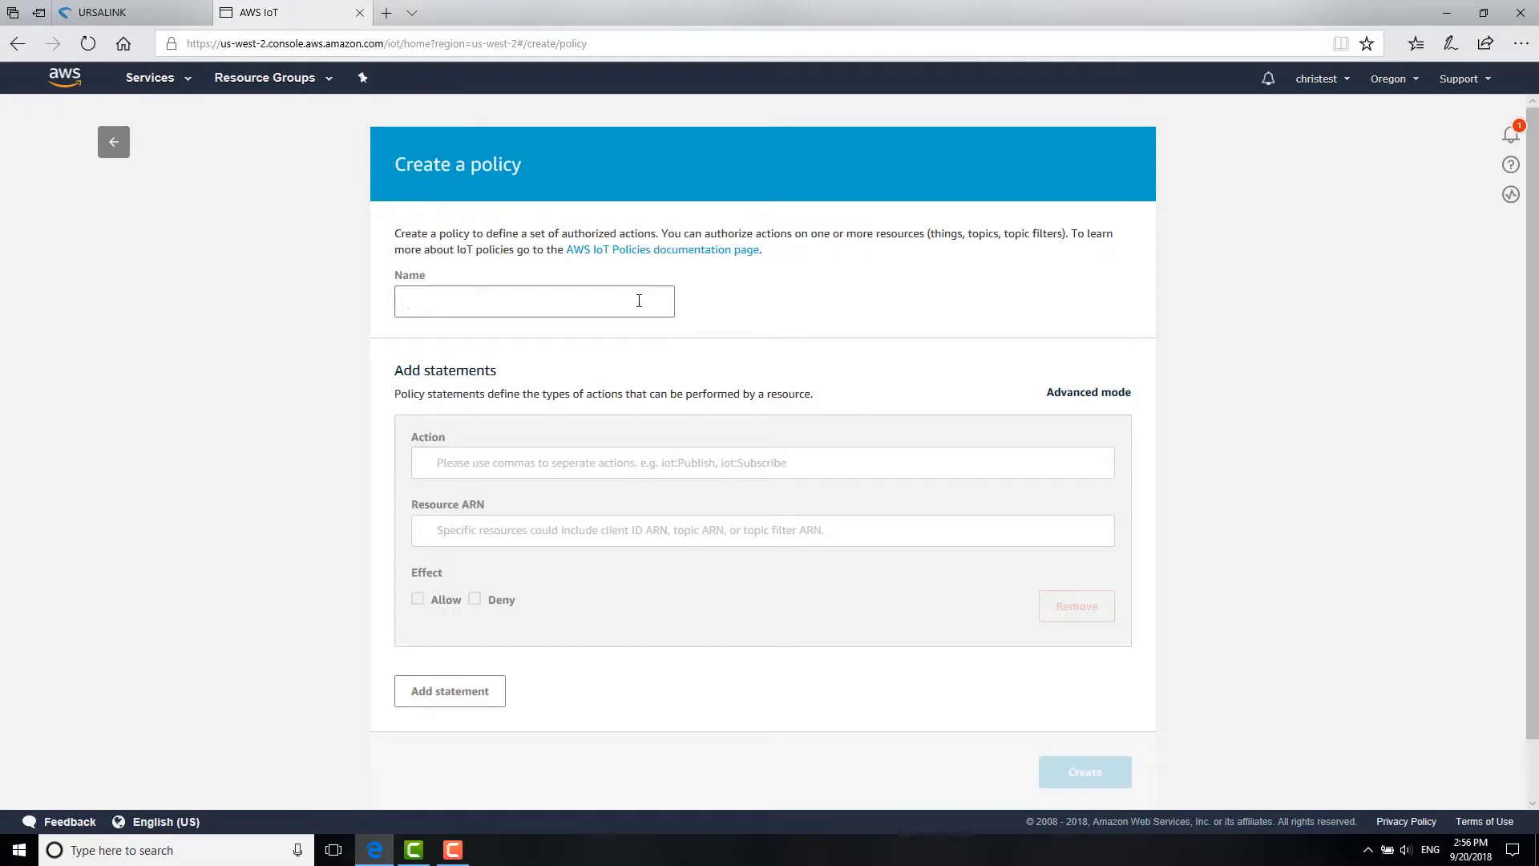
{"action": "type", "text": "Ursalink"}
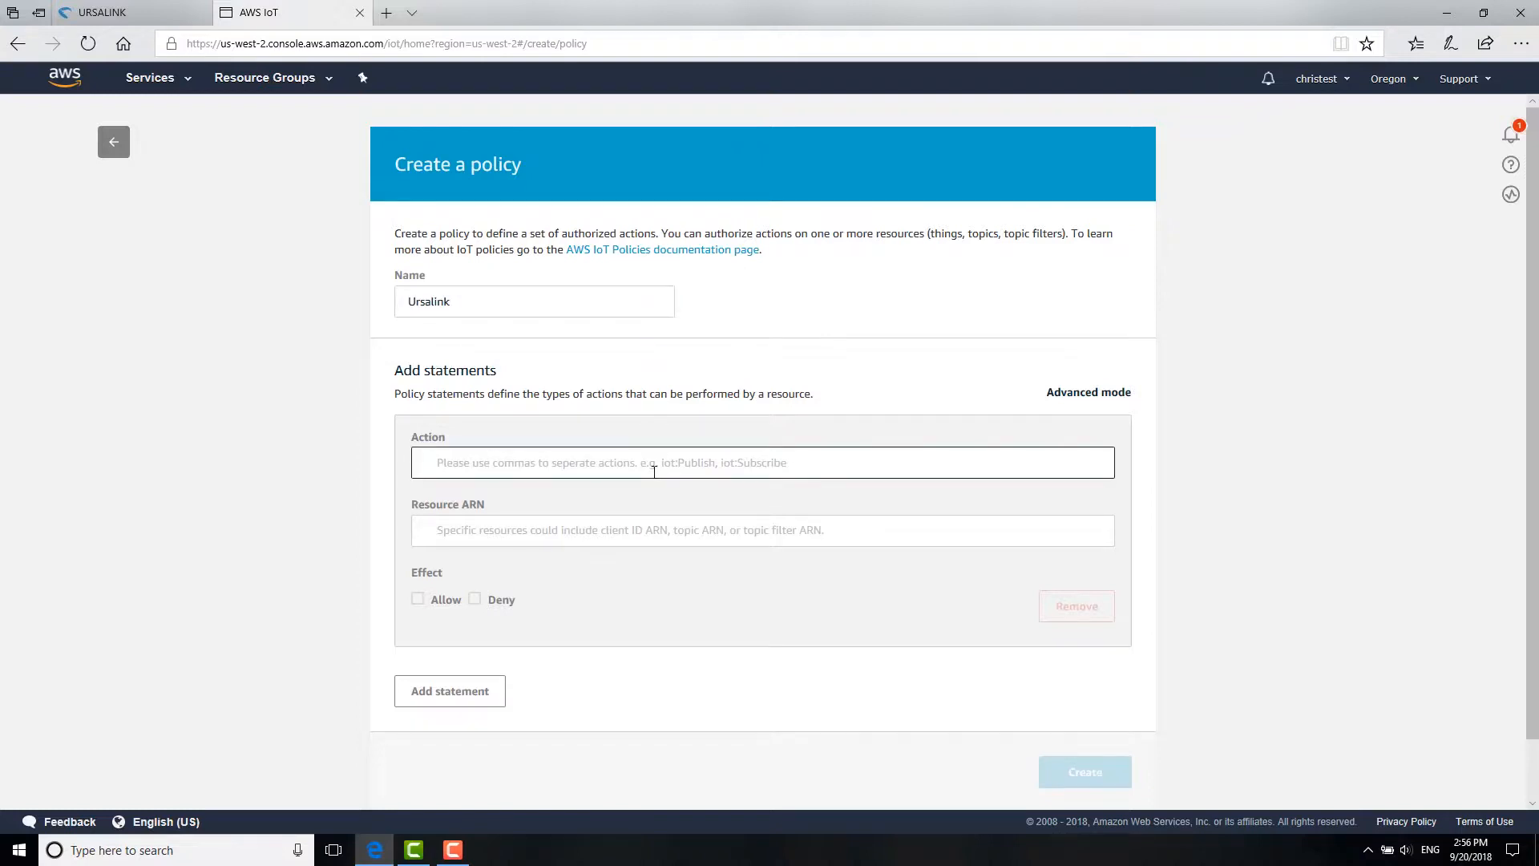
{"action": "type", "text": "iot"}
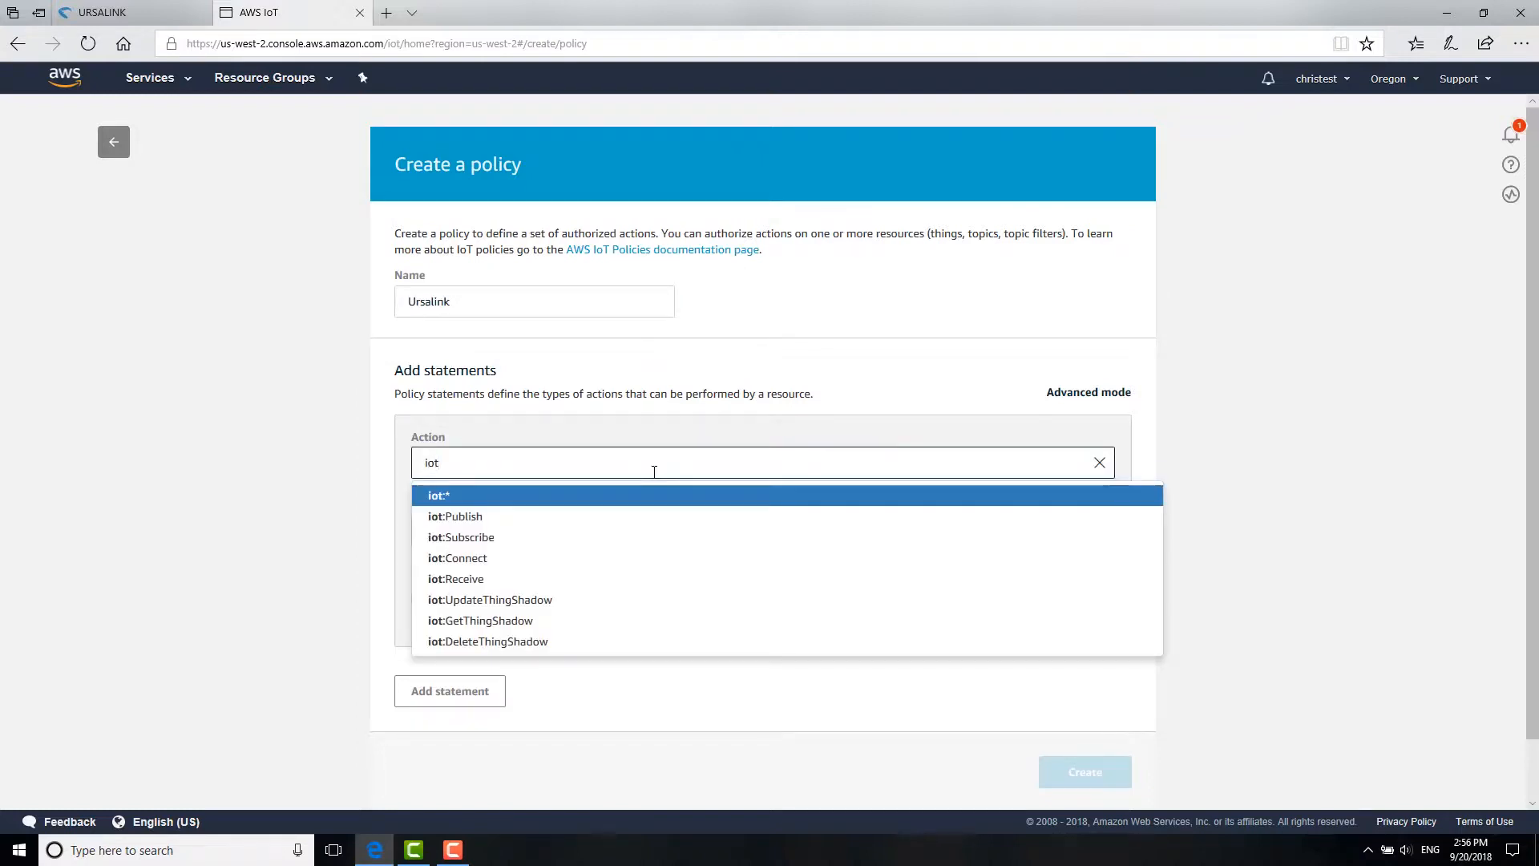
{"action": "mouse_move", "coordinate": [661, 498]}
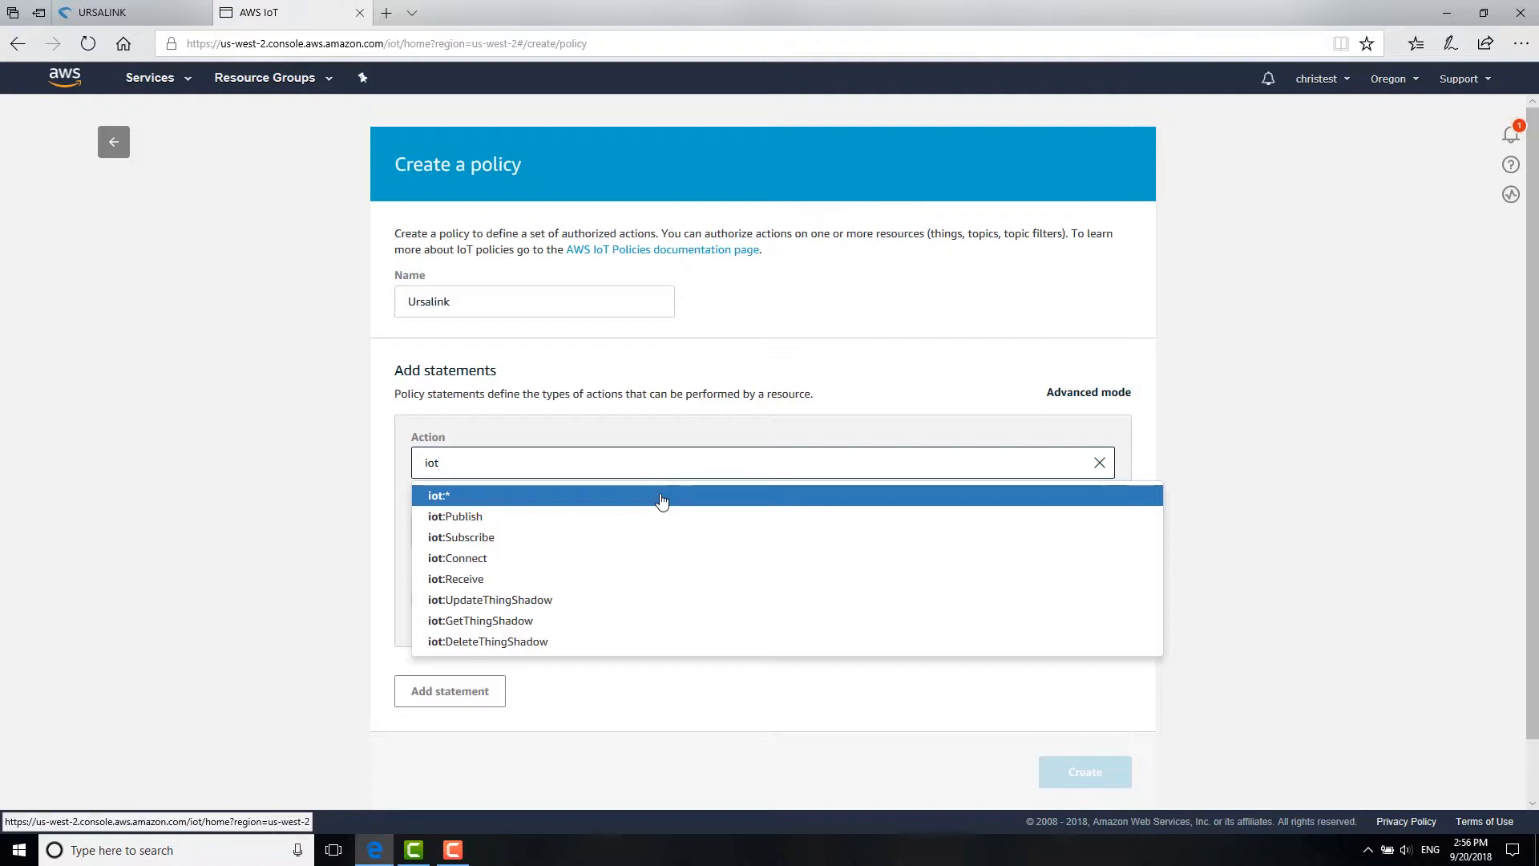
Set resource ARN to *, effect Allow, and create the Ursalink policy.
{"action": "left_click", "coordinate": [436, 496]}
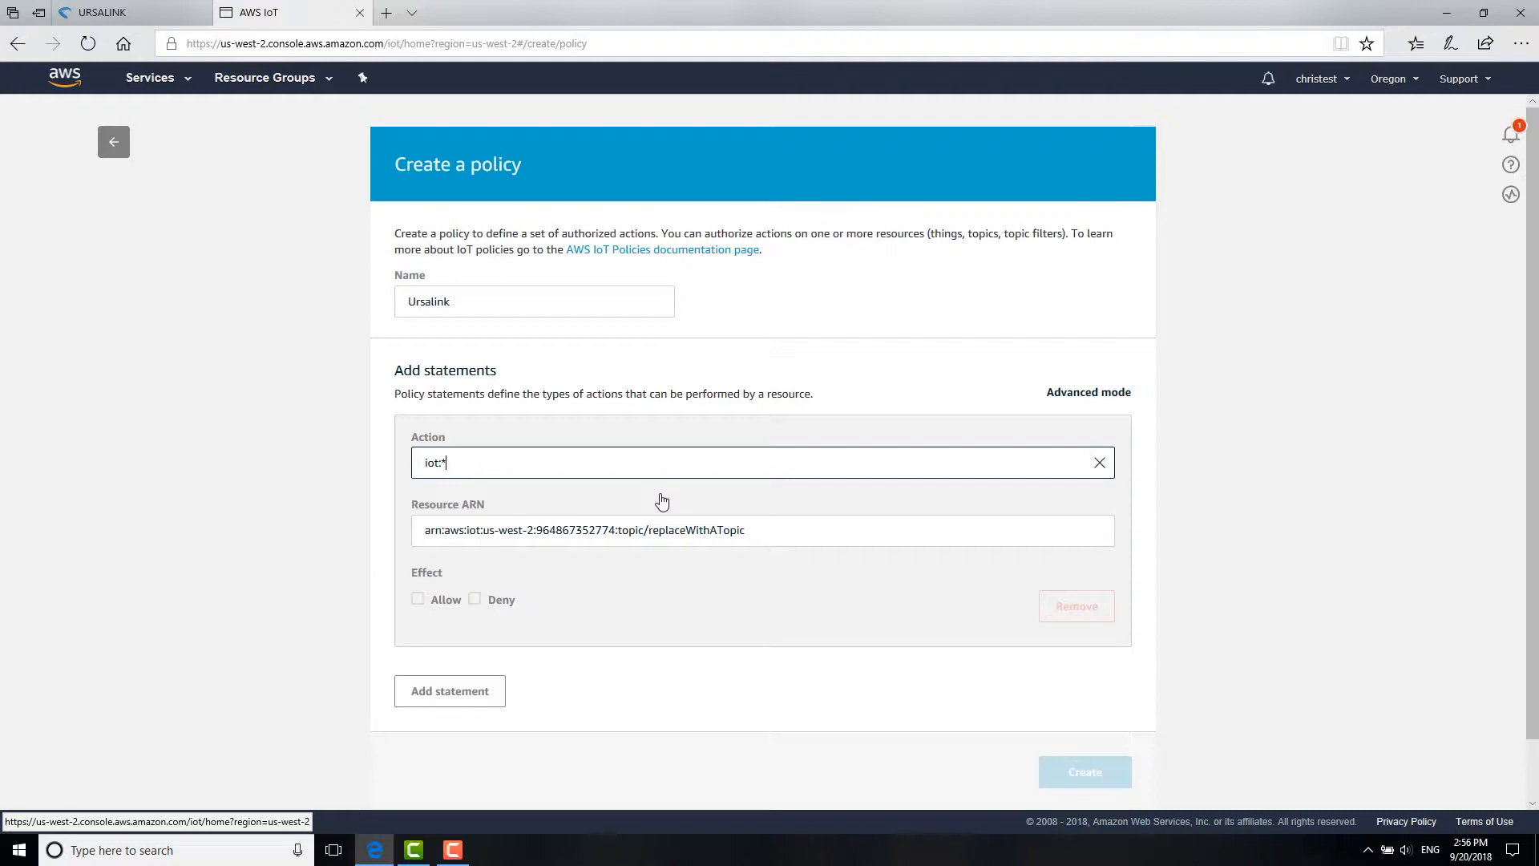
{"action": "triple_click", "coordinate": [584, 529]}
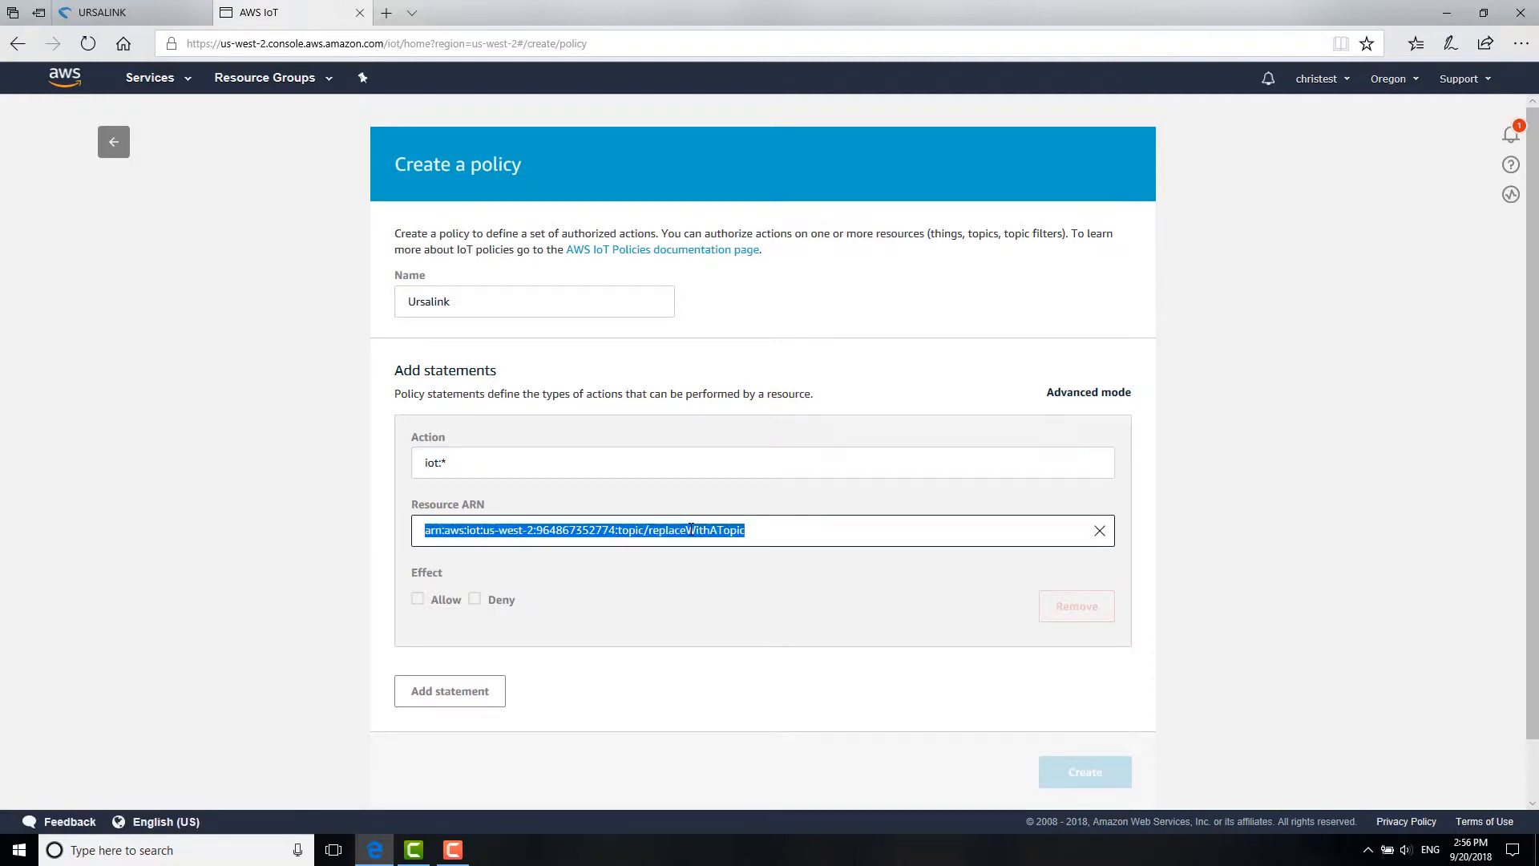
{"action": "type", "text": "*"}
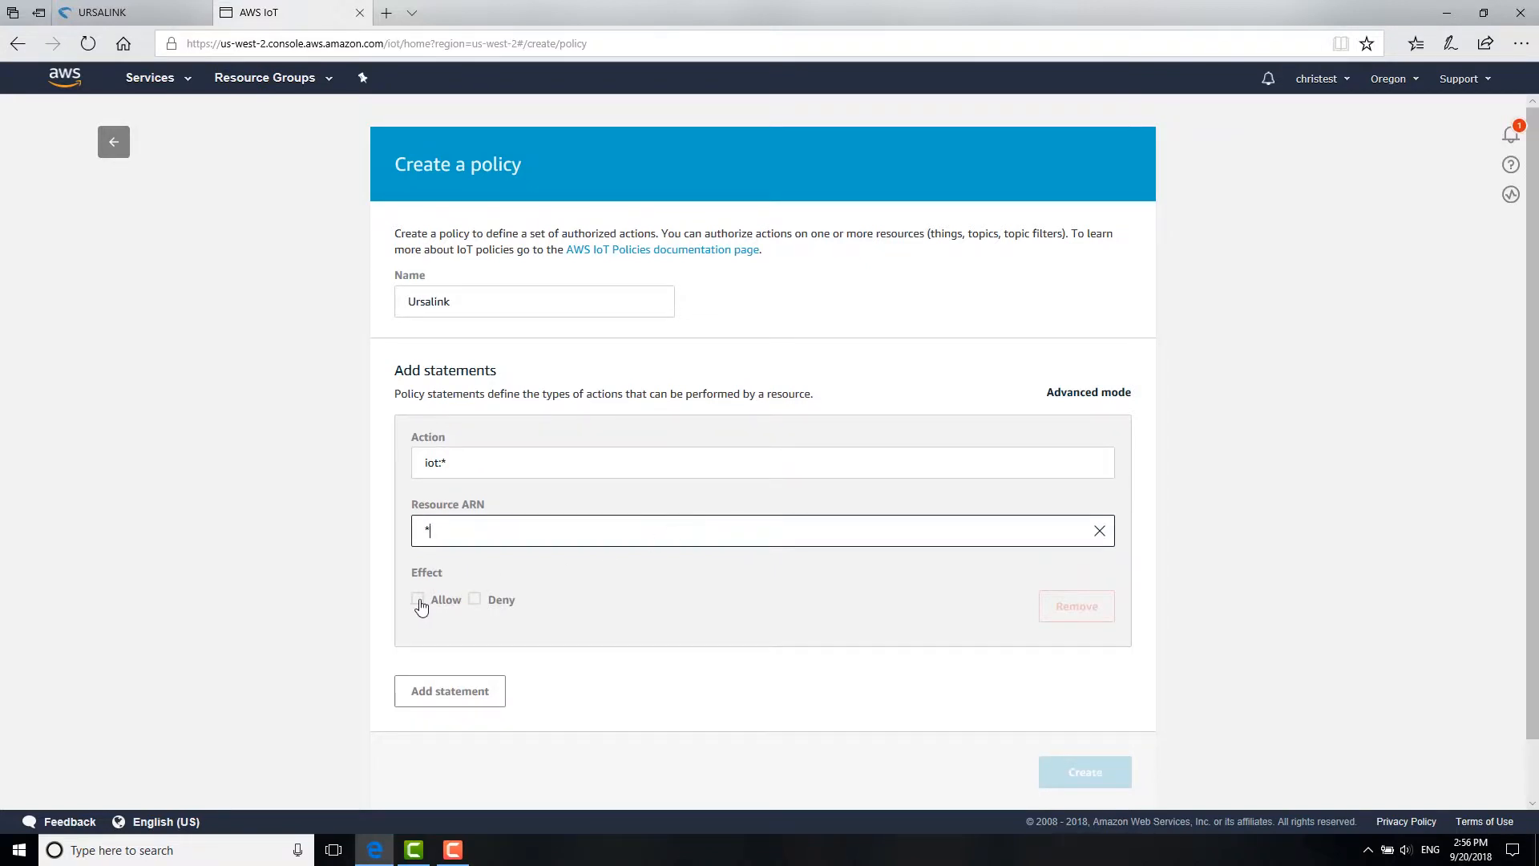
{"action": "left_click", "coordinate": [417, 600]}
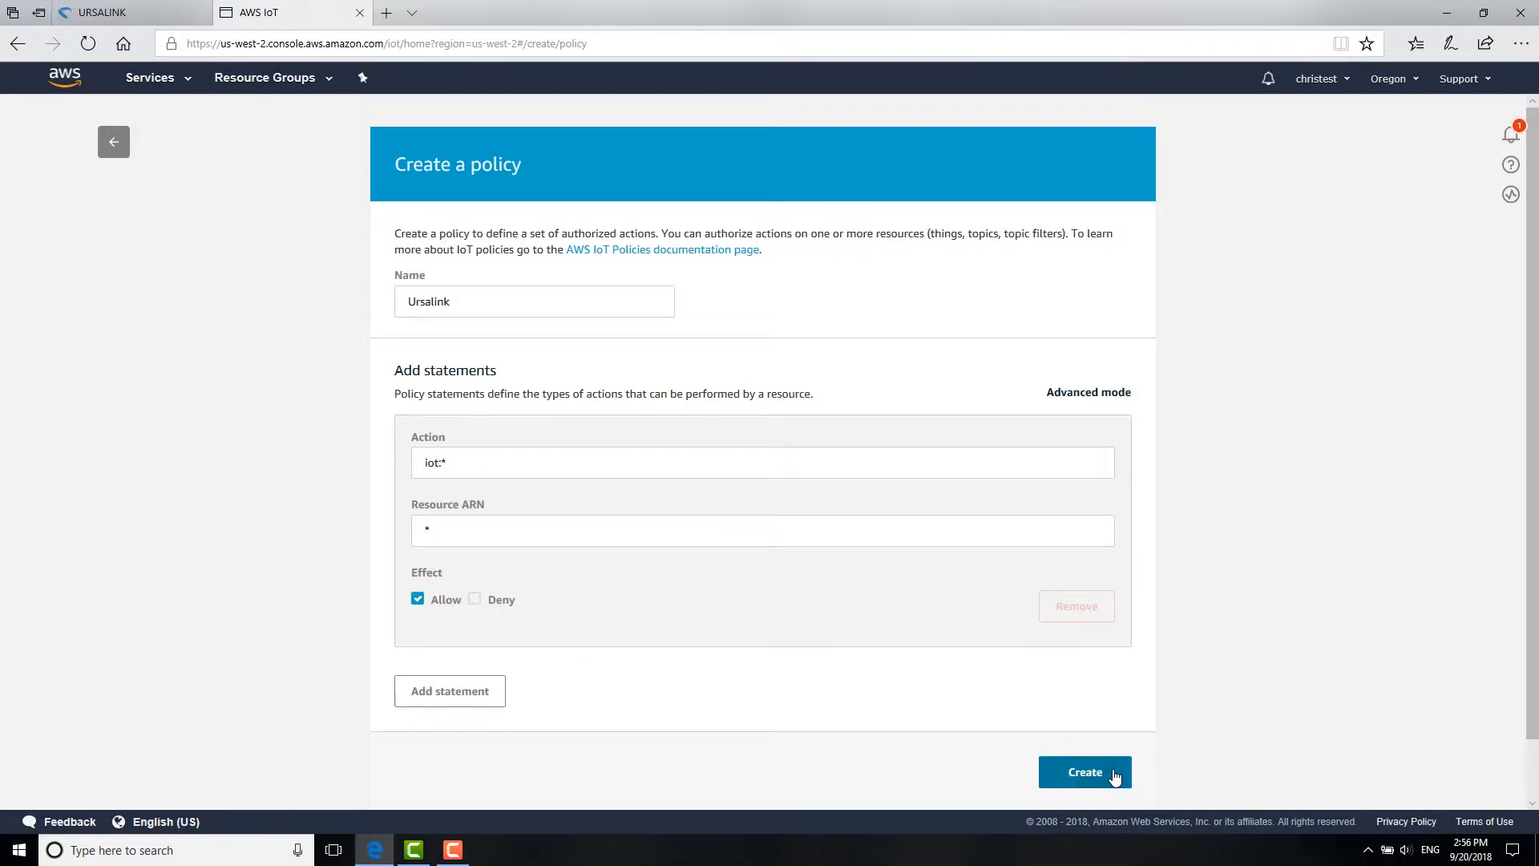
{"action": "left_click", "coordinate": [1084, 771]}
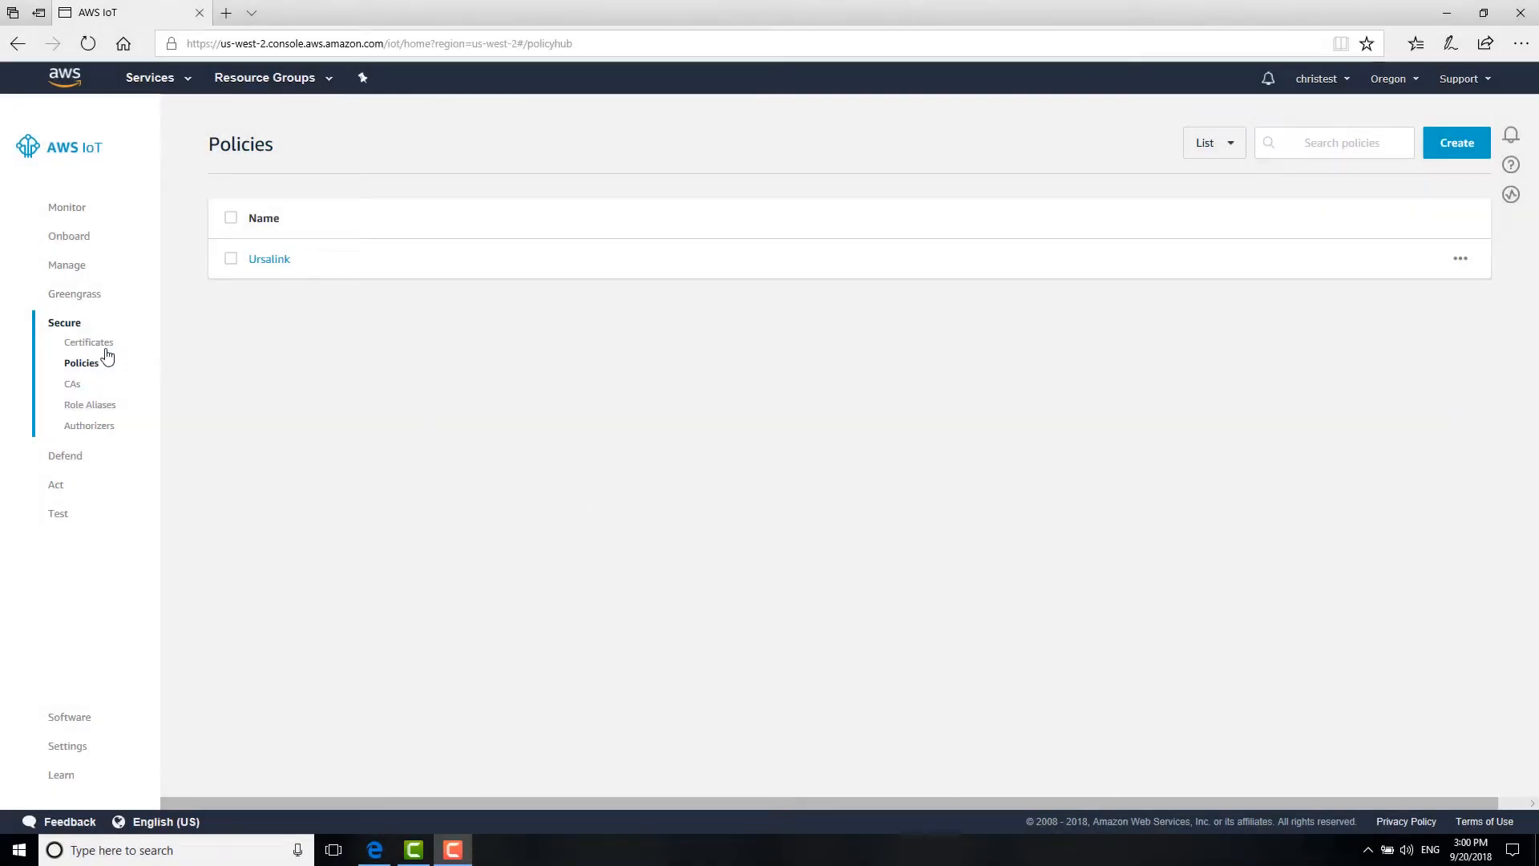
Create a new certificate and download its certificate and private key files.
{"action": "left_click", "coordinate": [88, 342]}
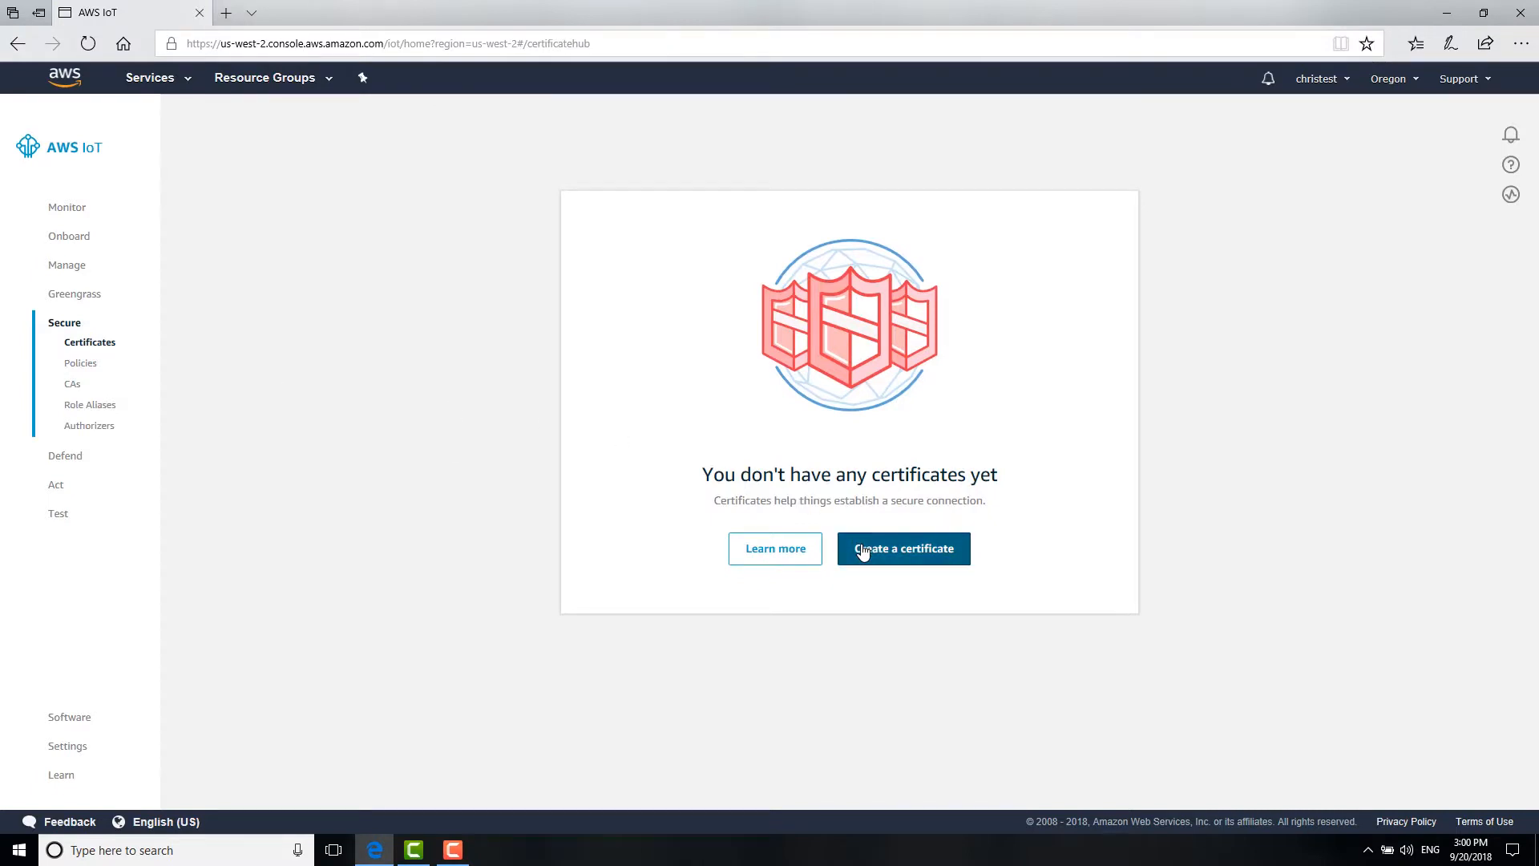
{"action": "left_click", "coordinate": [905, 548]}
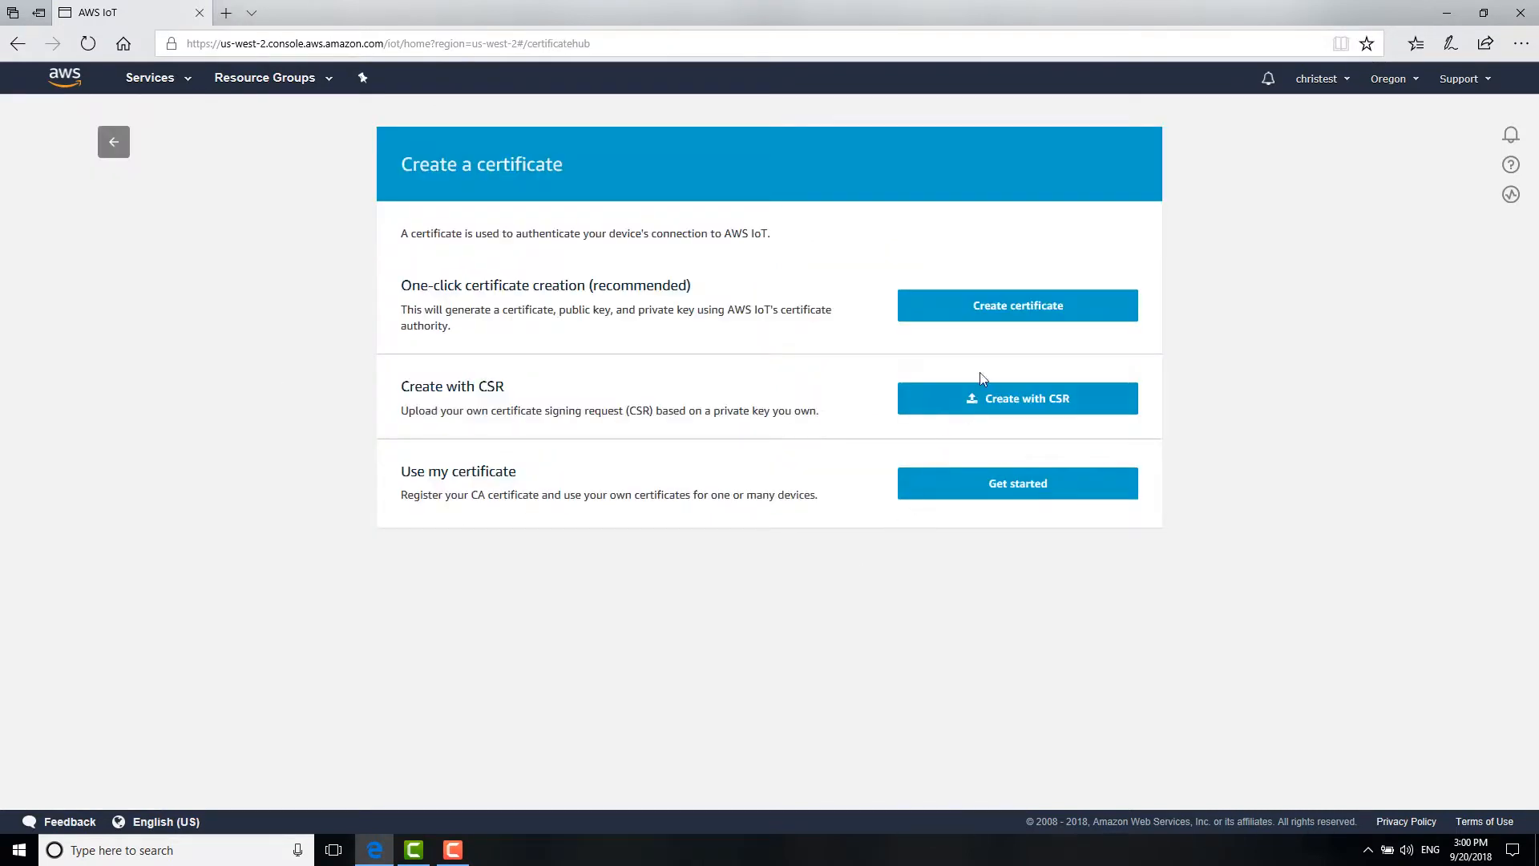
{"action": "left_click", "coordinate": [1016, 305]}
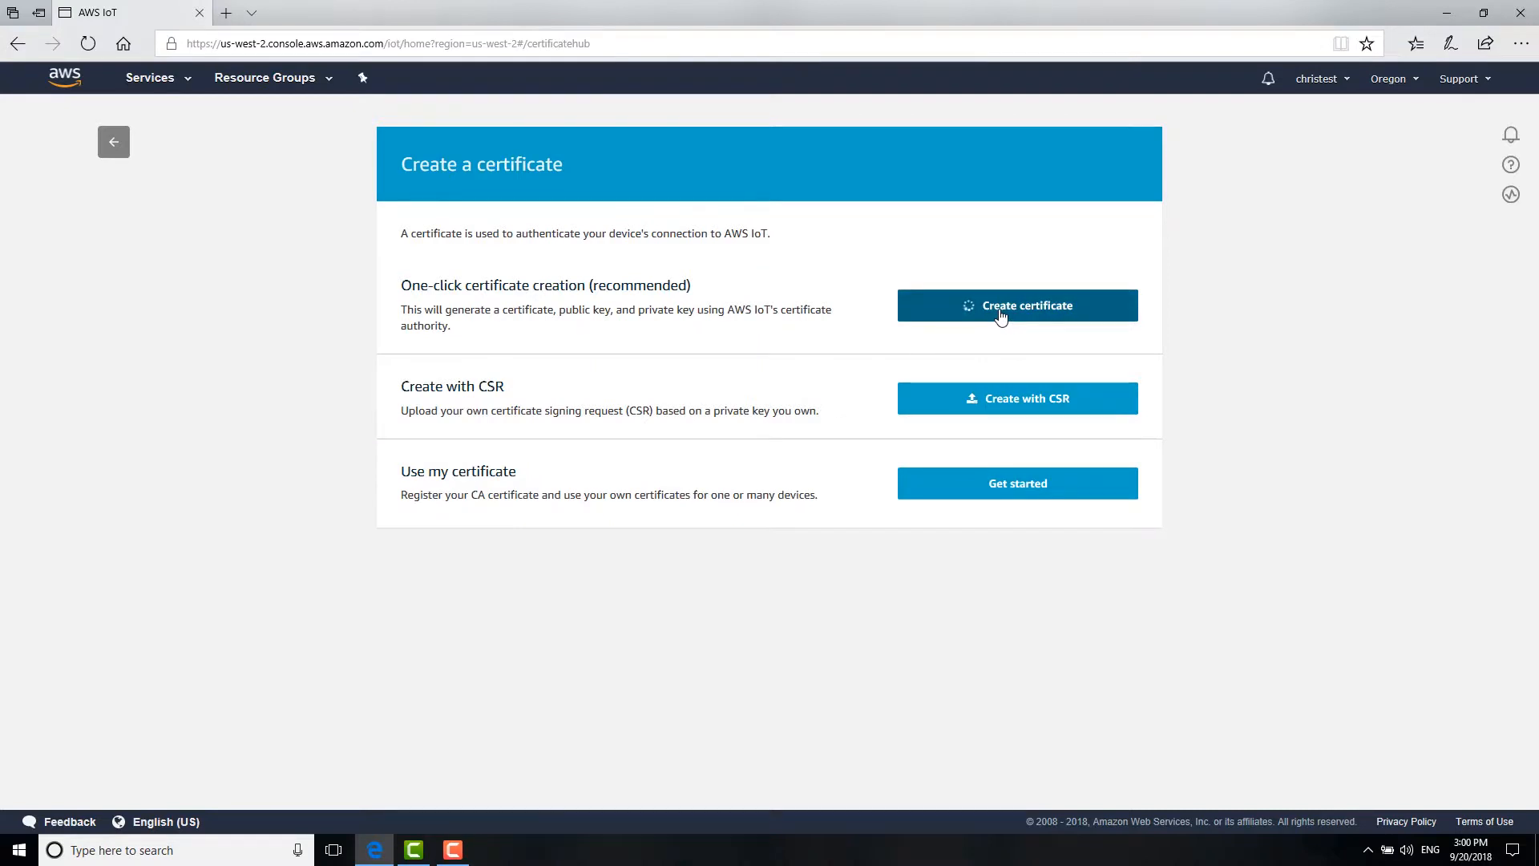
{"action": "left_click", "coordinate": [1017, 305]}
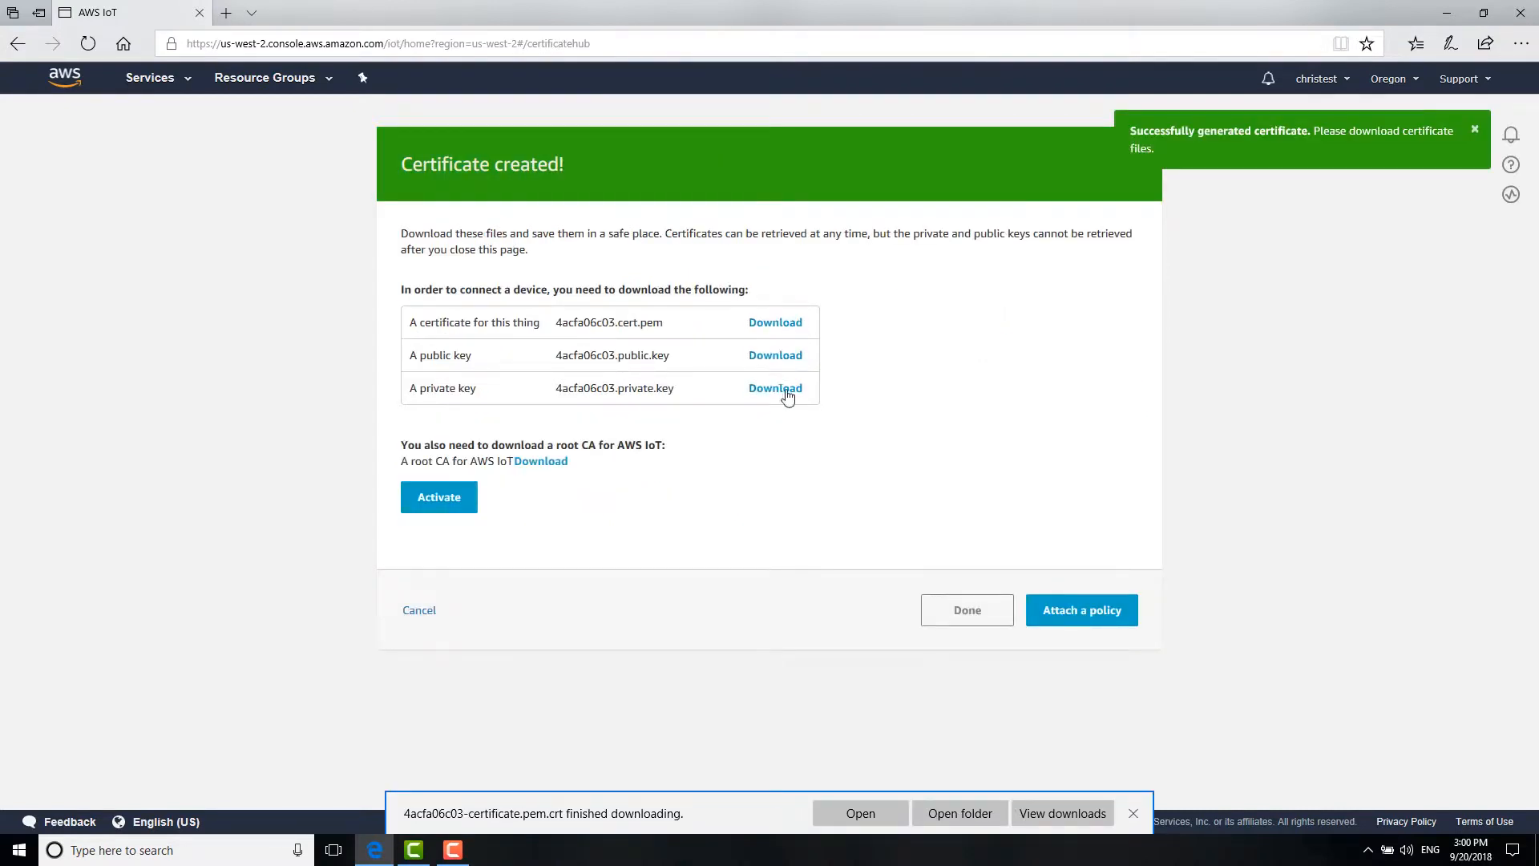
{"action": "left_click", "coordinate": [776, 388]}
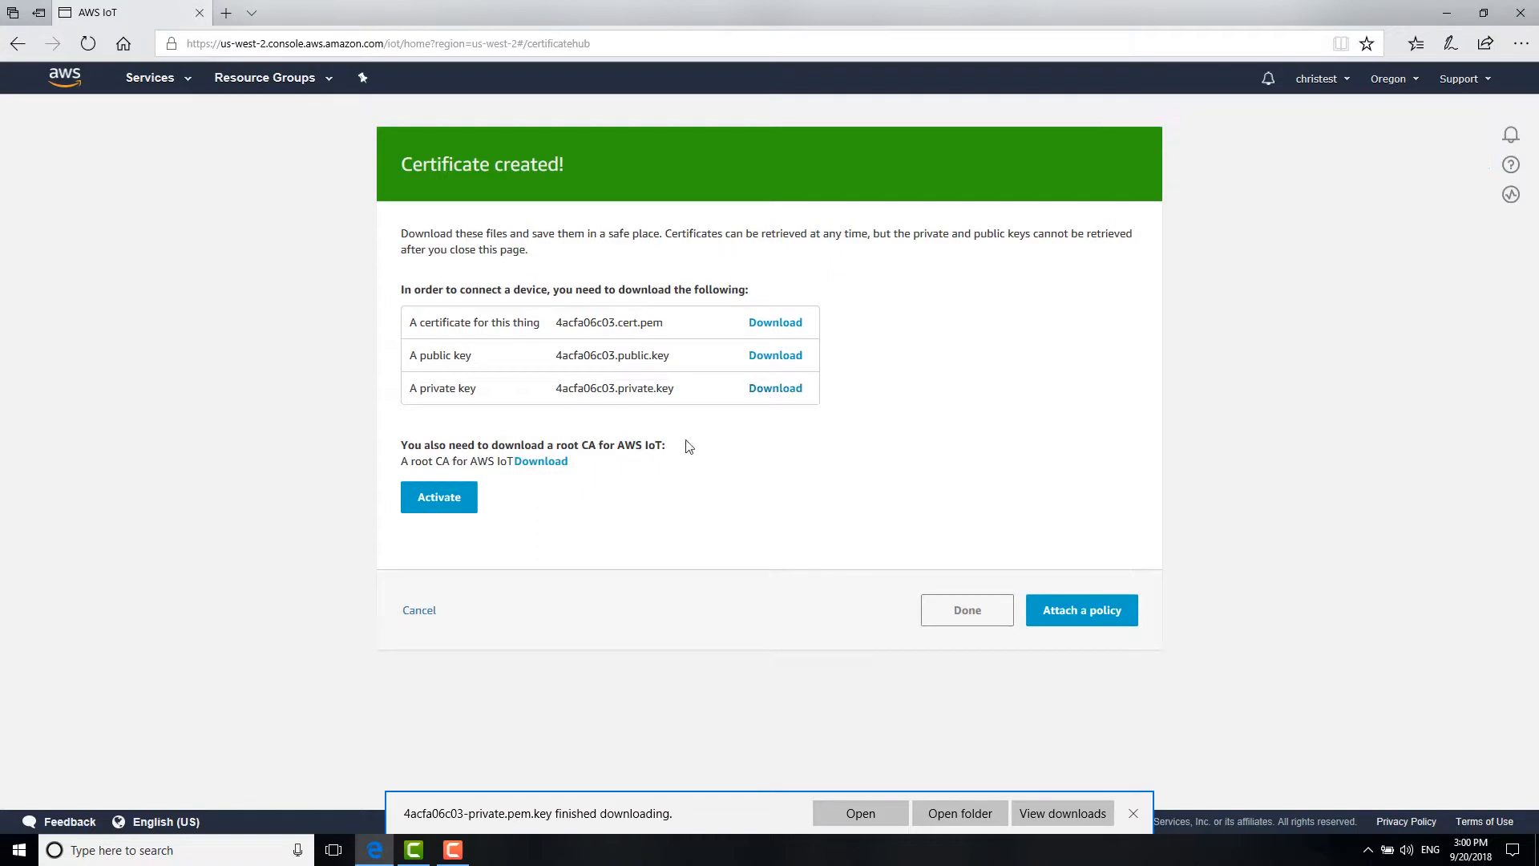
Activate the certificate and attach the Ursalink policy to it.
{"action": "left_click", "coordinate": [438, 497]}
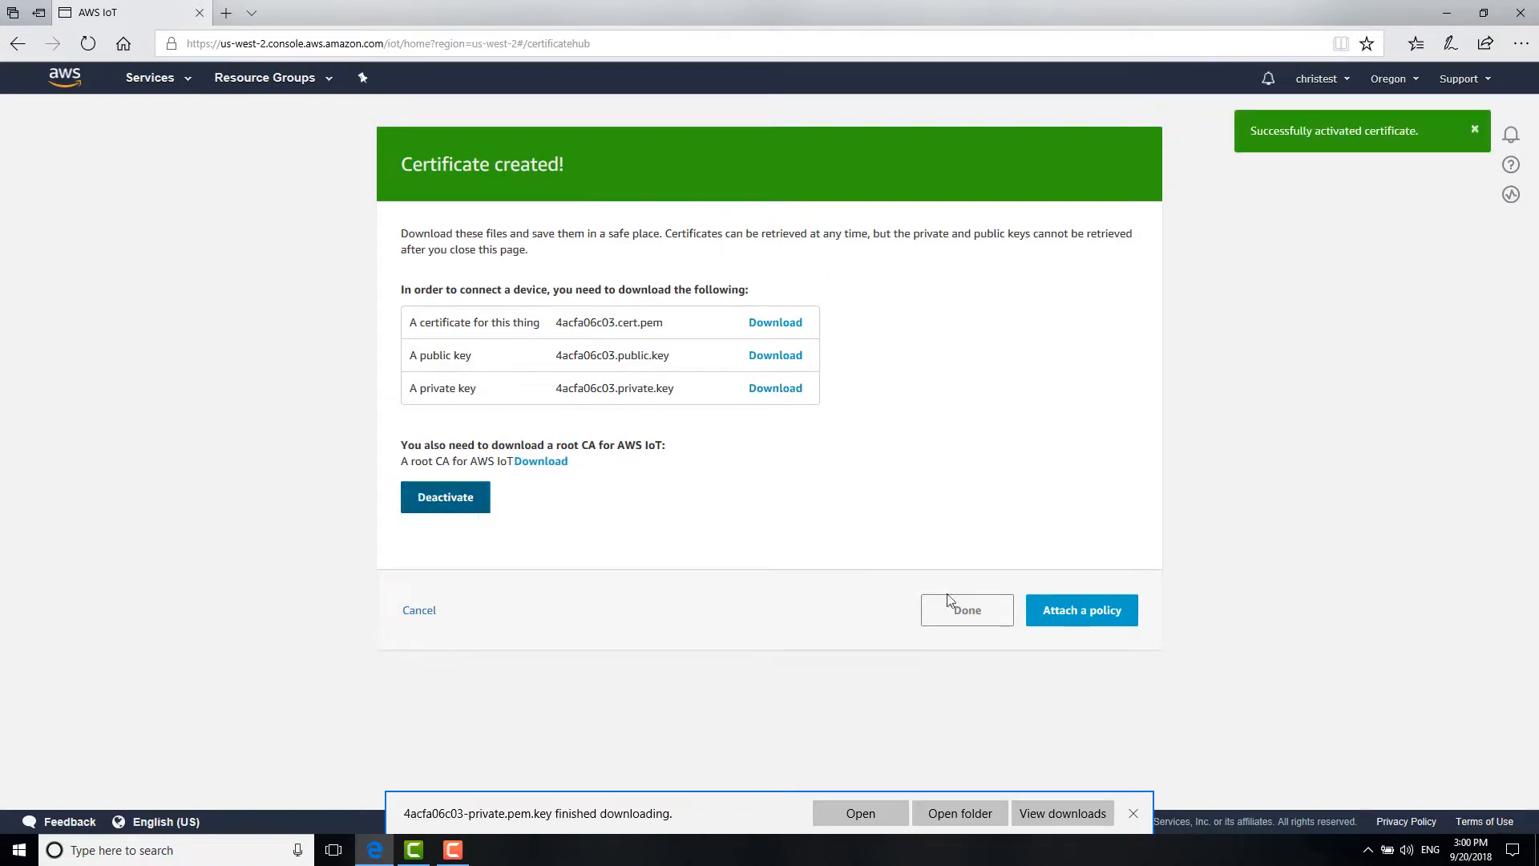
{"action": "left_click", "coordinate": [1081, 609]}
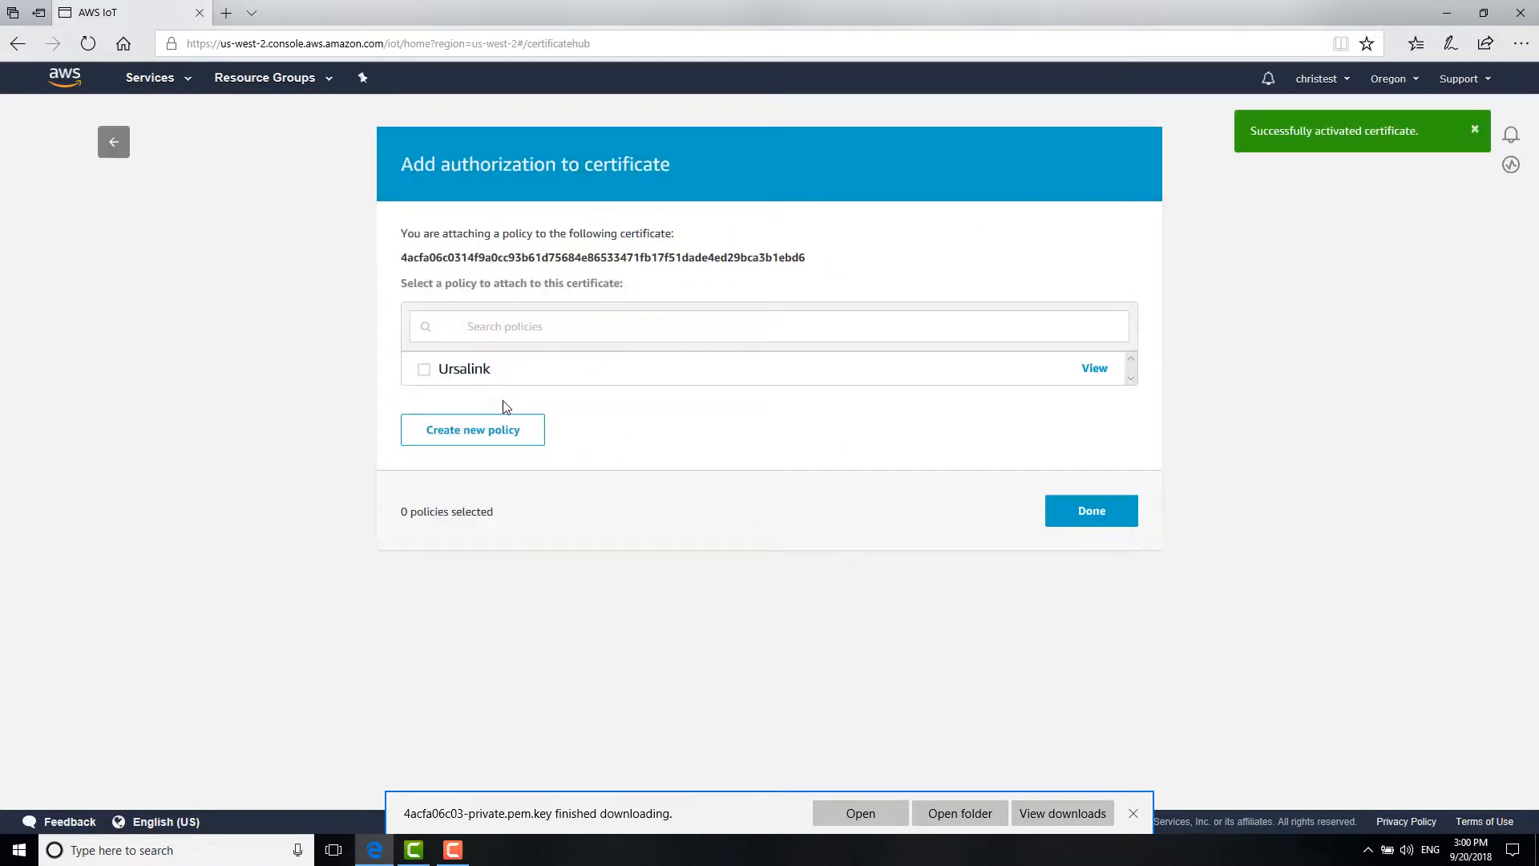
{"action": "left_click", "coordinate": [423, 369]}
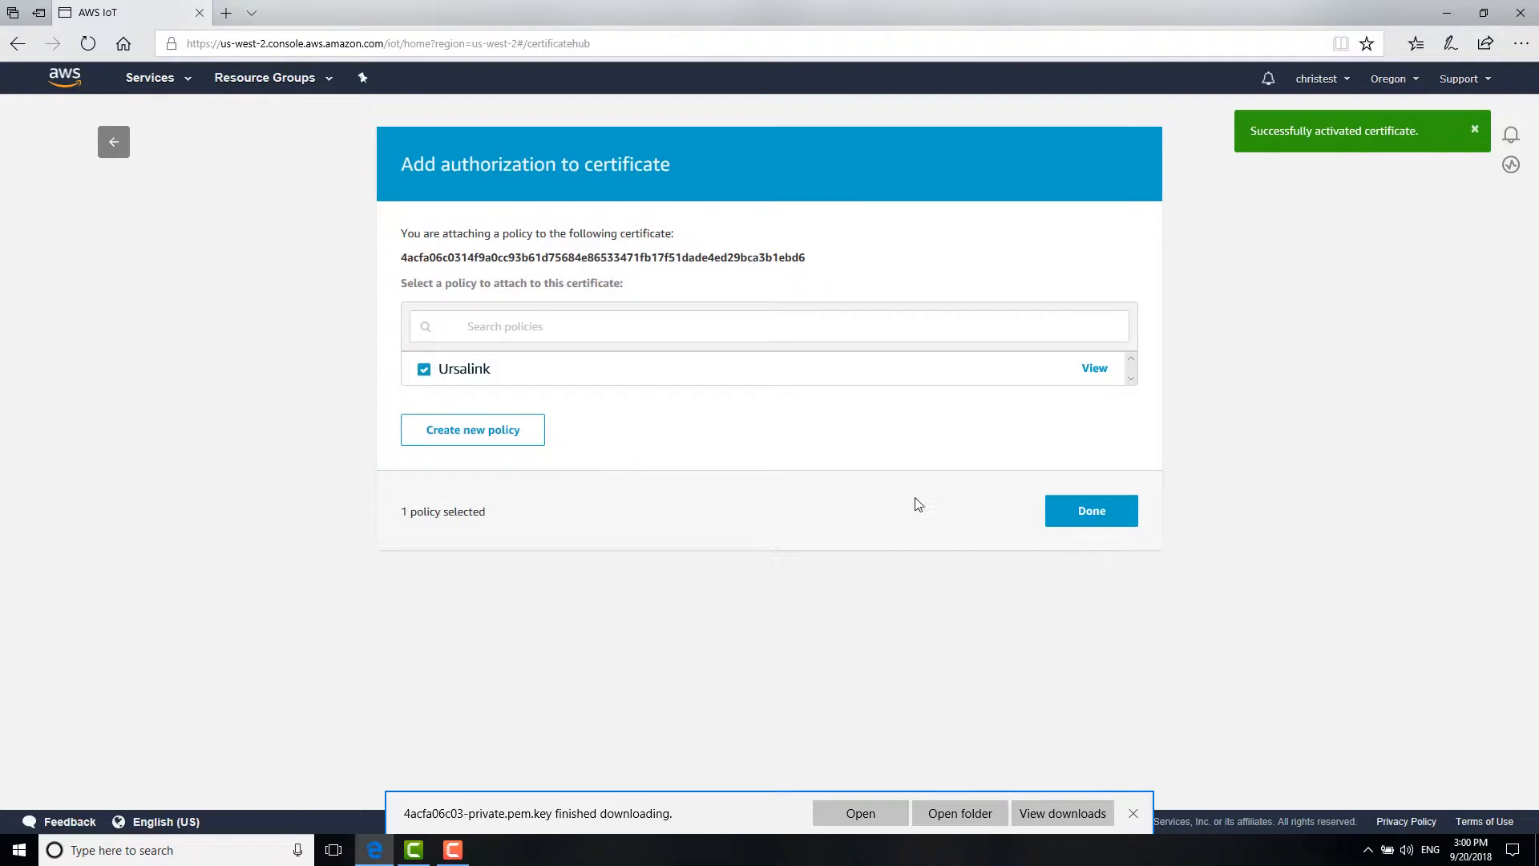
{"action": "left_click", "coordinate": [1090, 512]}
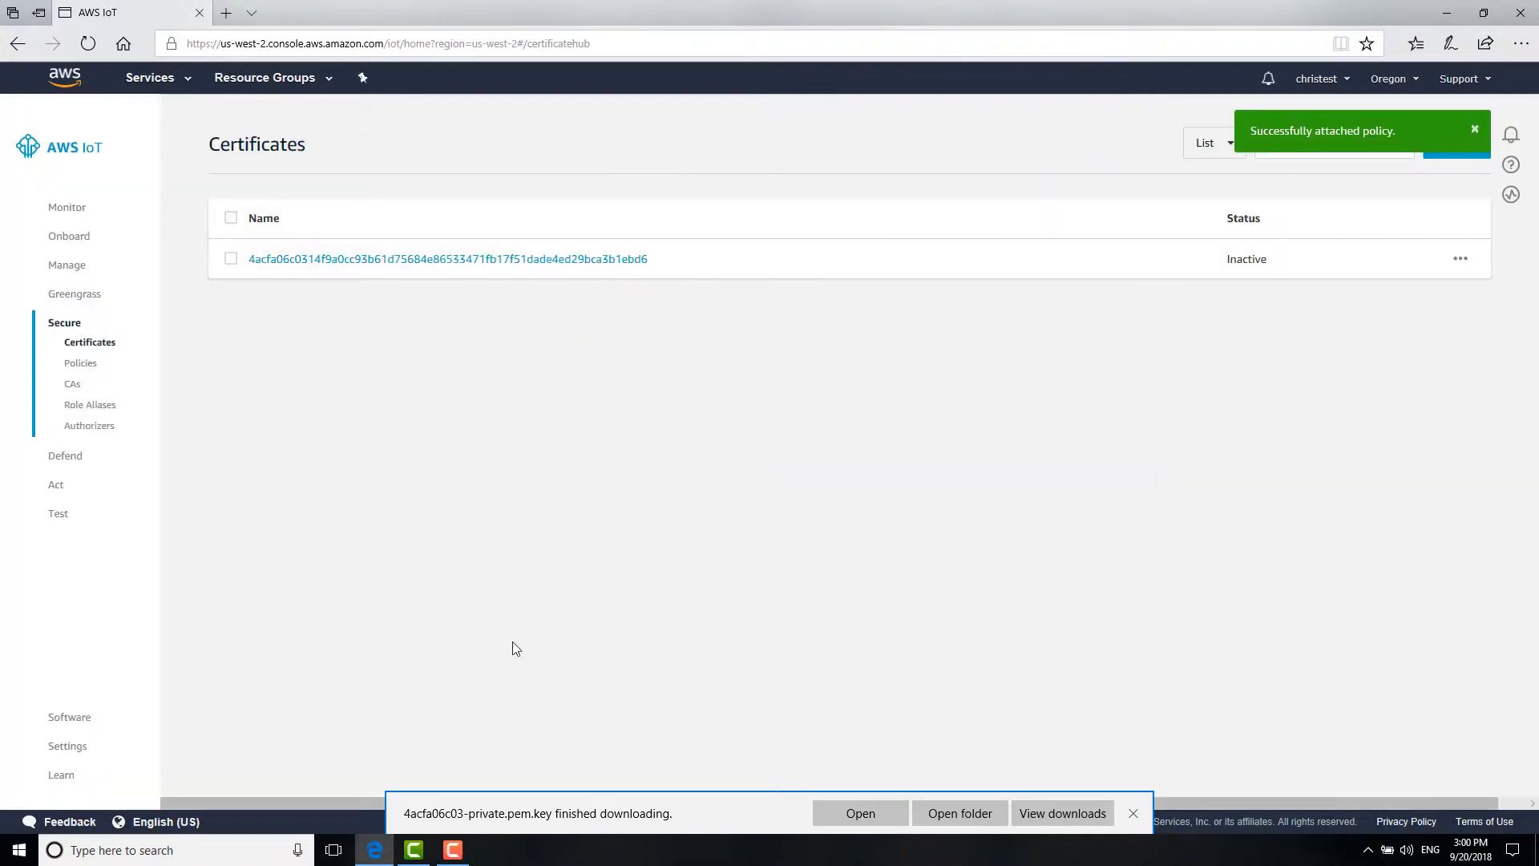
Copy the account's custom endpoint address from the Settings page.
{"action": "left_click", "coordinate": [67, 745]}
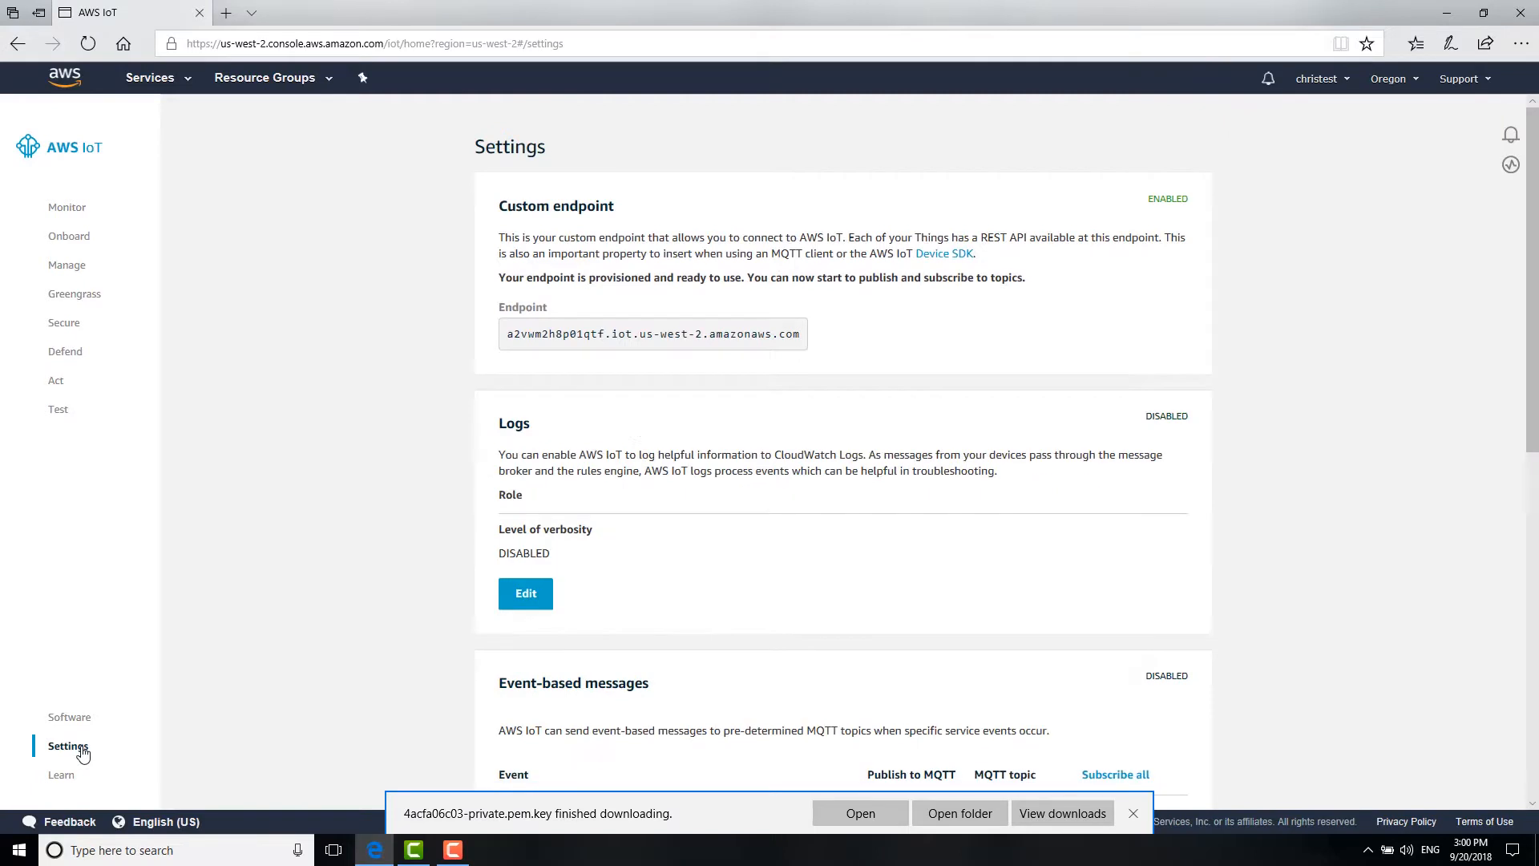
{"action": "left_click_drag", "start_coordinate": [504, 334], "coordinate": [638, 333]}
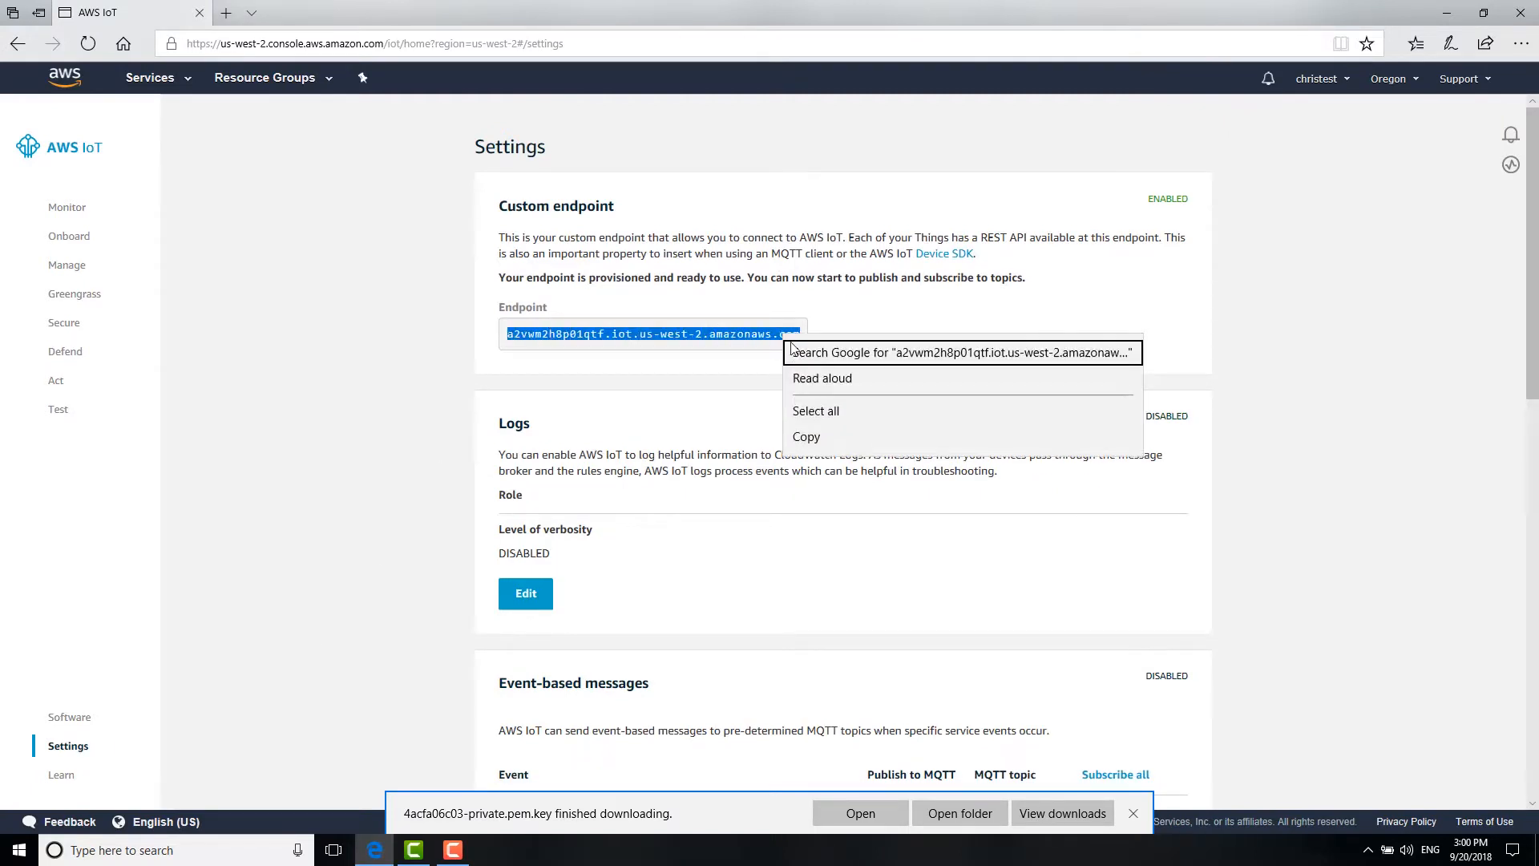
{"action": "left_click", "coordinate": [805, 436]}
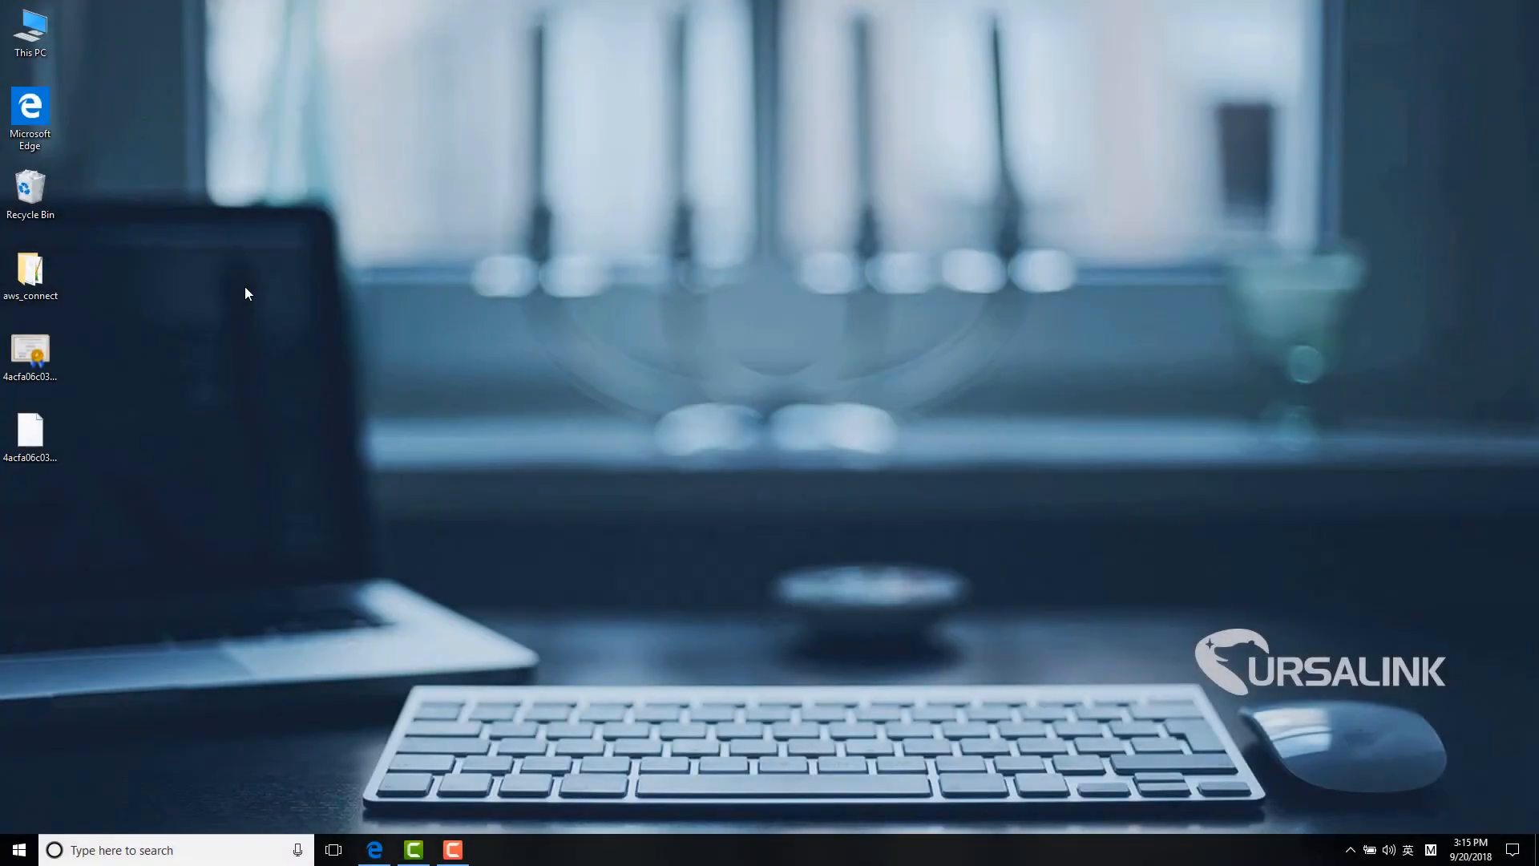
Move the downloaded certificate and key into aws_connect/certs and open config.ini for editing.
{"action": "left_click", "coordinate": [31, 269]}
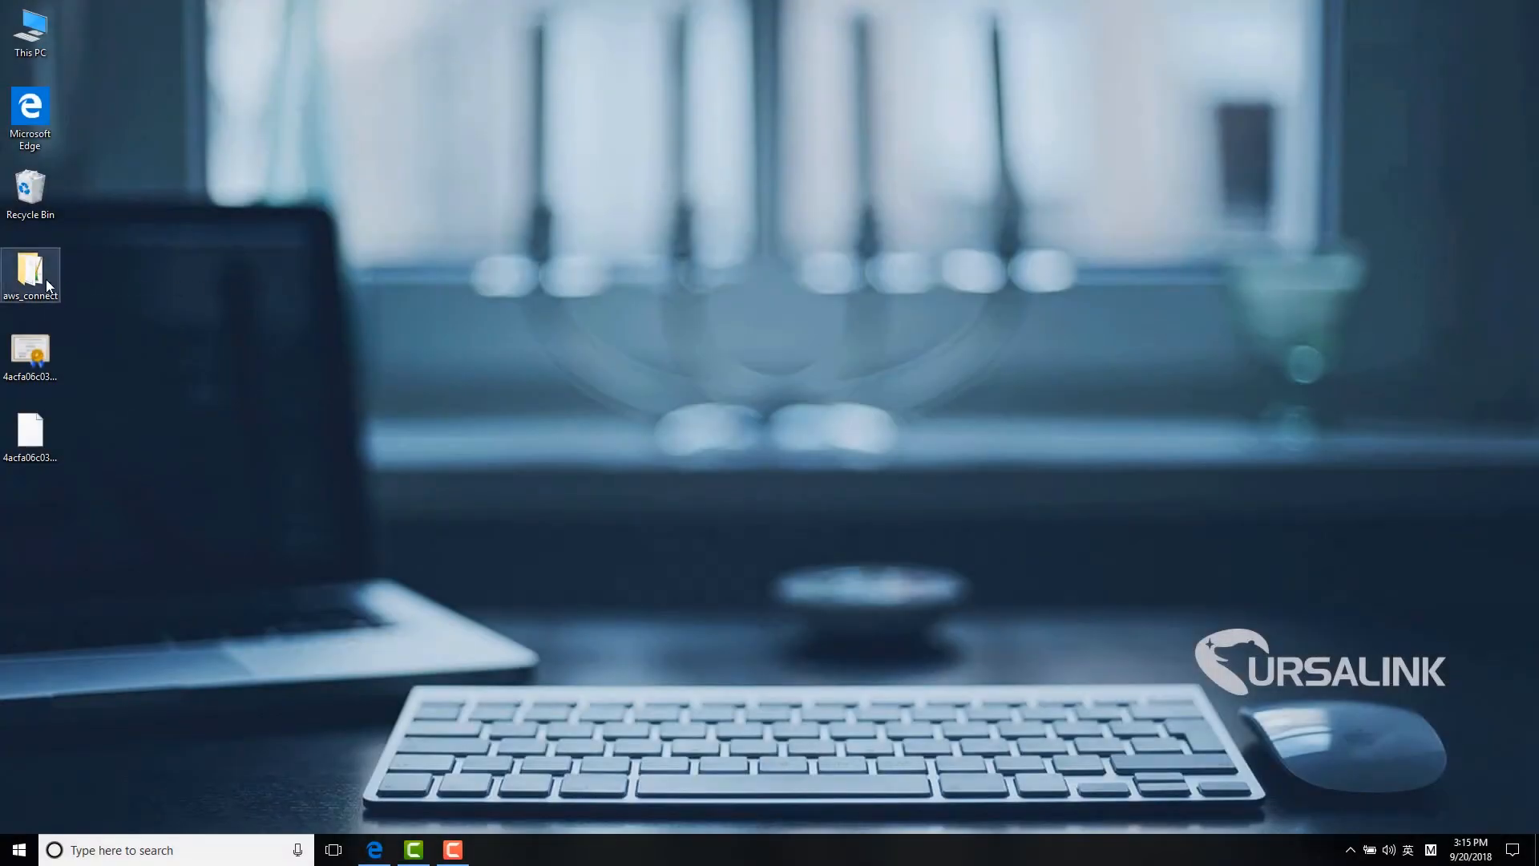
{"action": "double_click", "coordinate": [29, 271]}
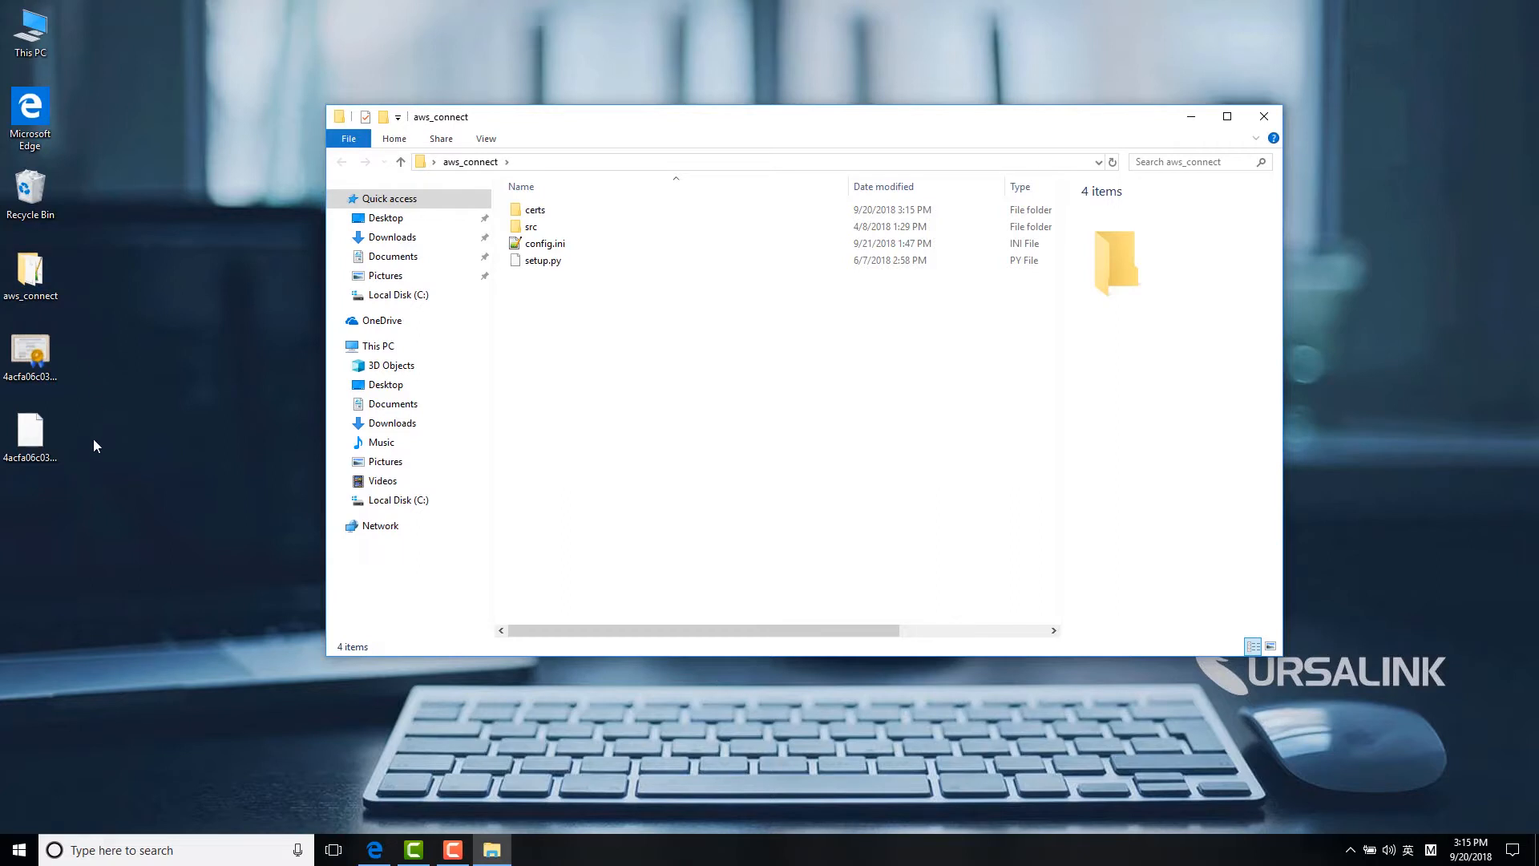
{"action": "left_click_drag", "start_coordinate": [28, 353], "coordinate": [536, 285]}
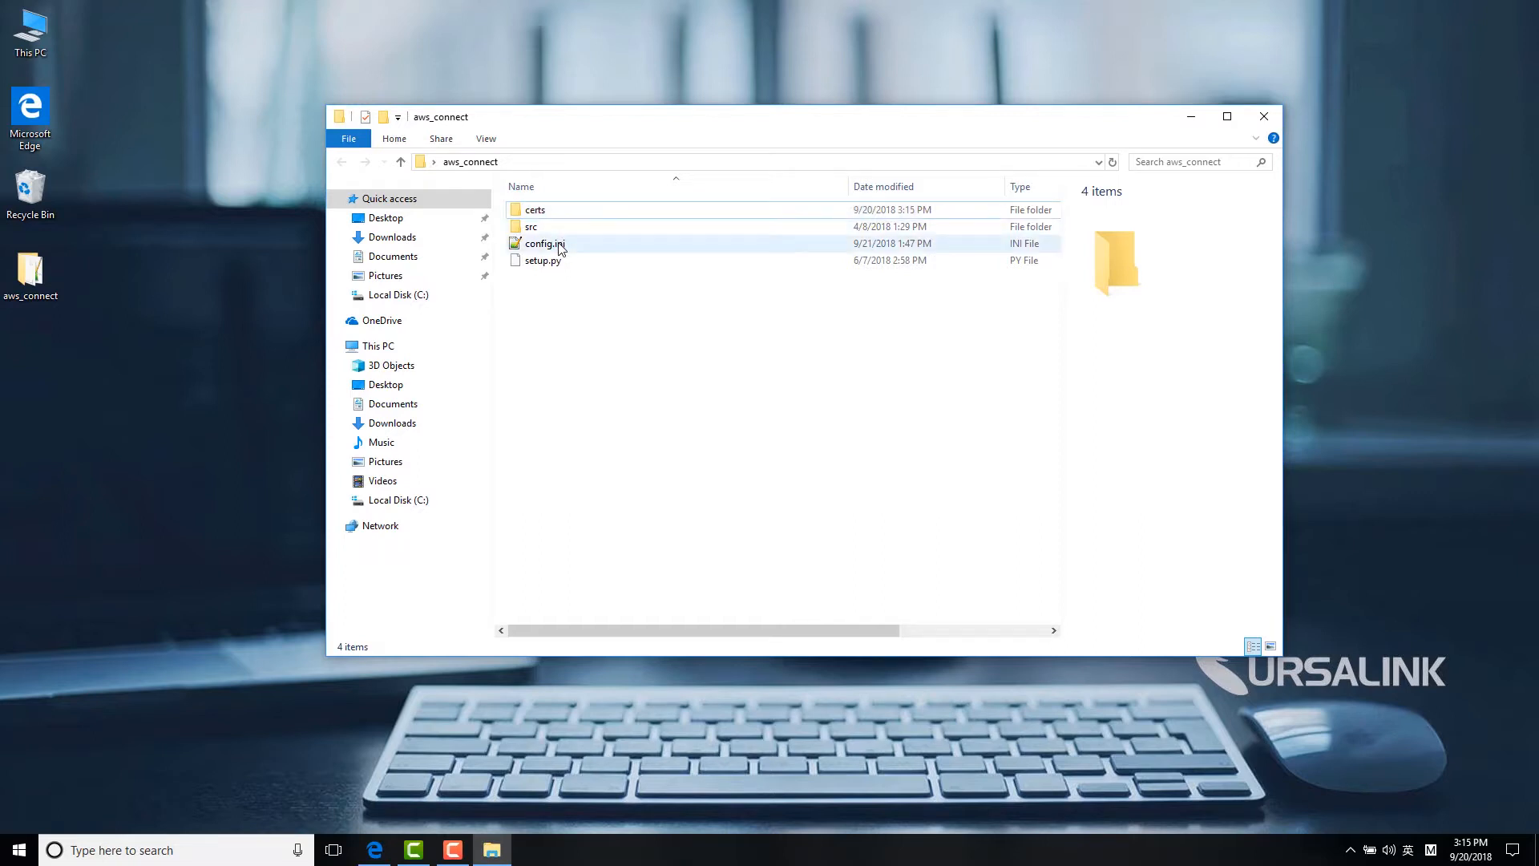
{"action": "double_click", "coordinate": [540, 244]}
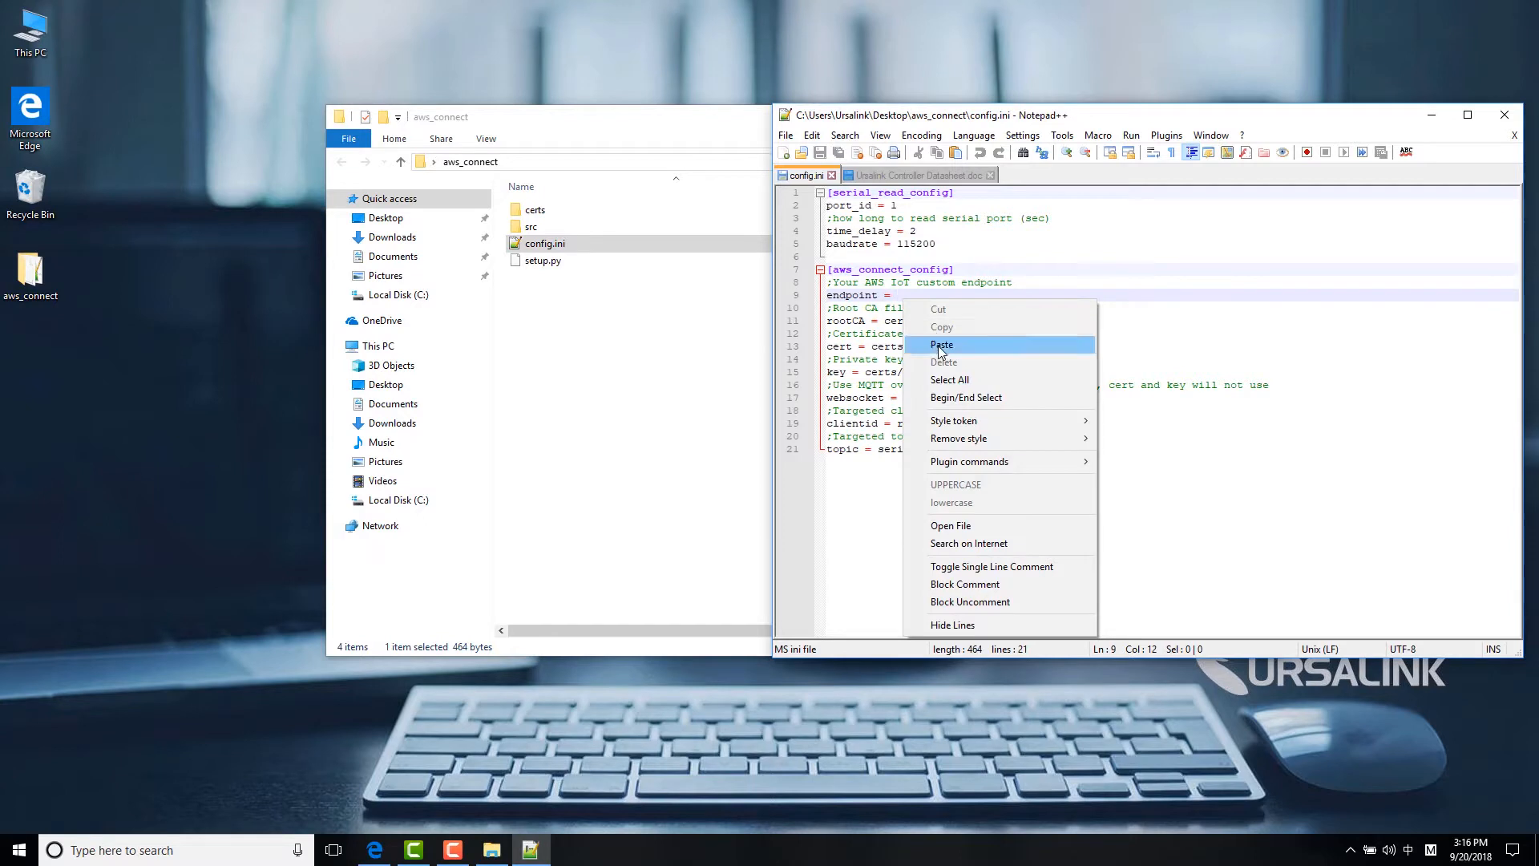
Paste the endpoint into config.ini and fill in the certificate and private key file names.
{"action": "left_click", "coordinate": [943, 345]}
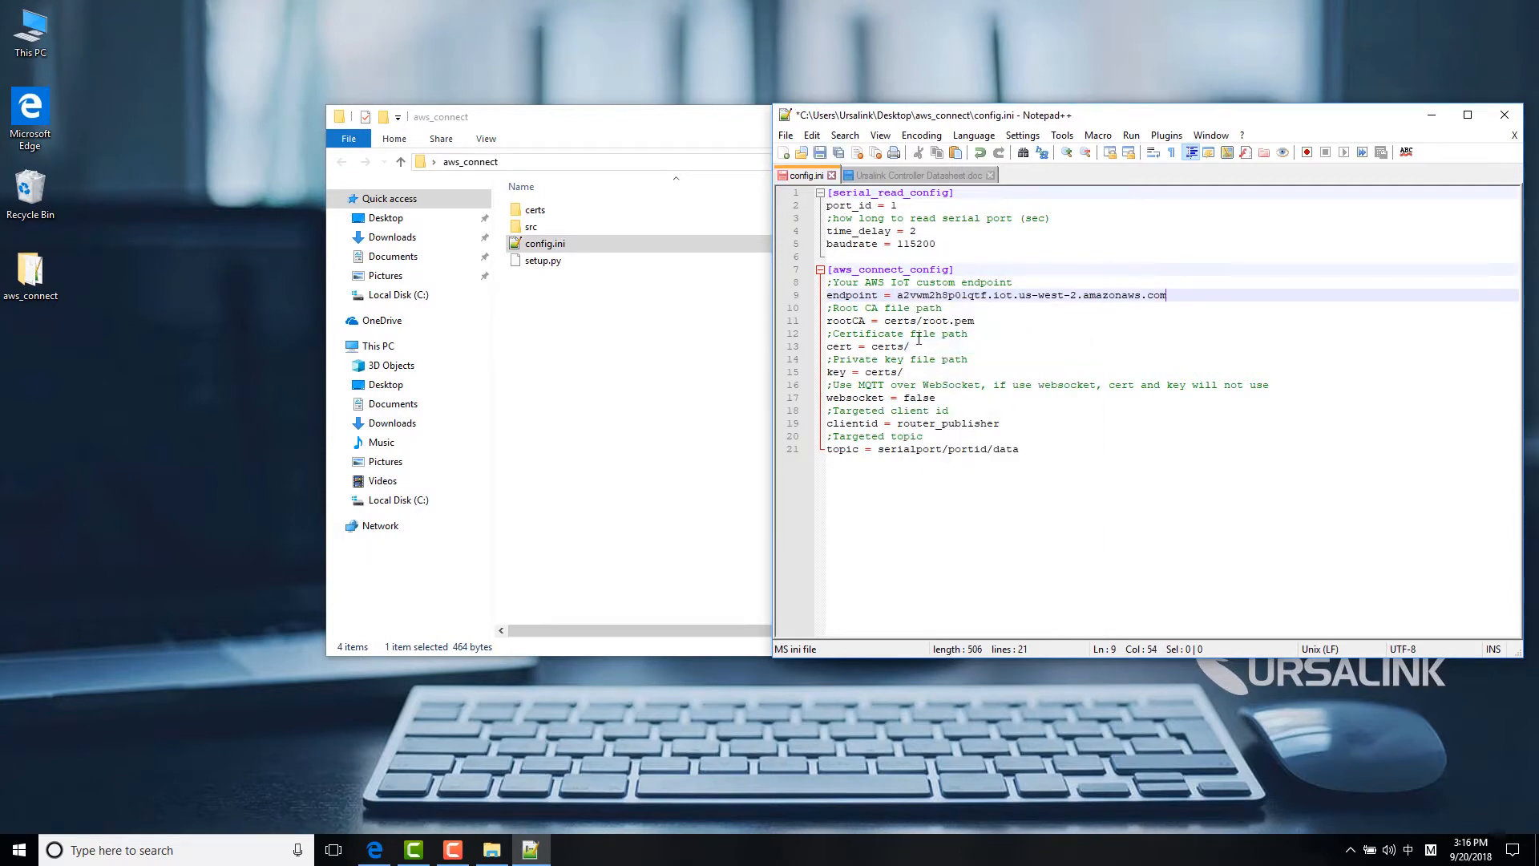
{"action": "double_click", "coordinate": [534, 208]}
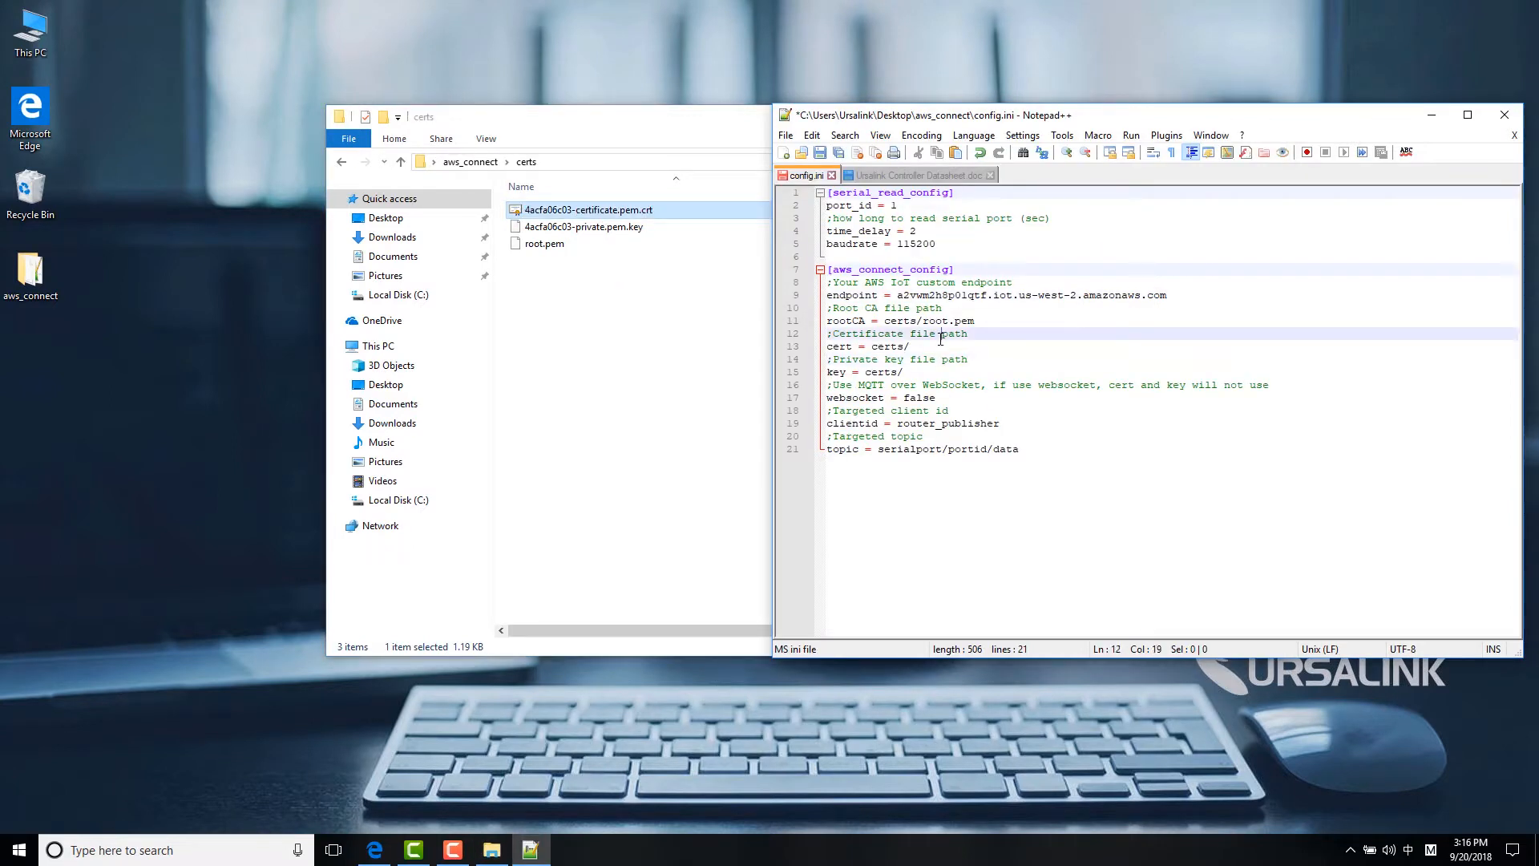
{"action": "right_click", "coordinate": [916, 347]}
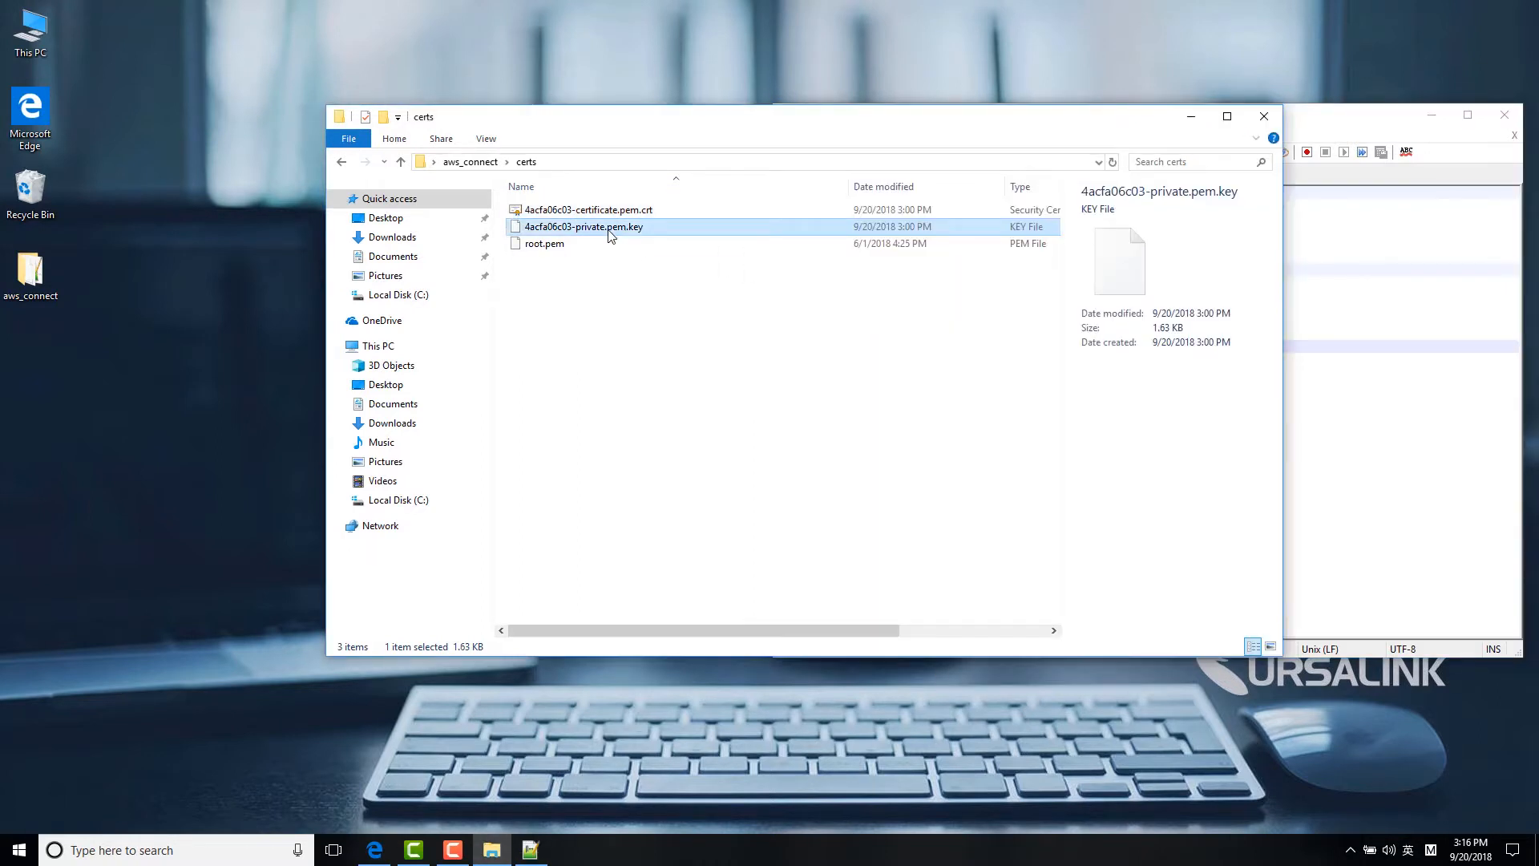
{"action": "right_click", "coordinate": [611, 228]}
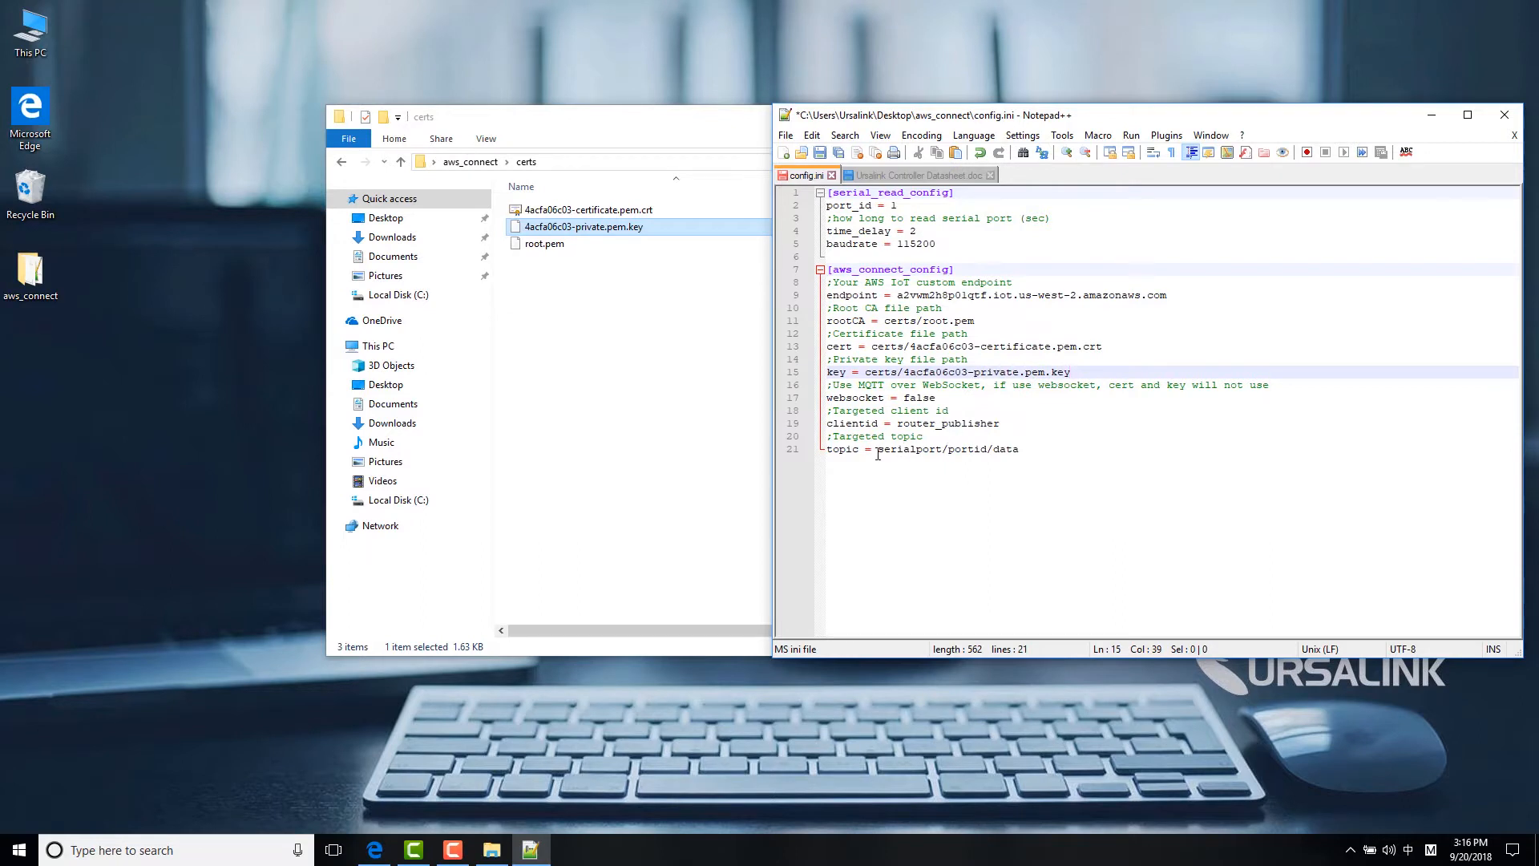
Copy the topic serialport/portid/data and save the edited config.ini.
{"action": "right_click", "coordinate": [1002, 449]}
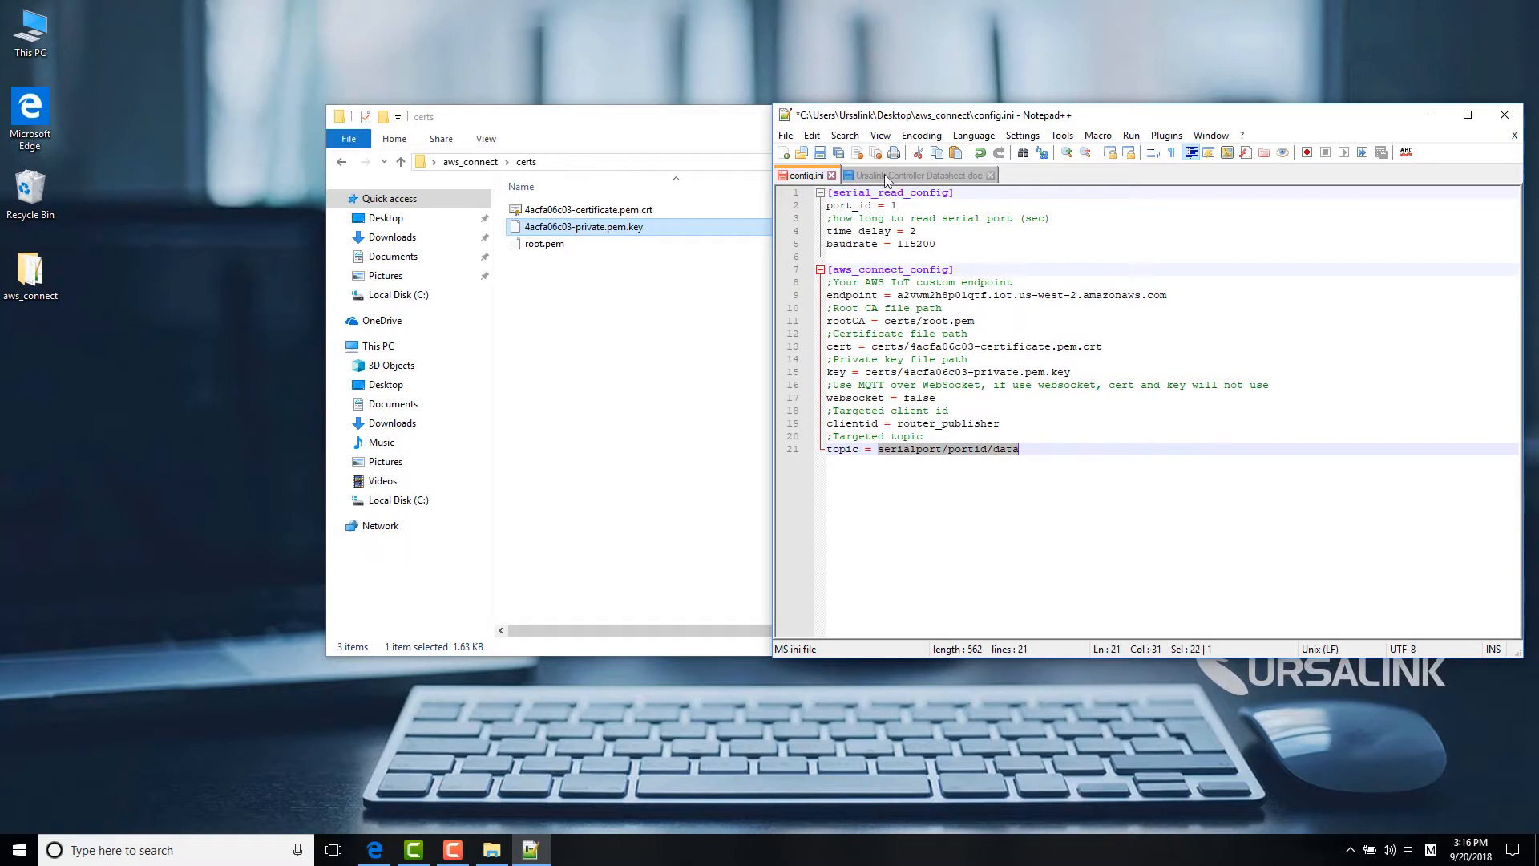
{"action": "left_click", "coordinate": [786, 134]}
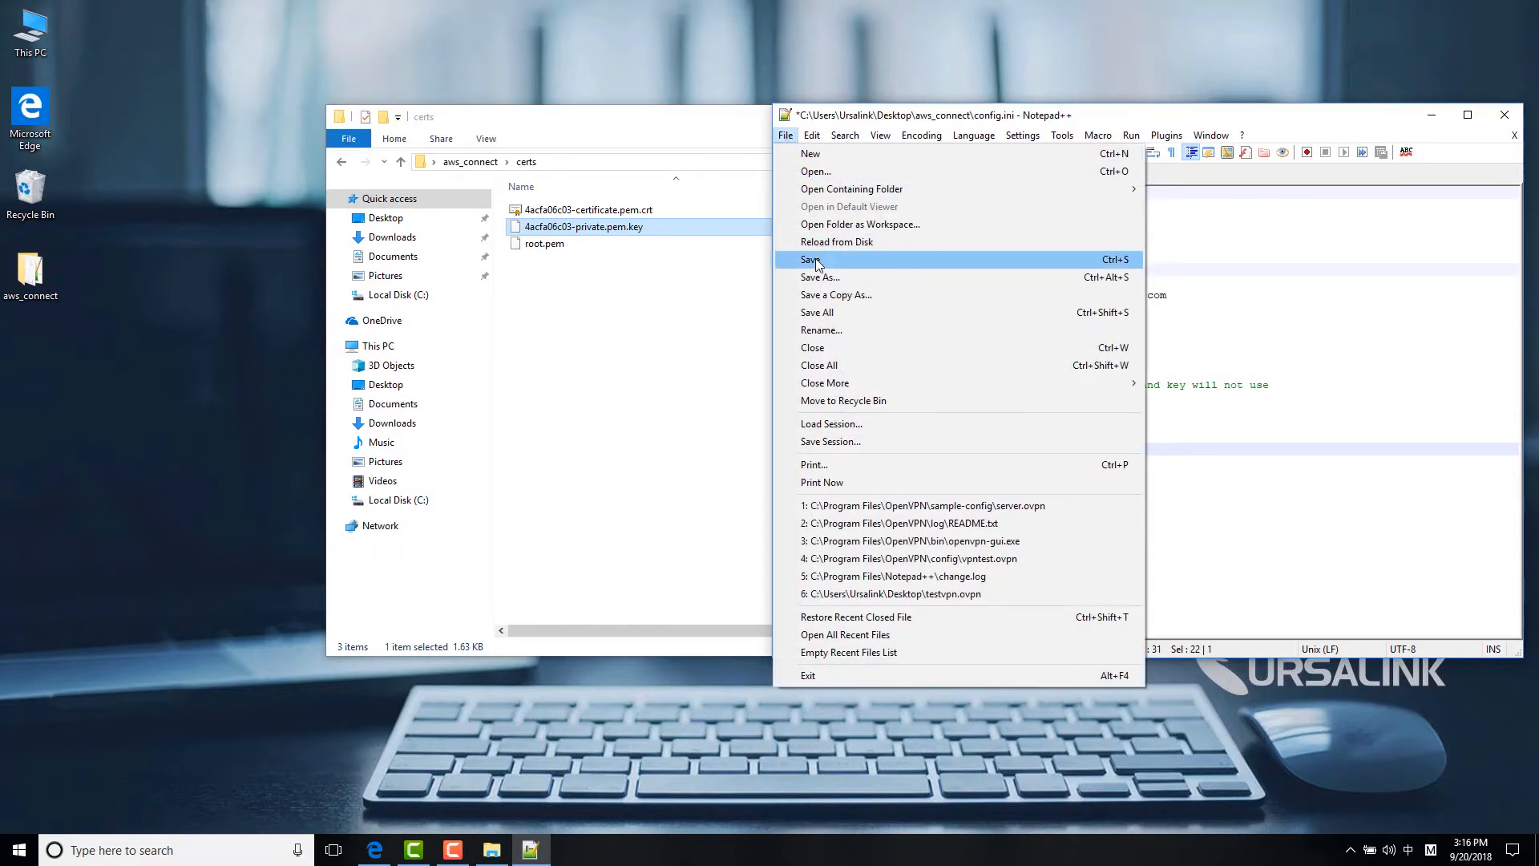
{"action": "left_click", "coordinate": [811, 259]}
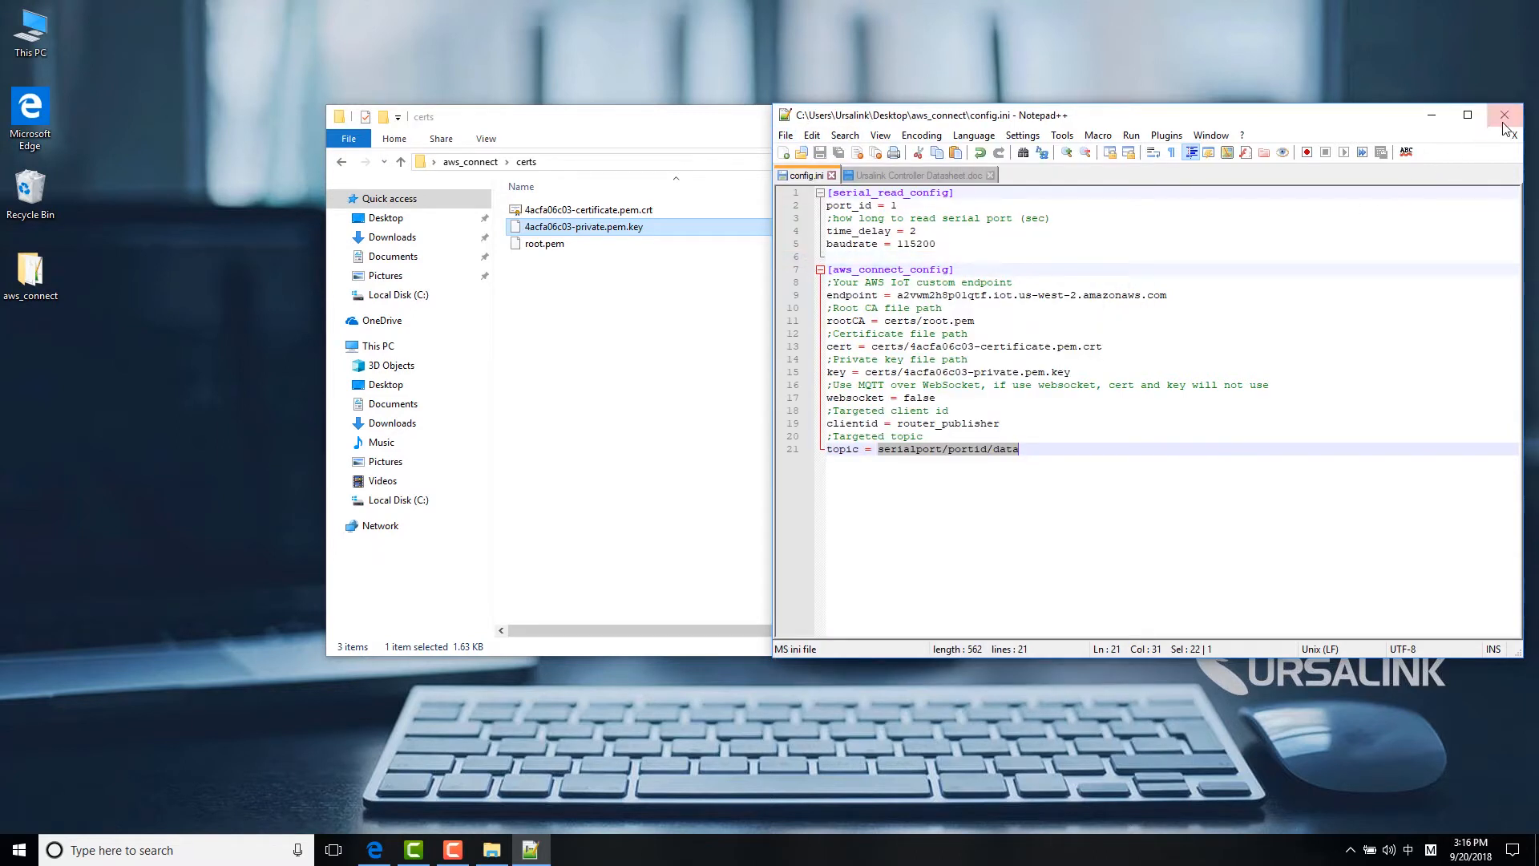
Close the editor and compress the aws_connect folder into a zipped folder.
{"action": "left_click", "coordinate": [1504, 115]}
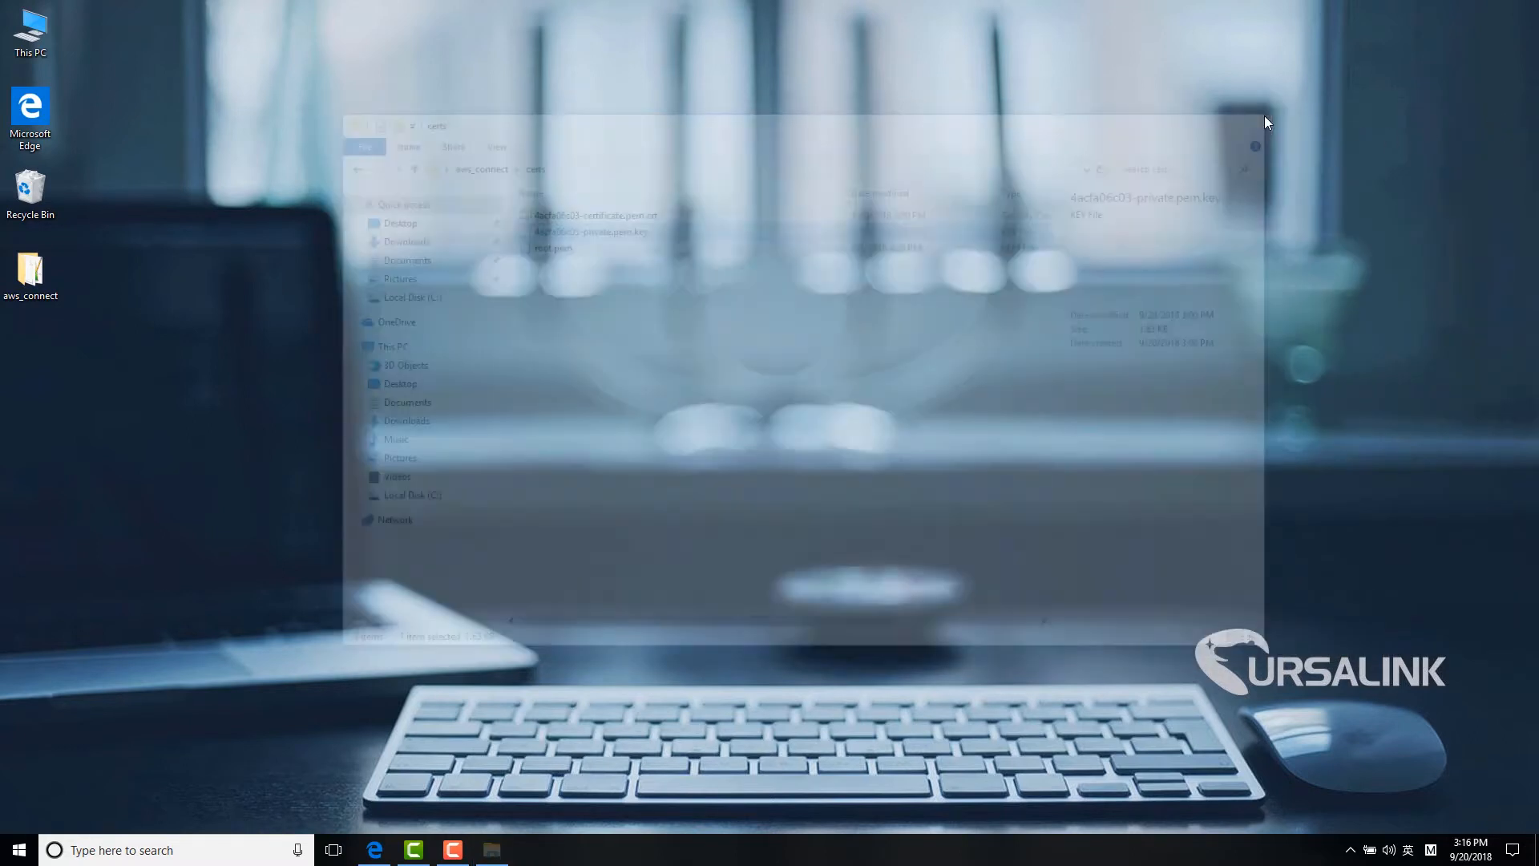
{"action": "right_click", "coordinate": [29, 269]}
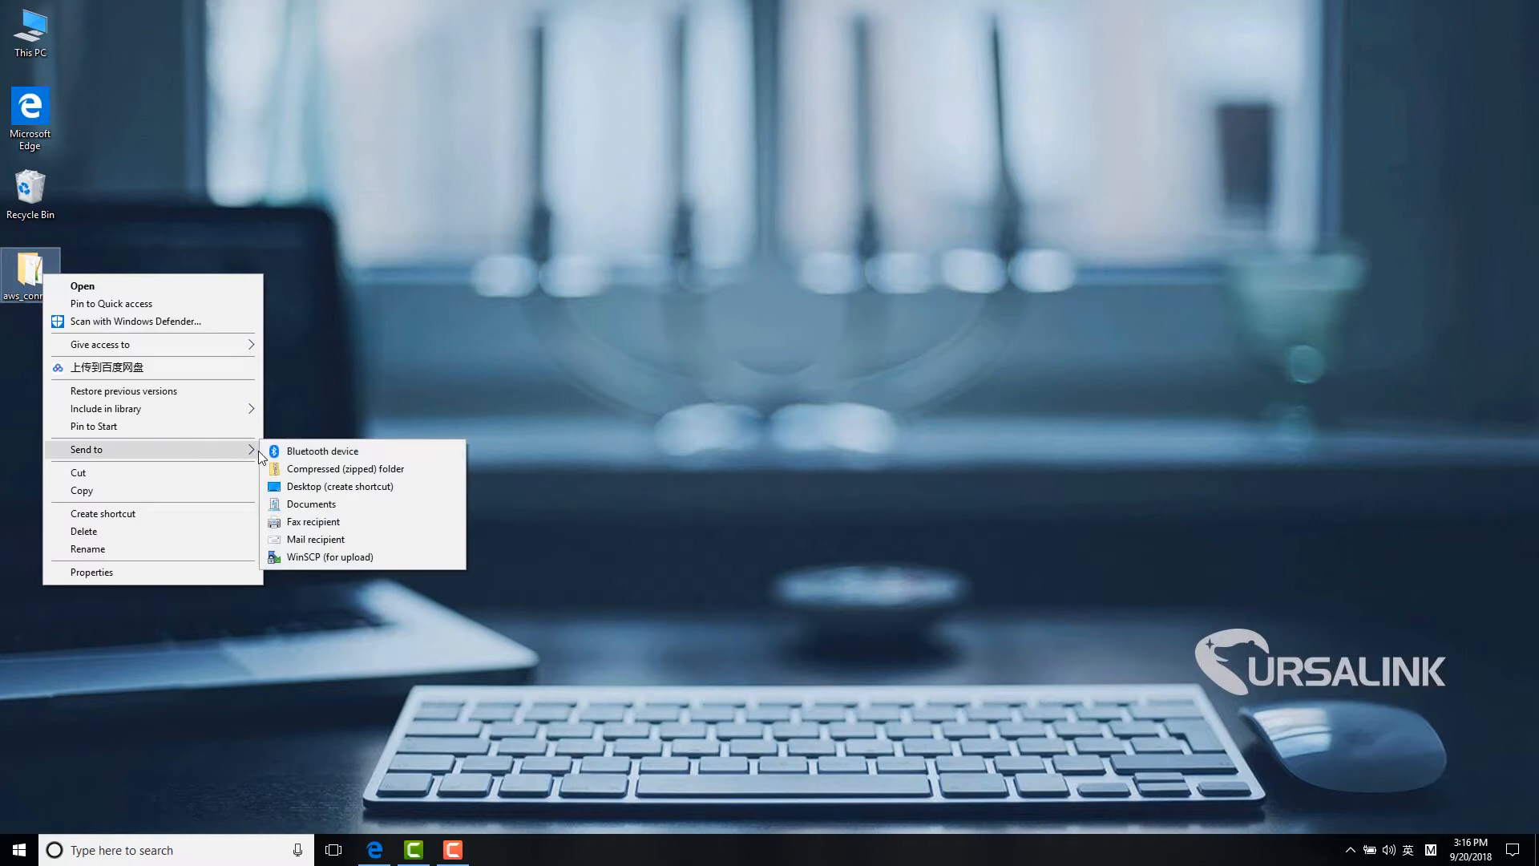
{"action": "left_click", "coordinate": [343, 468]}
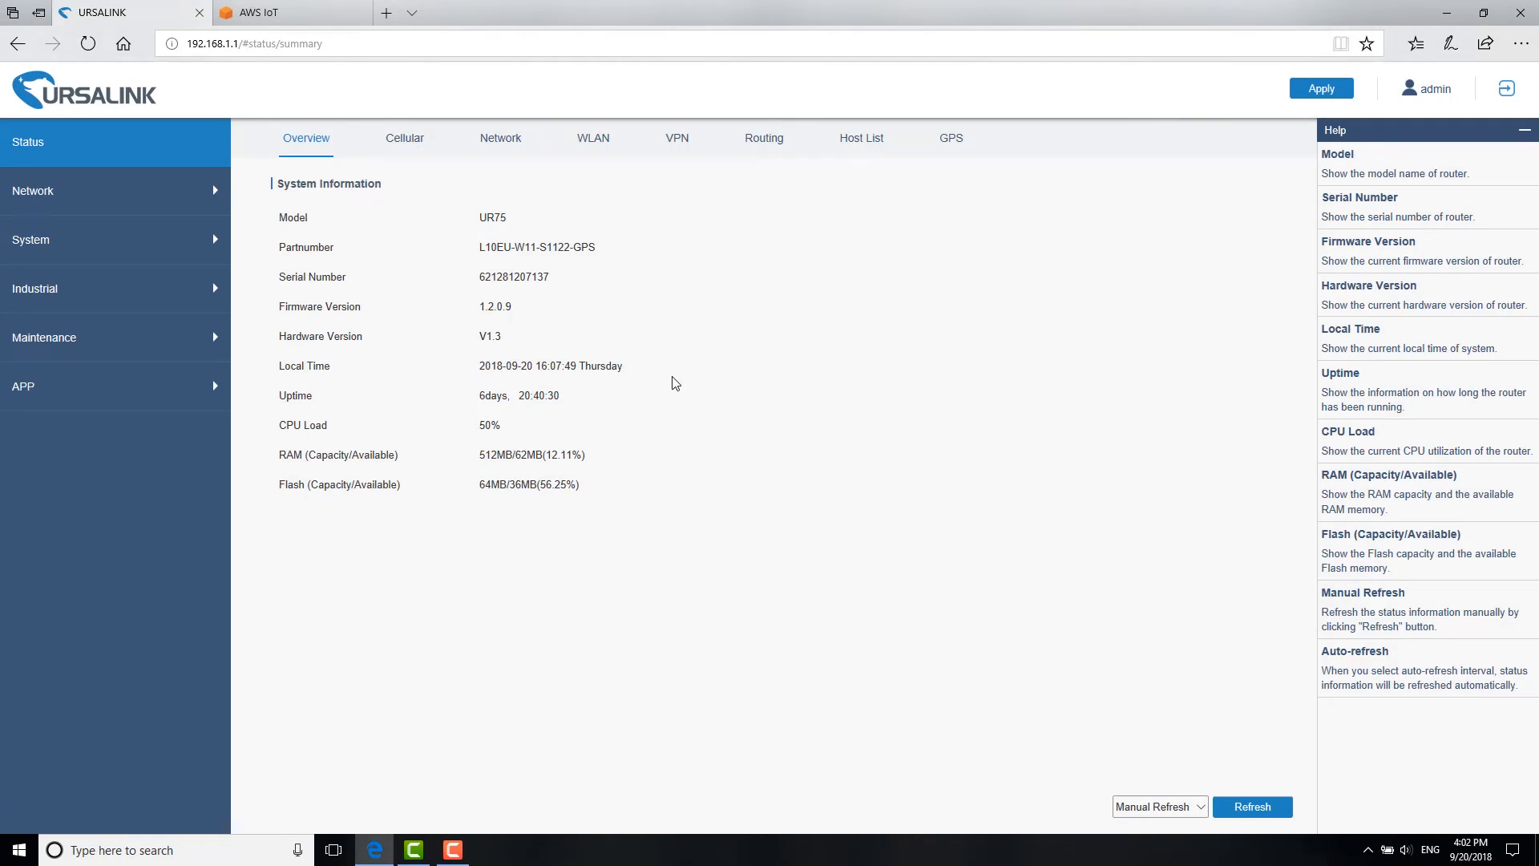
{"action": "mouse_move", "coordinate": [235, 389]}
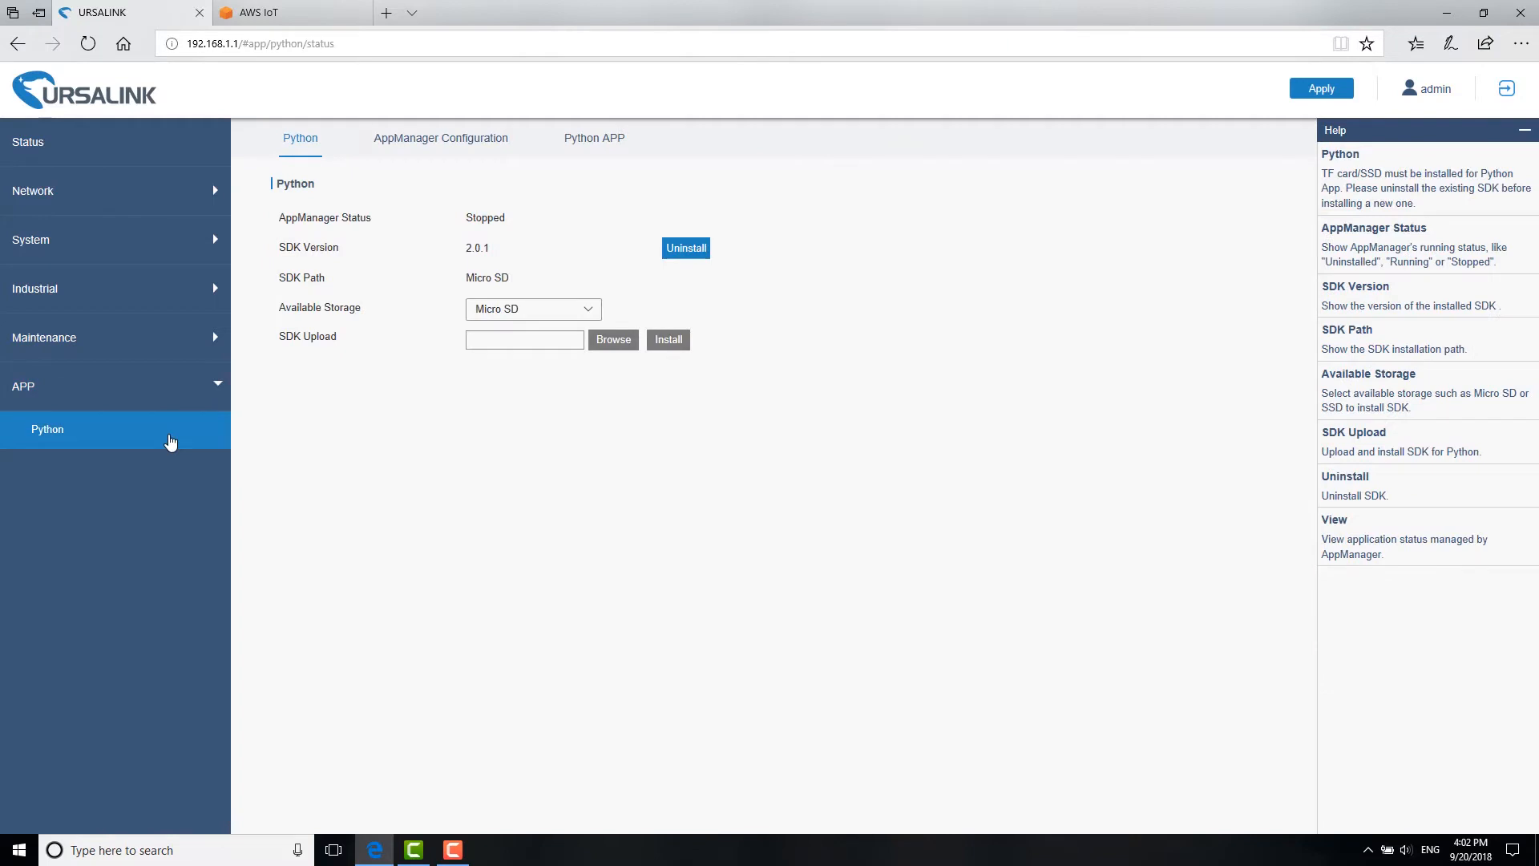
Import aws_connect.zip as an app package, confirm the Python restart, and show the AppManager configuration.
{"action": "left_click", "coordinate": [593, 138]}
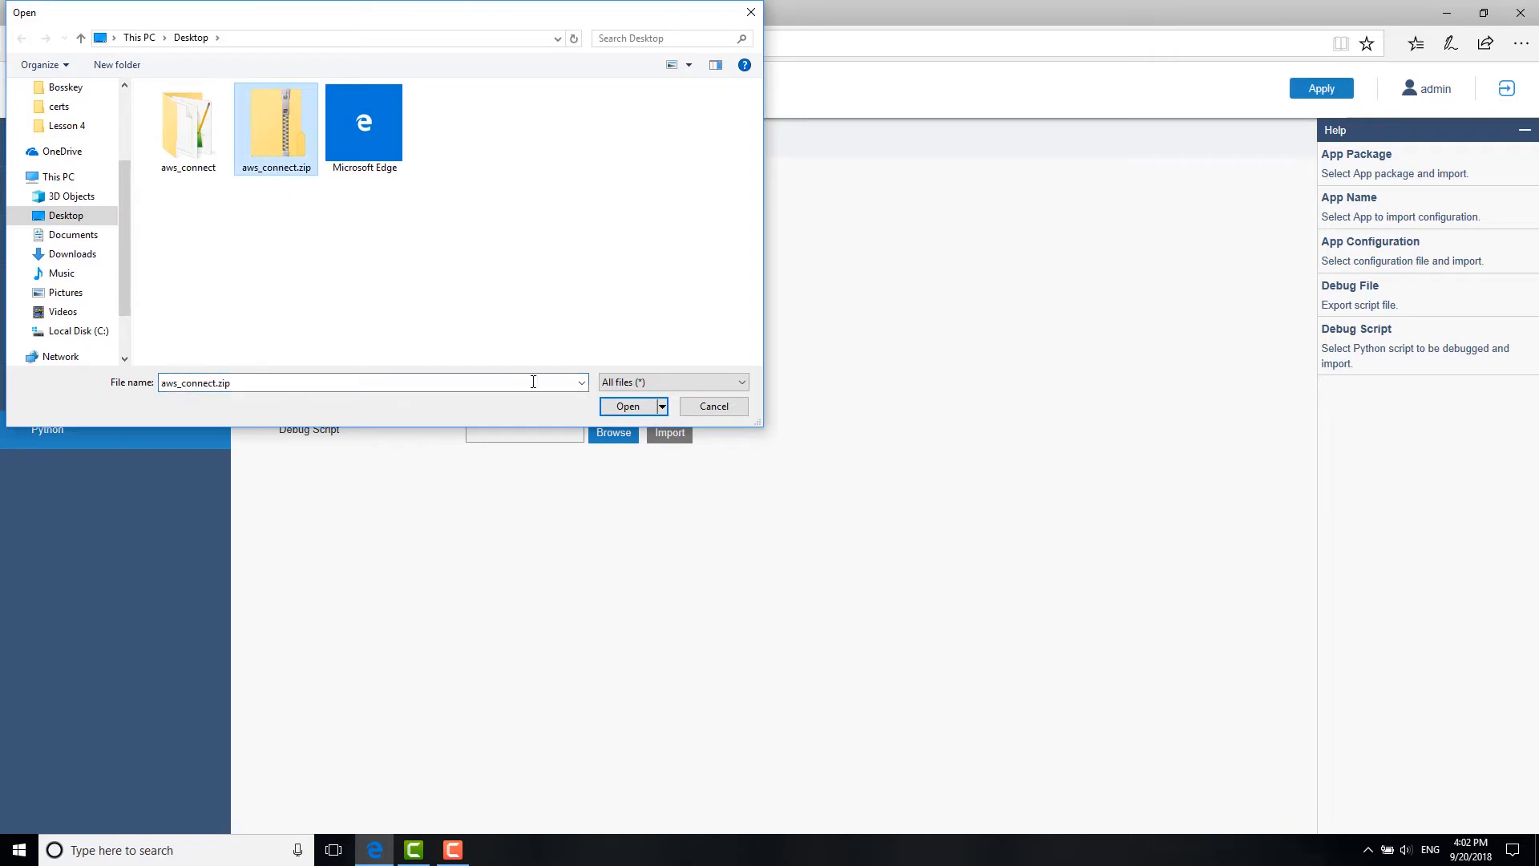
{"action": "left_click", "coordinate": [626, 407]}
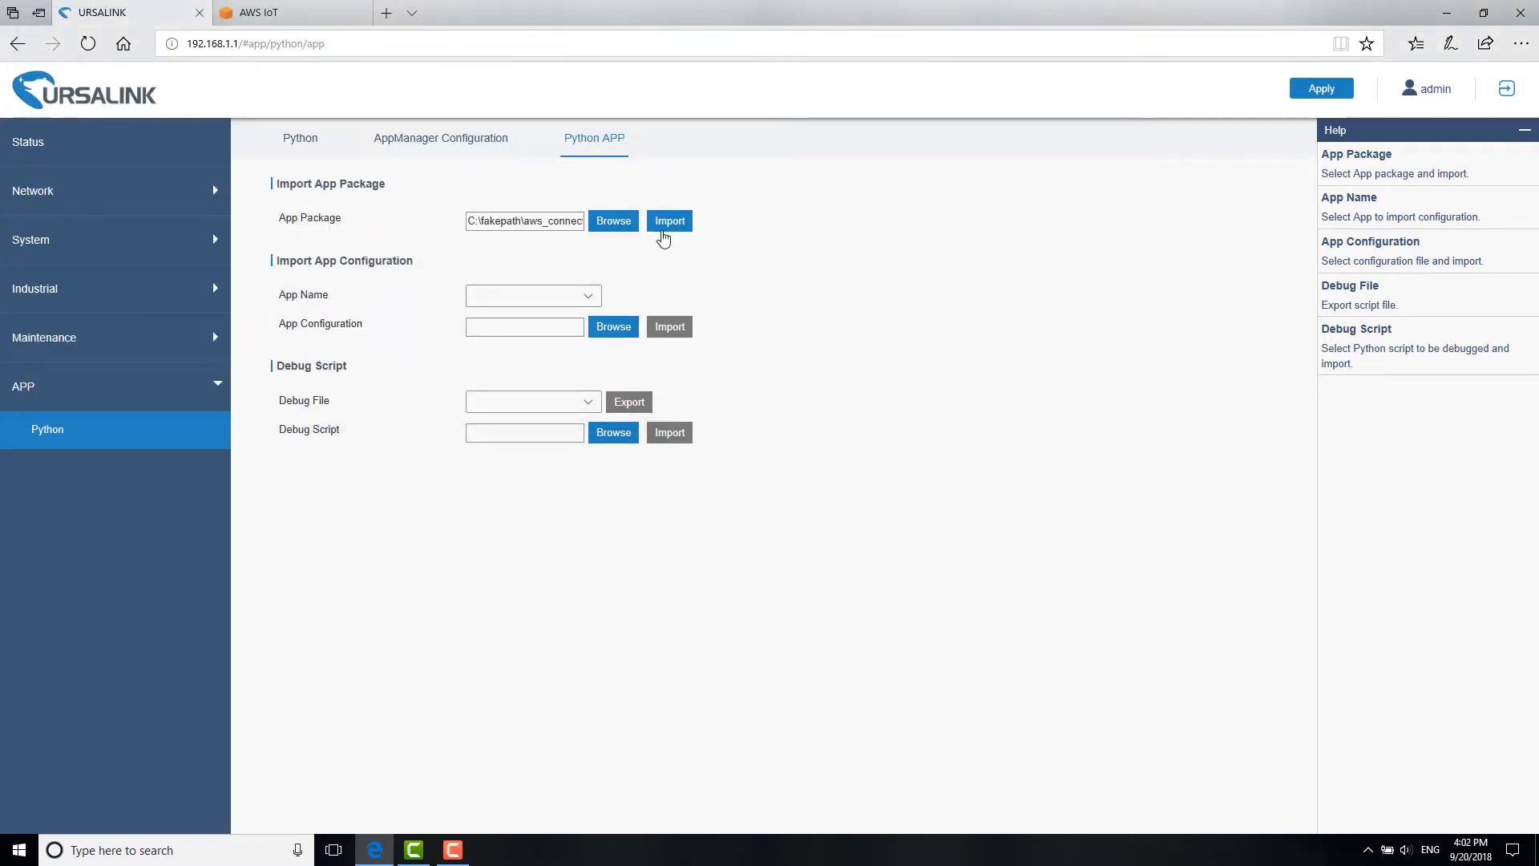
{"action": "left_click", "coordinate": [668, 219]}
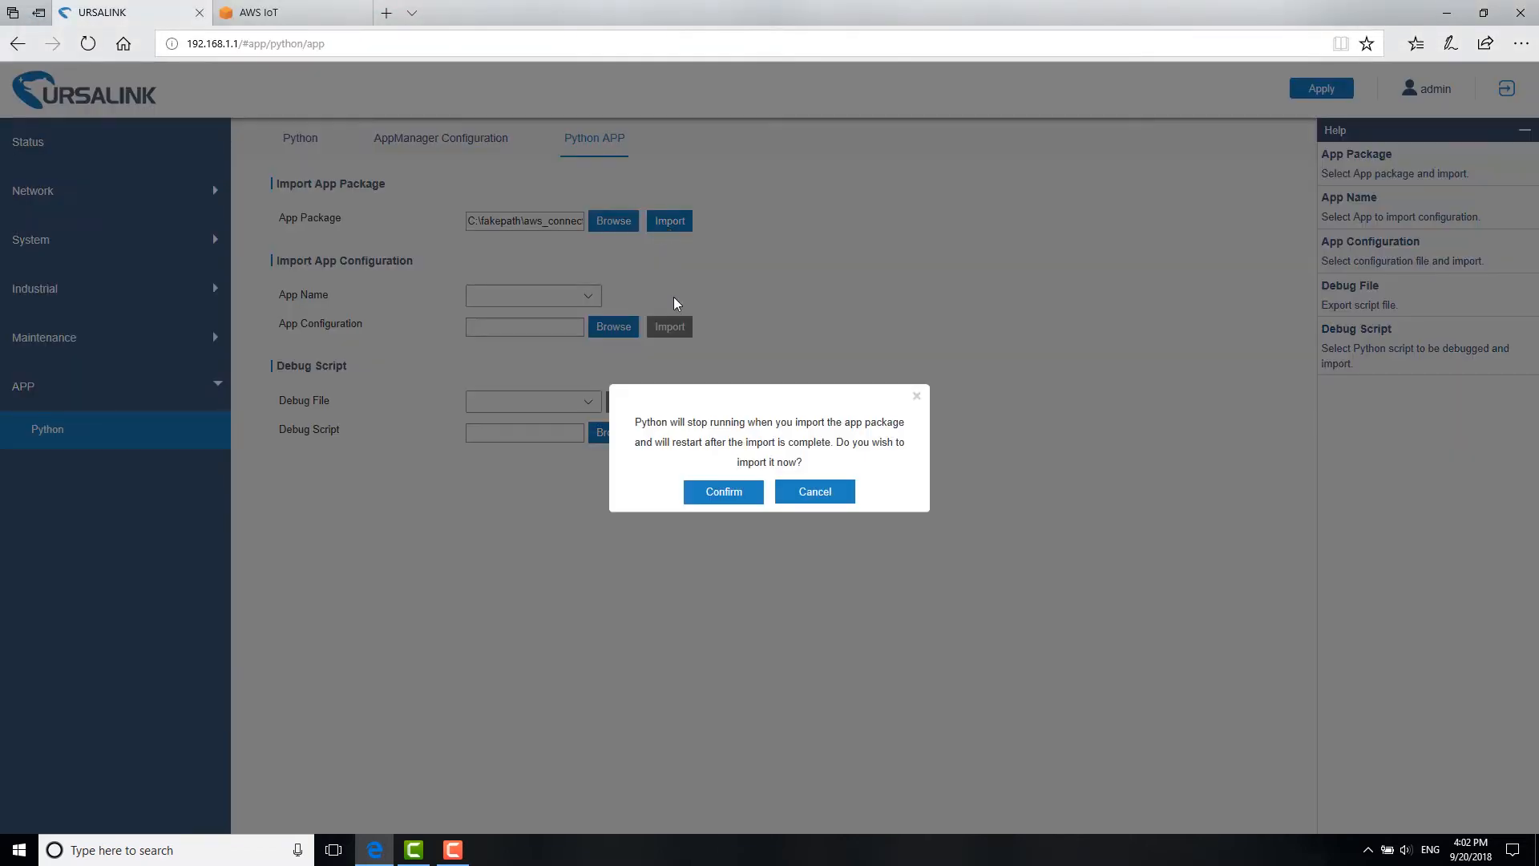
{"action": "left_click", "coordinate": [723, 492]}
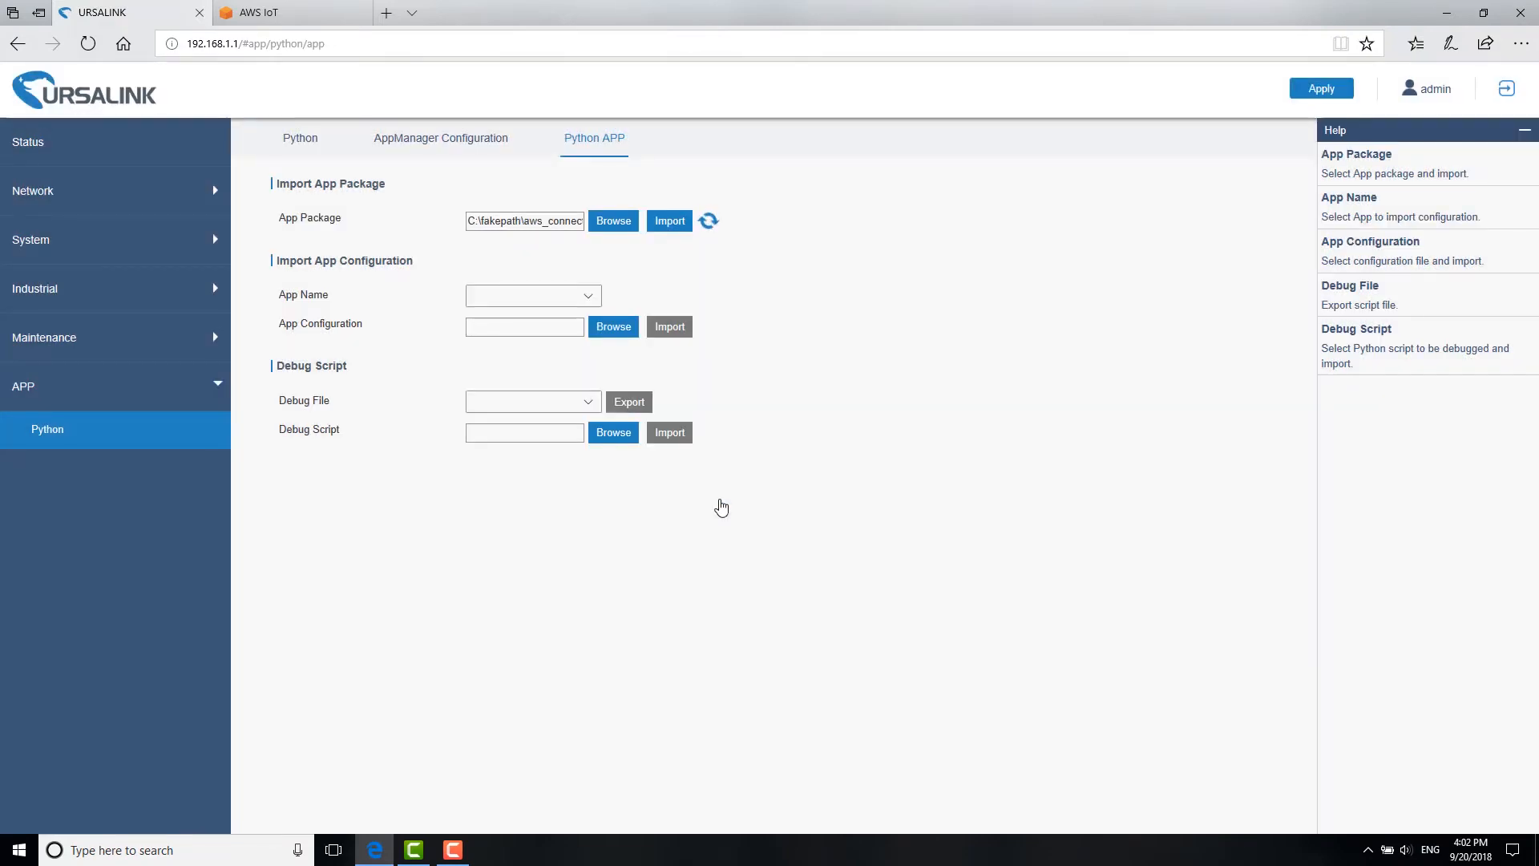
{"action": "mouse_move", "coordinate": [723, 505]}
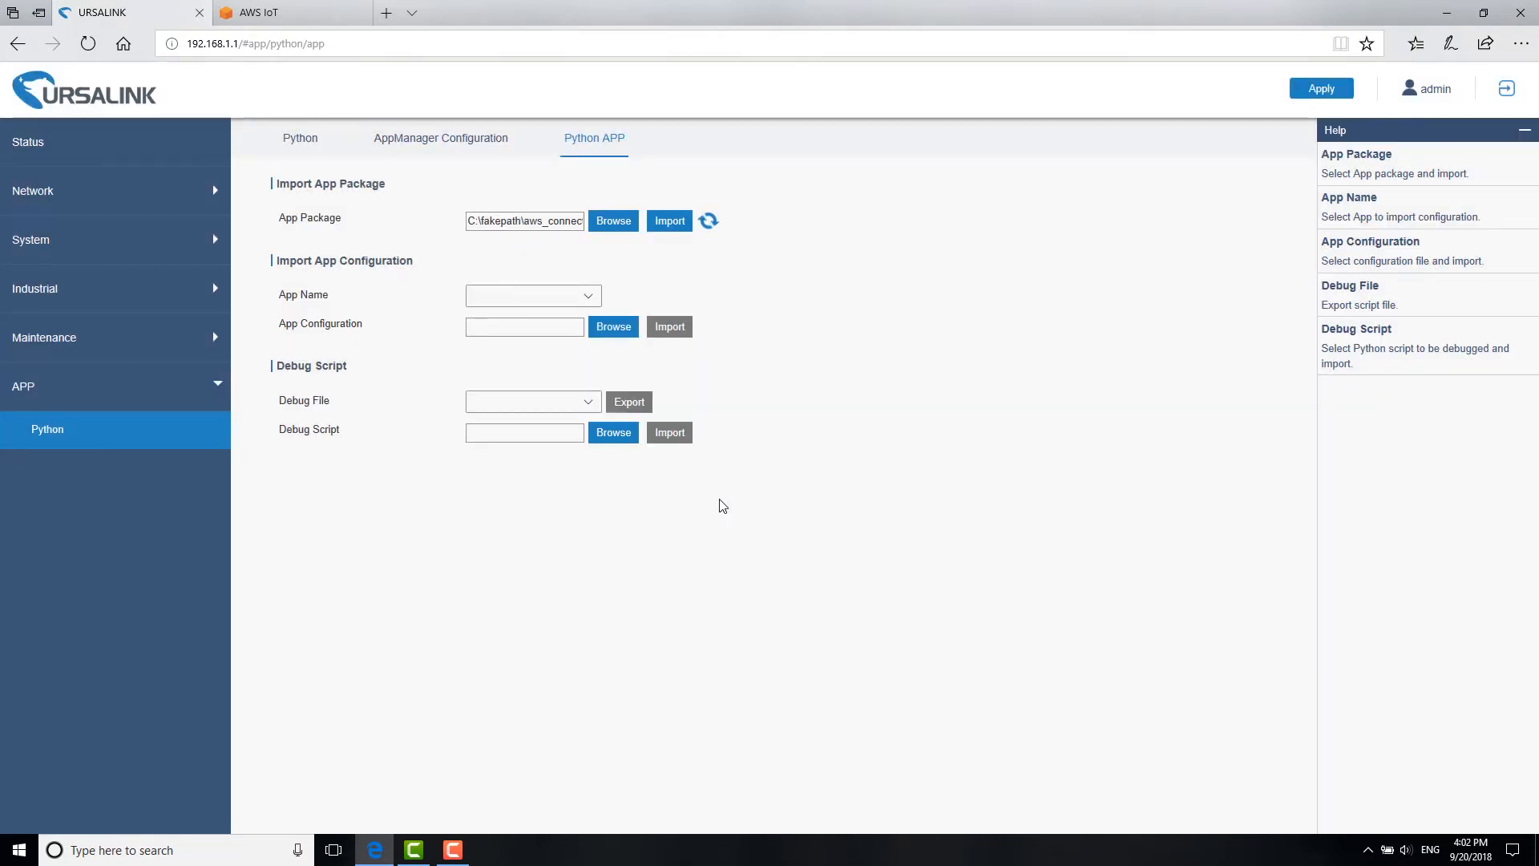
{"action": "left_click", "coordinate": [669, 220]}
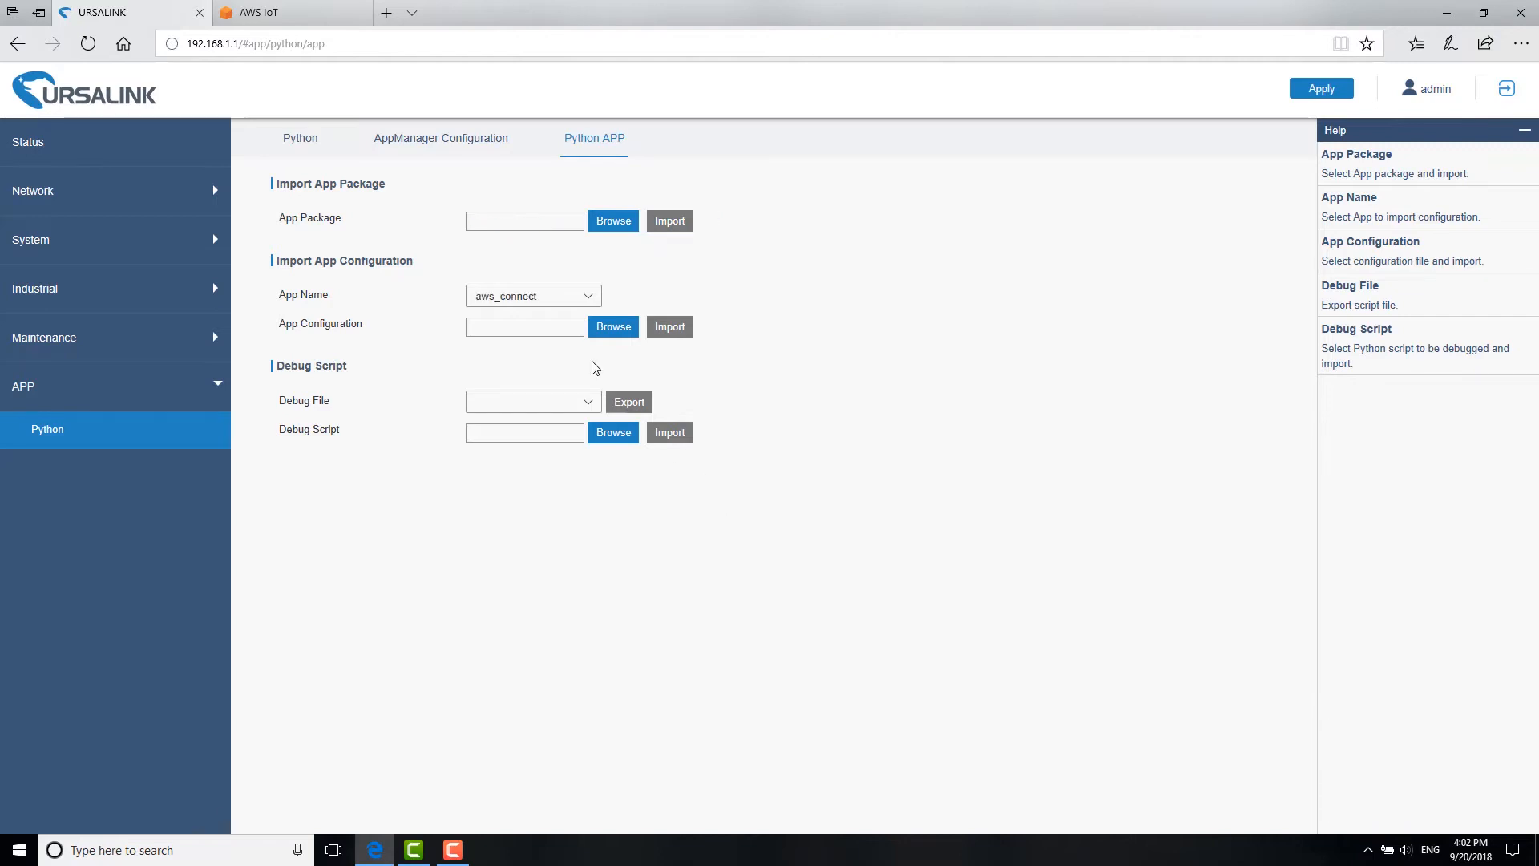
{"action": "left_click", "coordinate": [441, 138]}
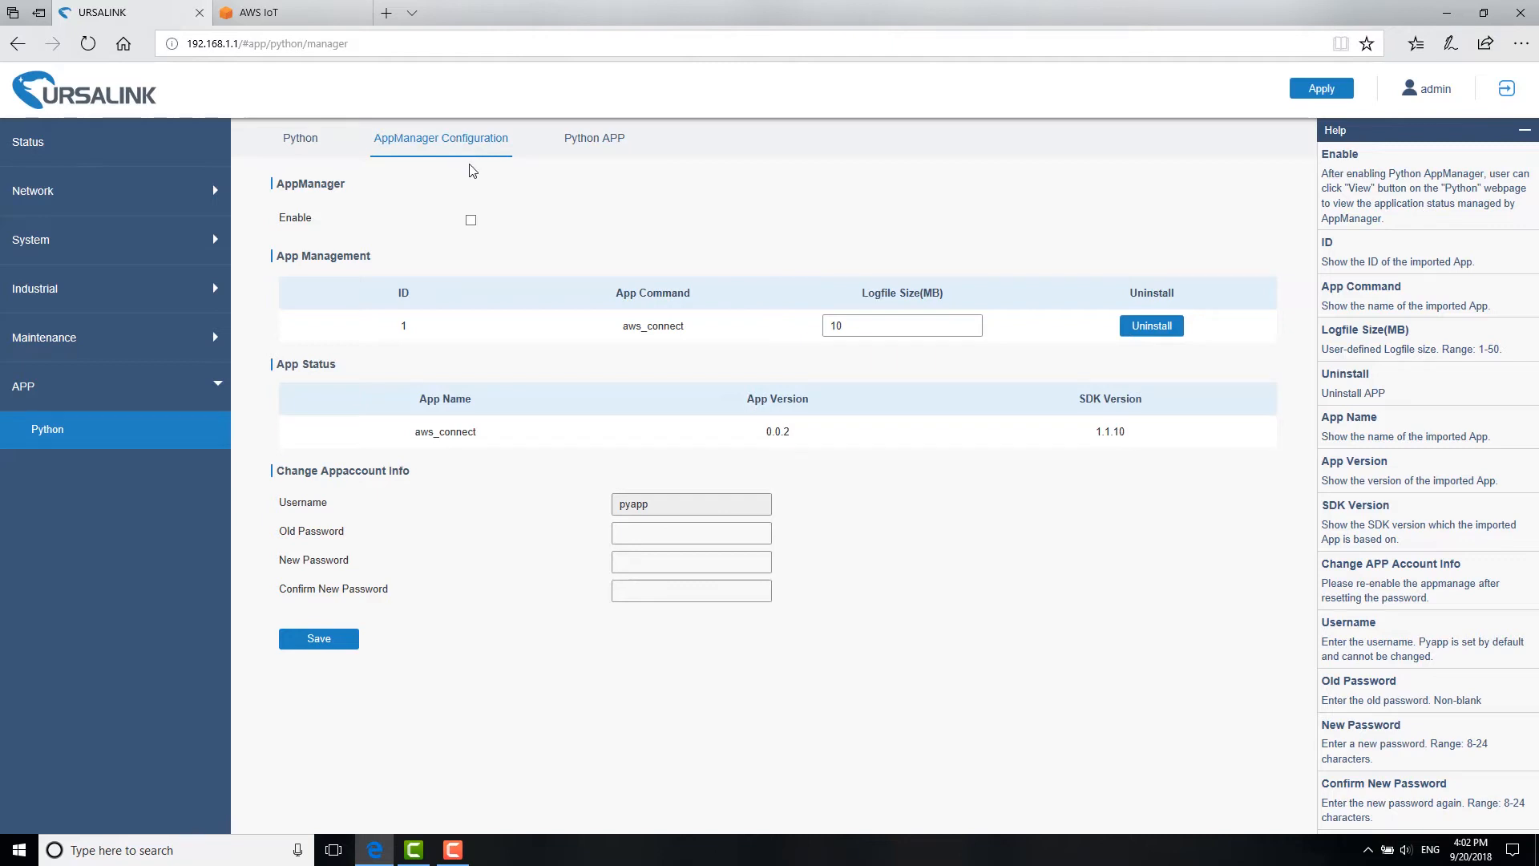
Enable AppManager, save the setting and apply the configuration to the router.
{"action": "left_click", "coordinate": [471, 220]}
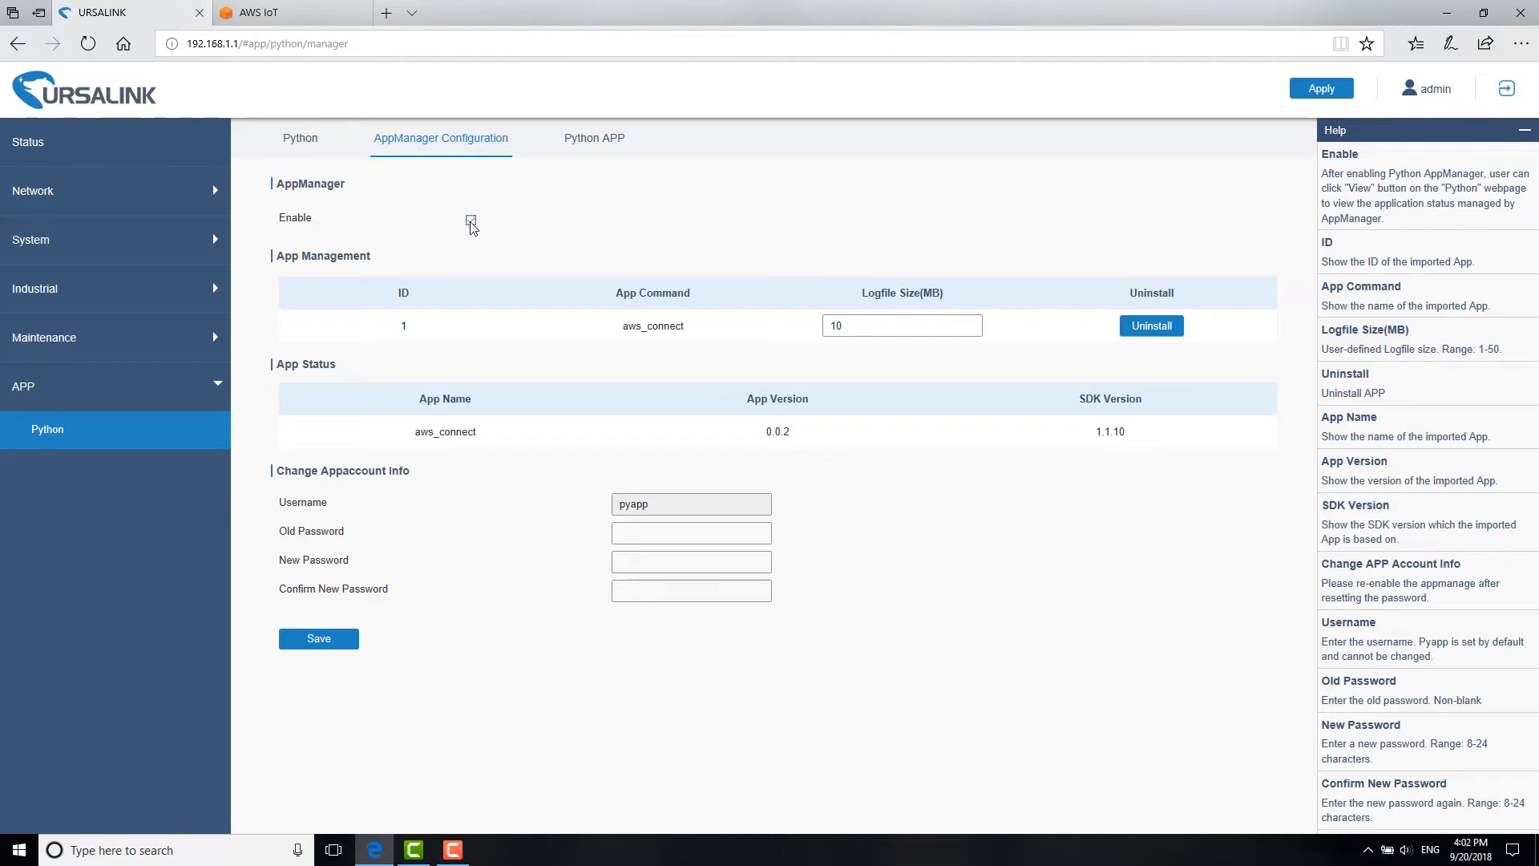
{"action": "left_click", "coordinate": [472, 220]}
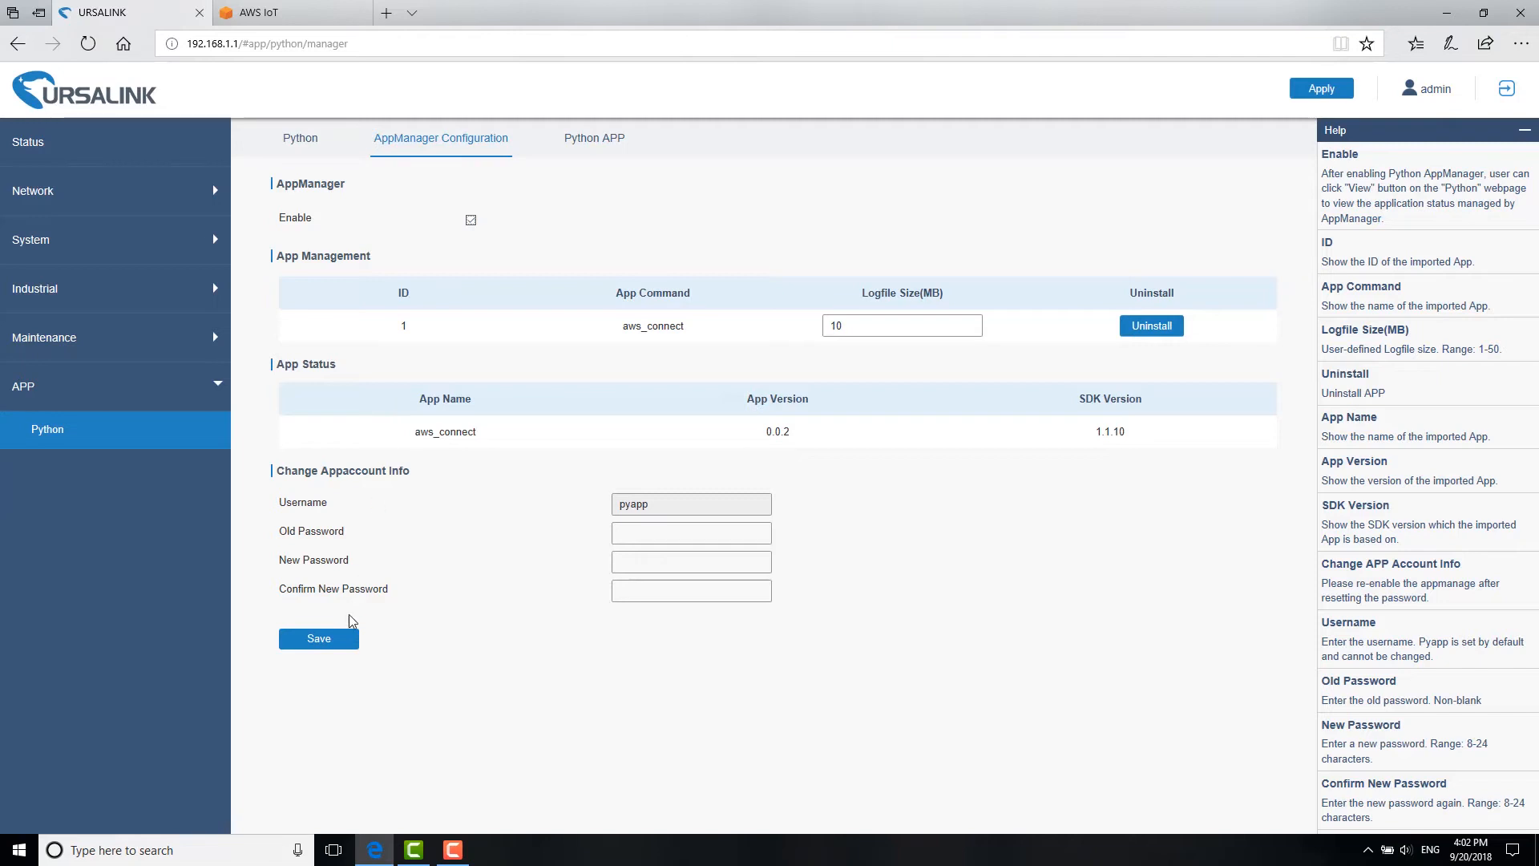
{"action": "left_click", "coordinate": [317, 638]}
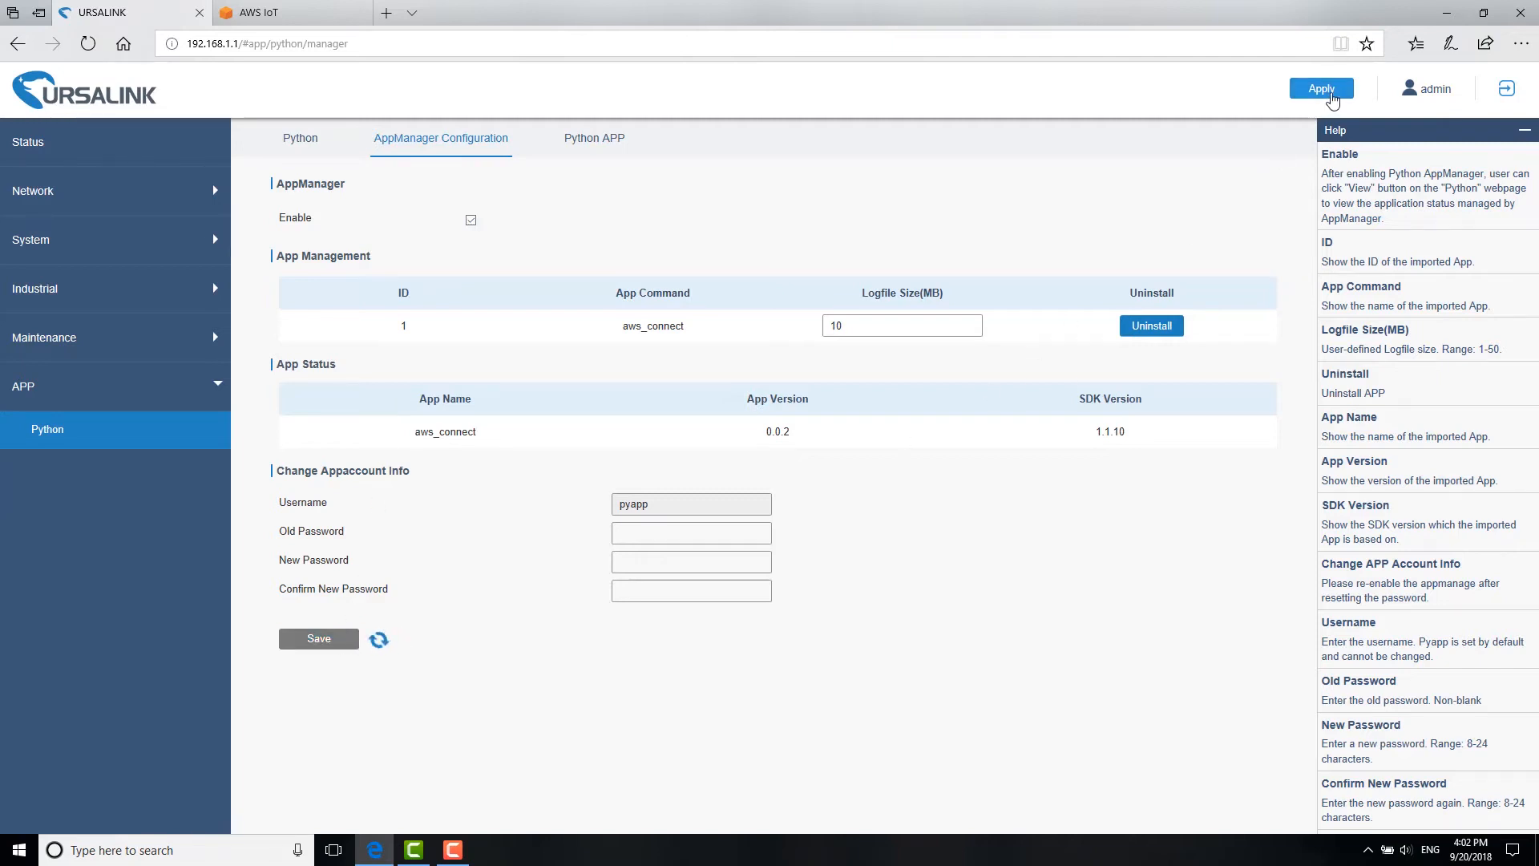
{"action": "left_click", "coordinate": [317, 638]}
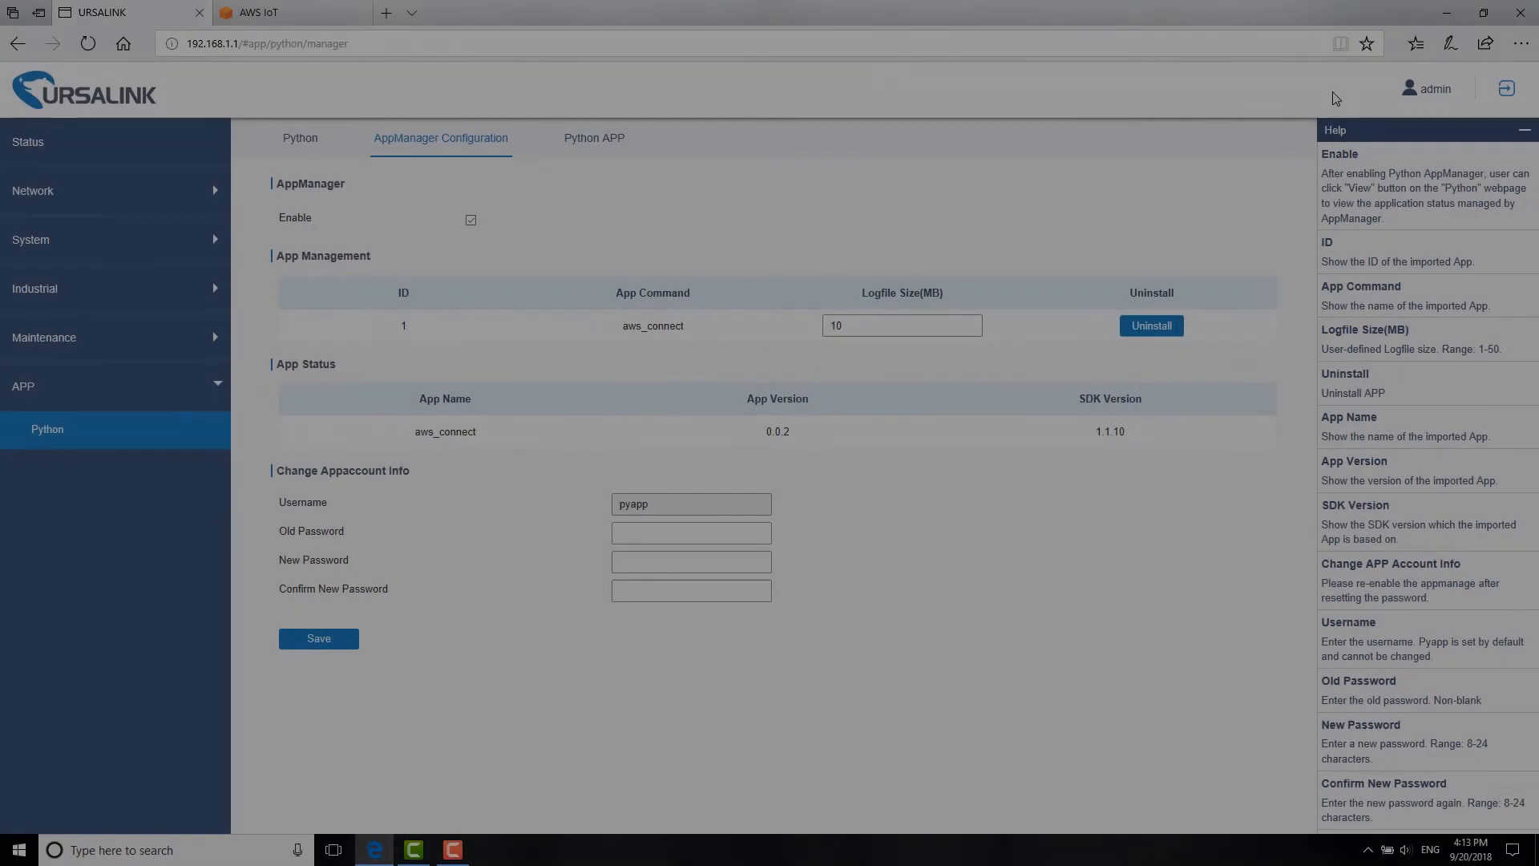
{"action": "left_click", "coordinate": [300, 138]}
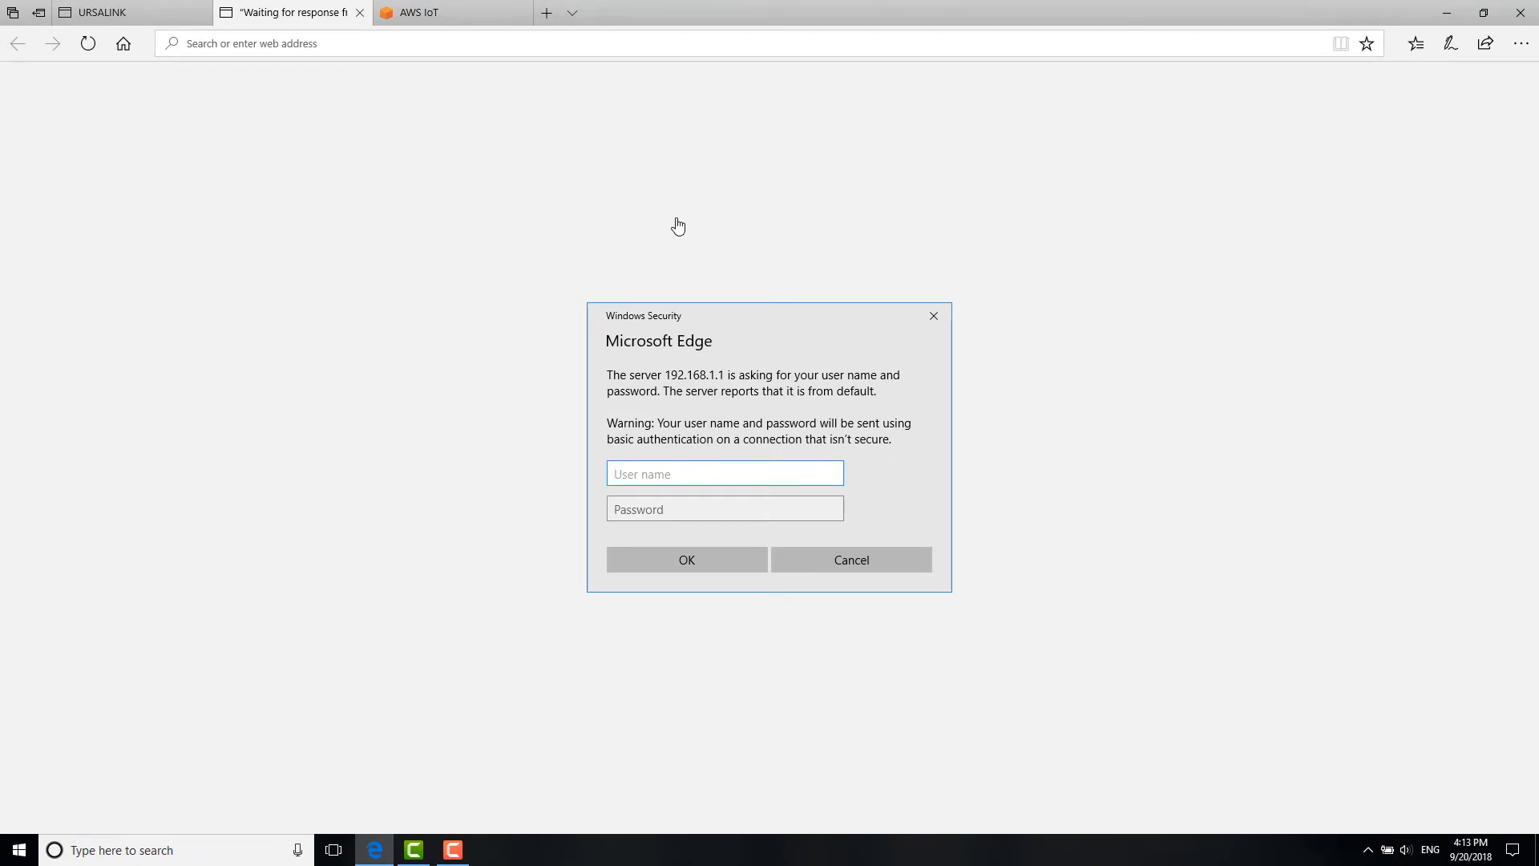
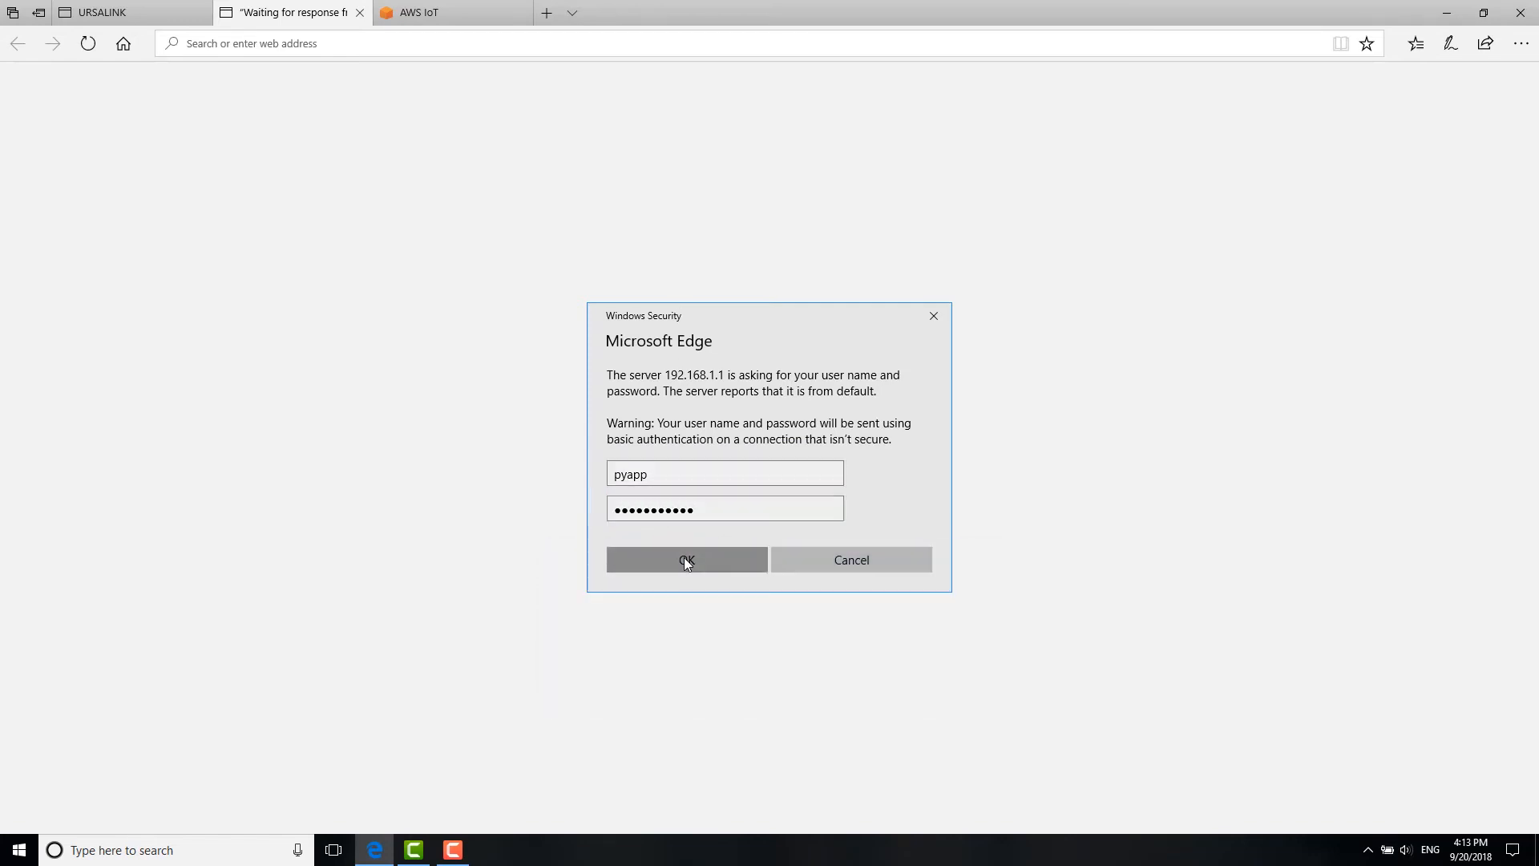
Sign in as the pyapp user, view the aws_connect tail log, and switch to the AWS IoT console.
{"action": "left_click", "coordinate": [686, 560]}
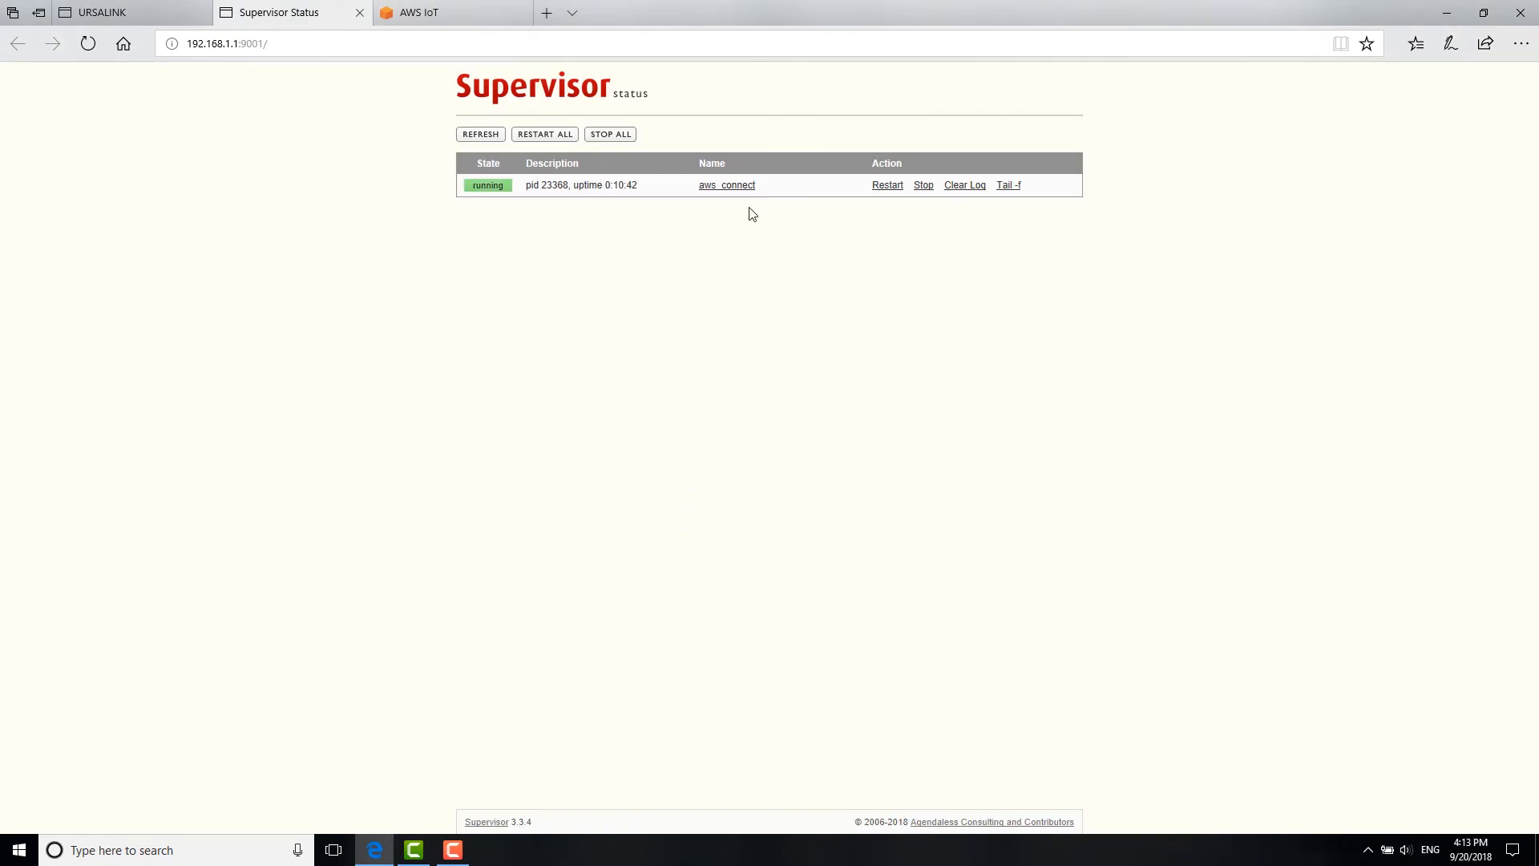
{"action": "left_click", "coordinate": [1007, 186]}
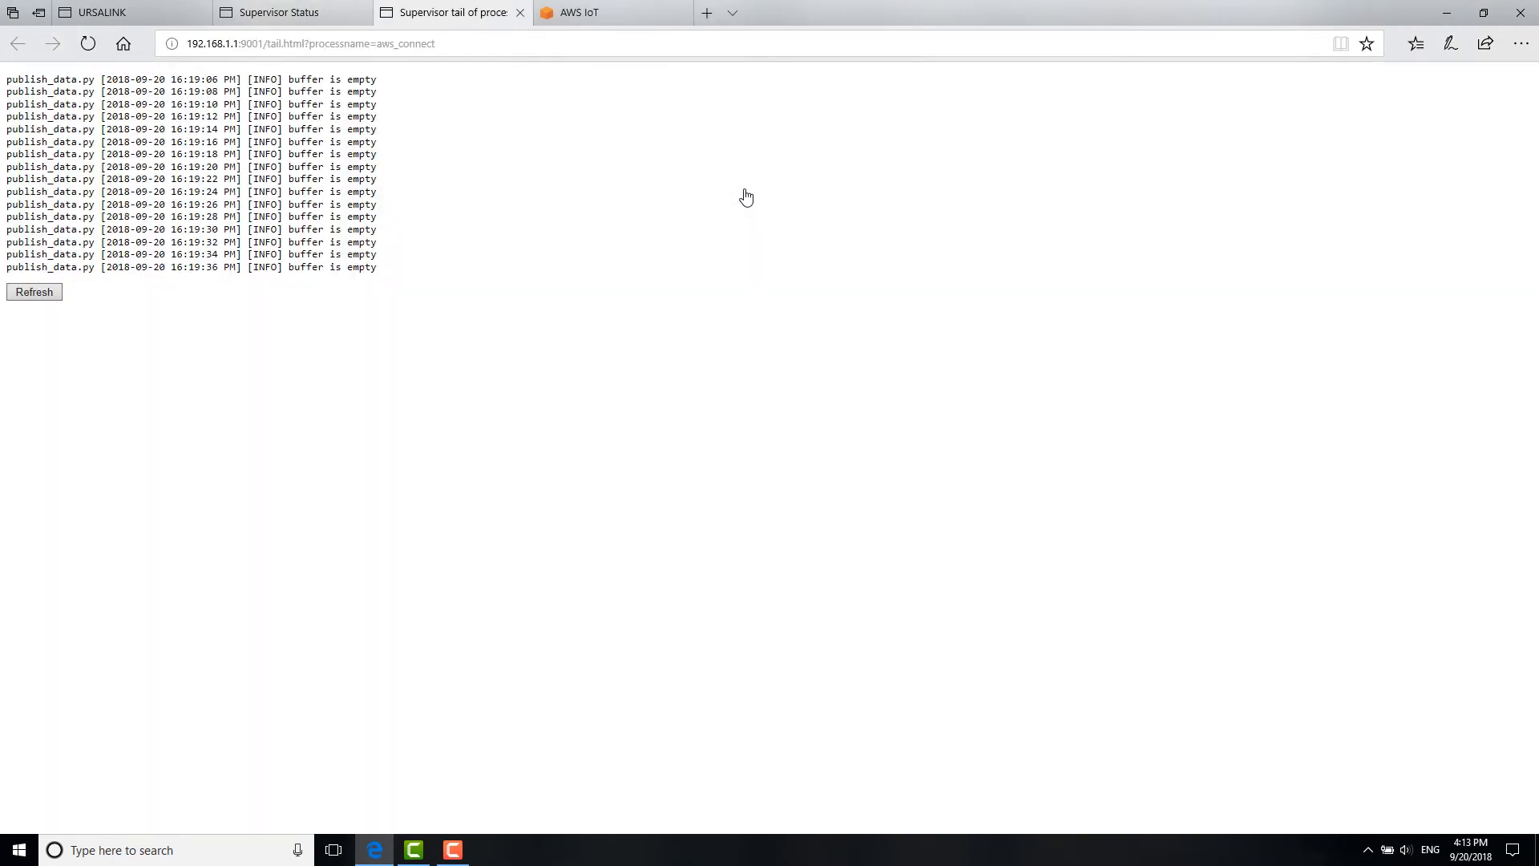
{"action": "left_click", "coordinate": [578, 12]}
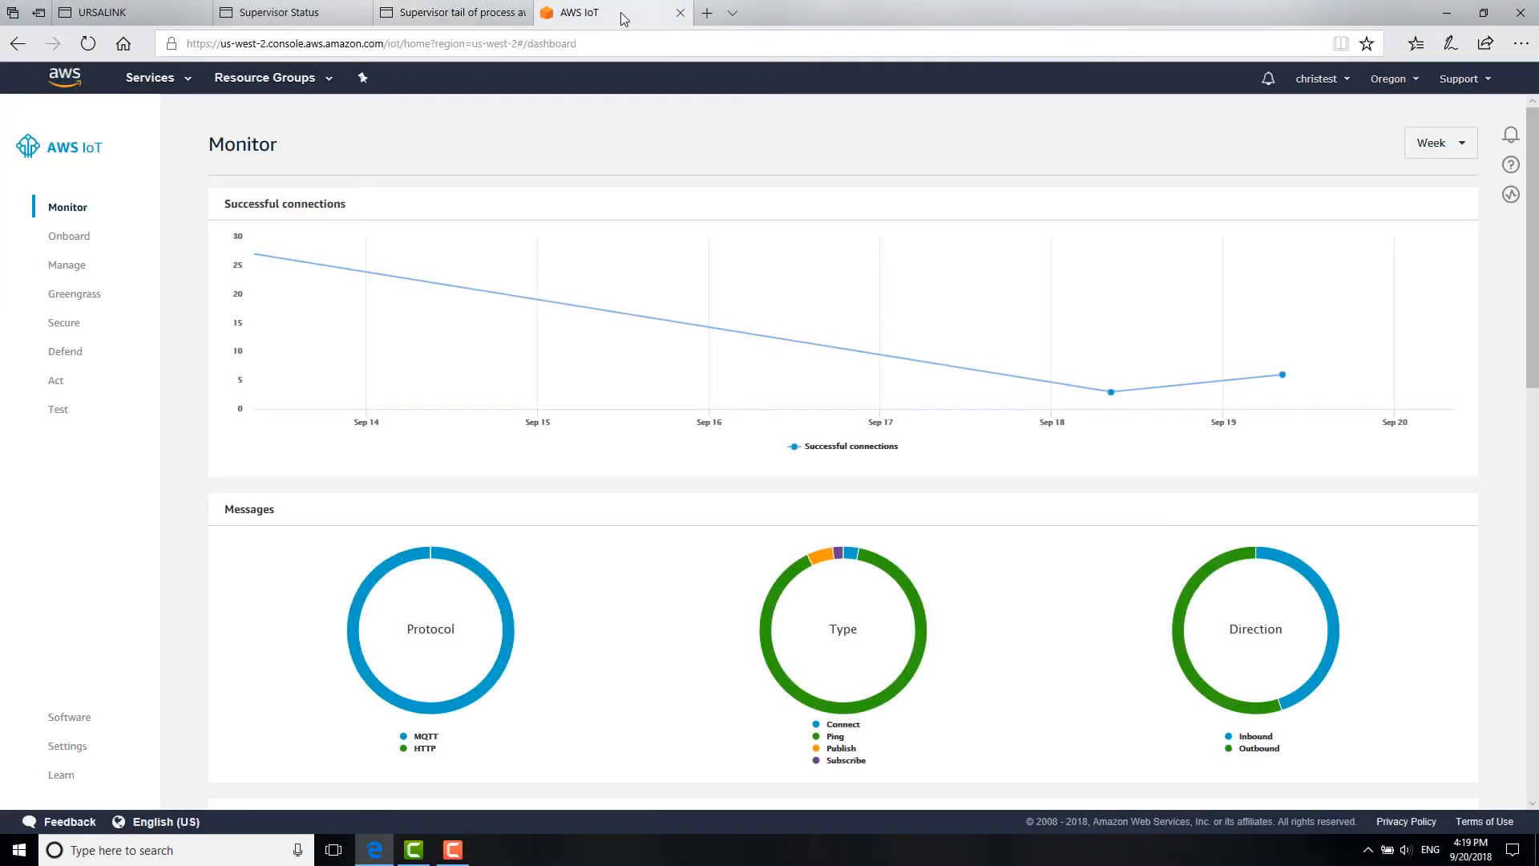
{"action": "mouse_move", "coordinate": [228, 333]}
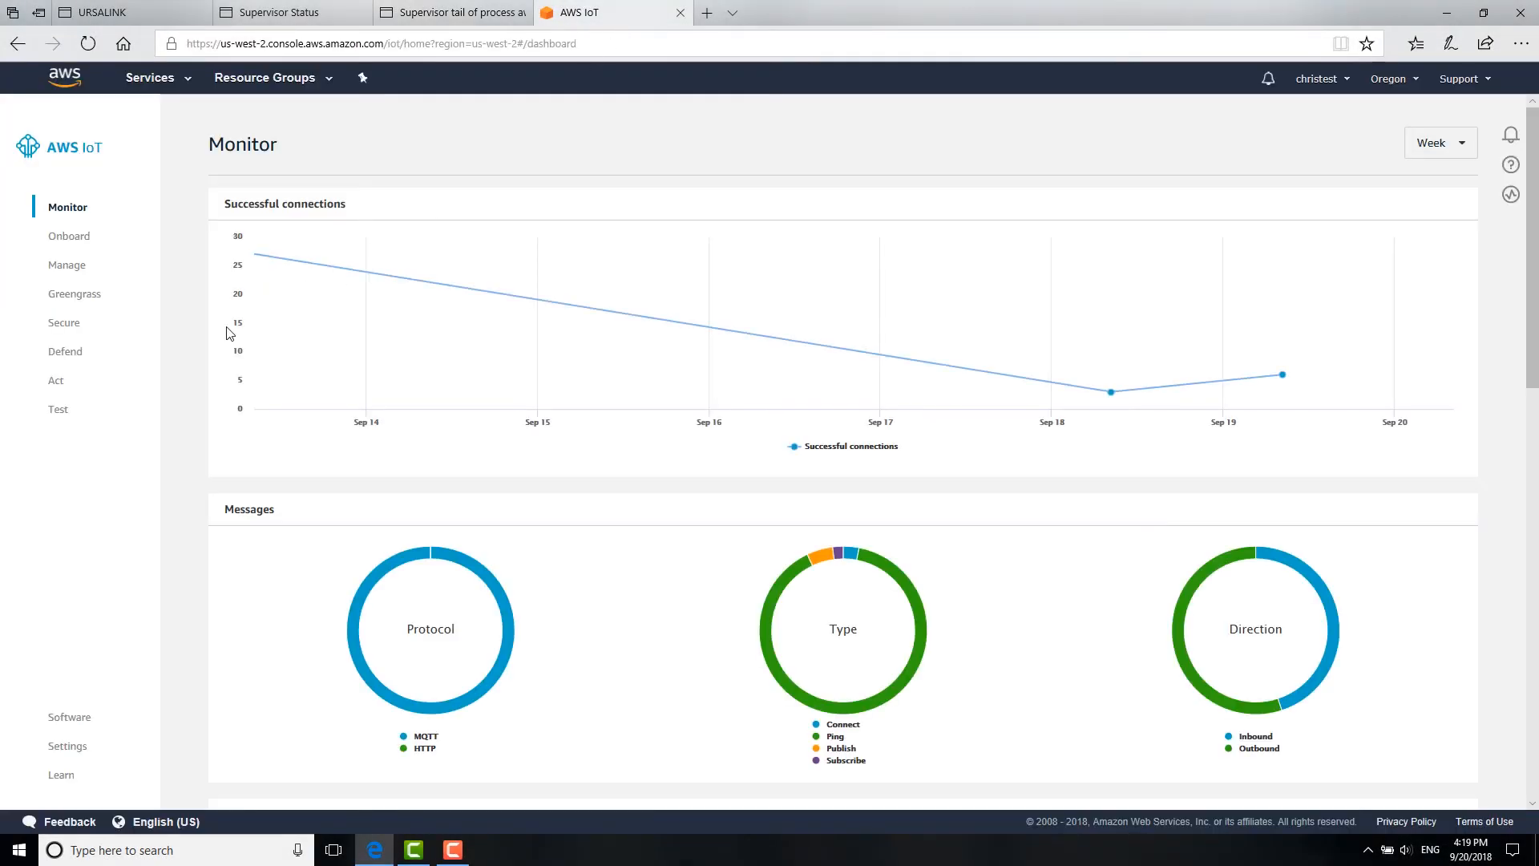
In the MQTT test client, subscribe to serialport/portid/data, publish the hello message, and return to the log.
{"action": "left_click", "coordinate": [58, 409]}
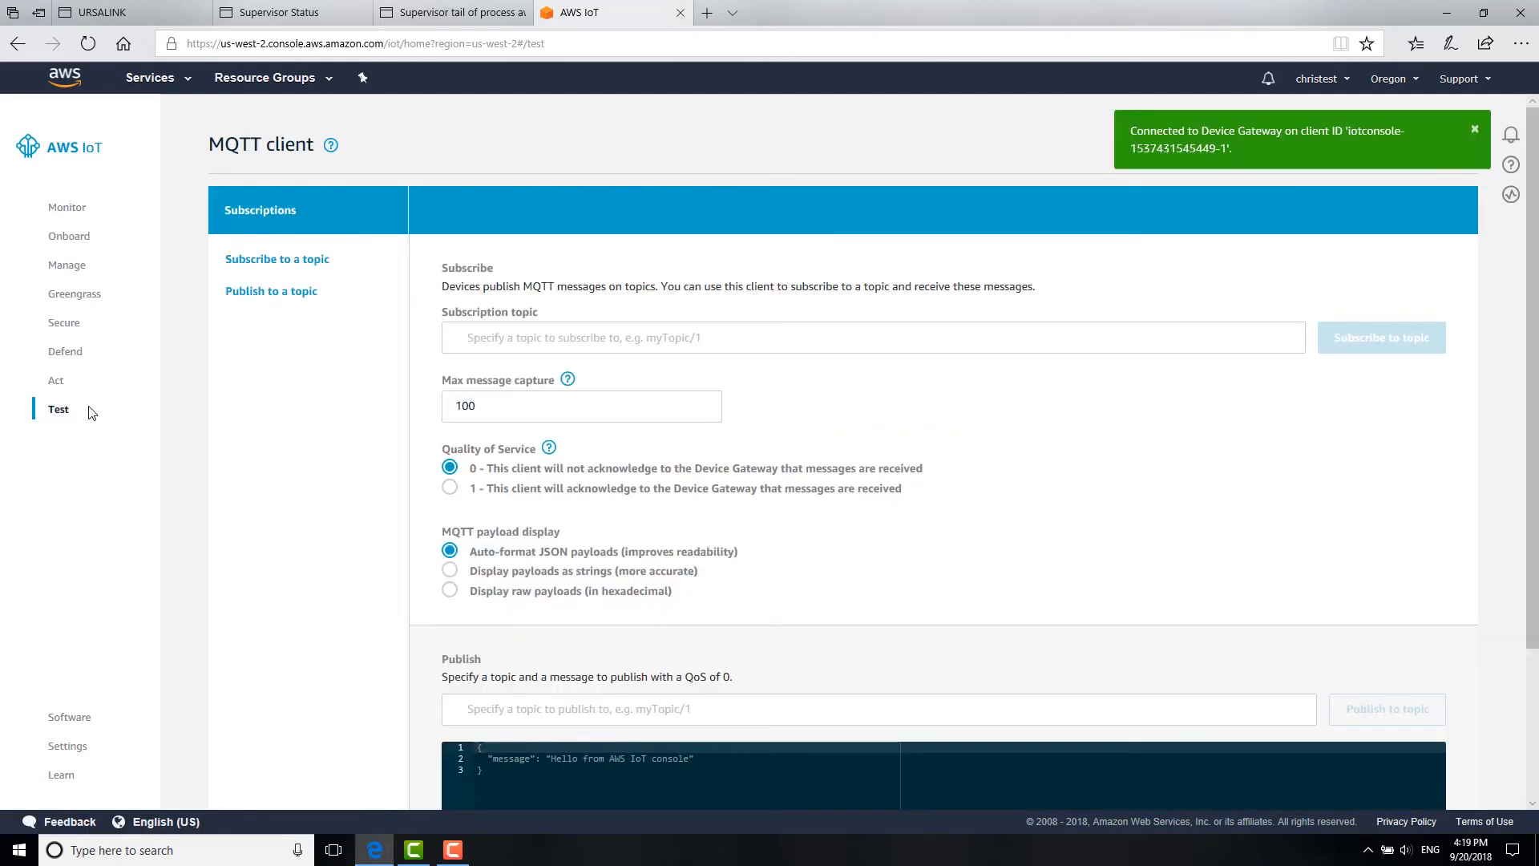
{"action": "right_click", "coordinate": [526, 337]}
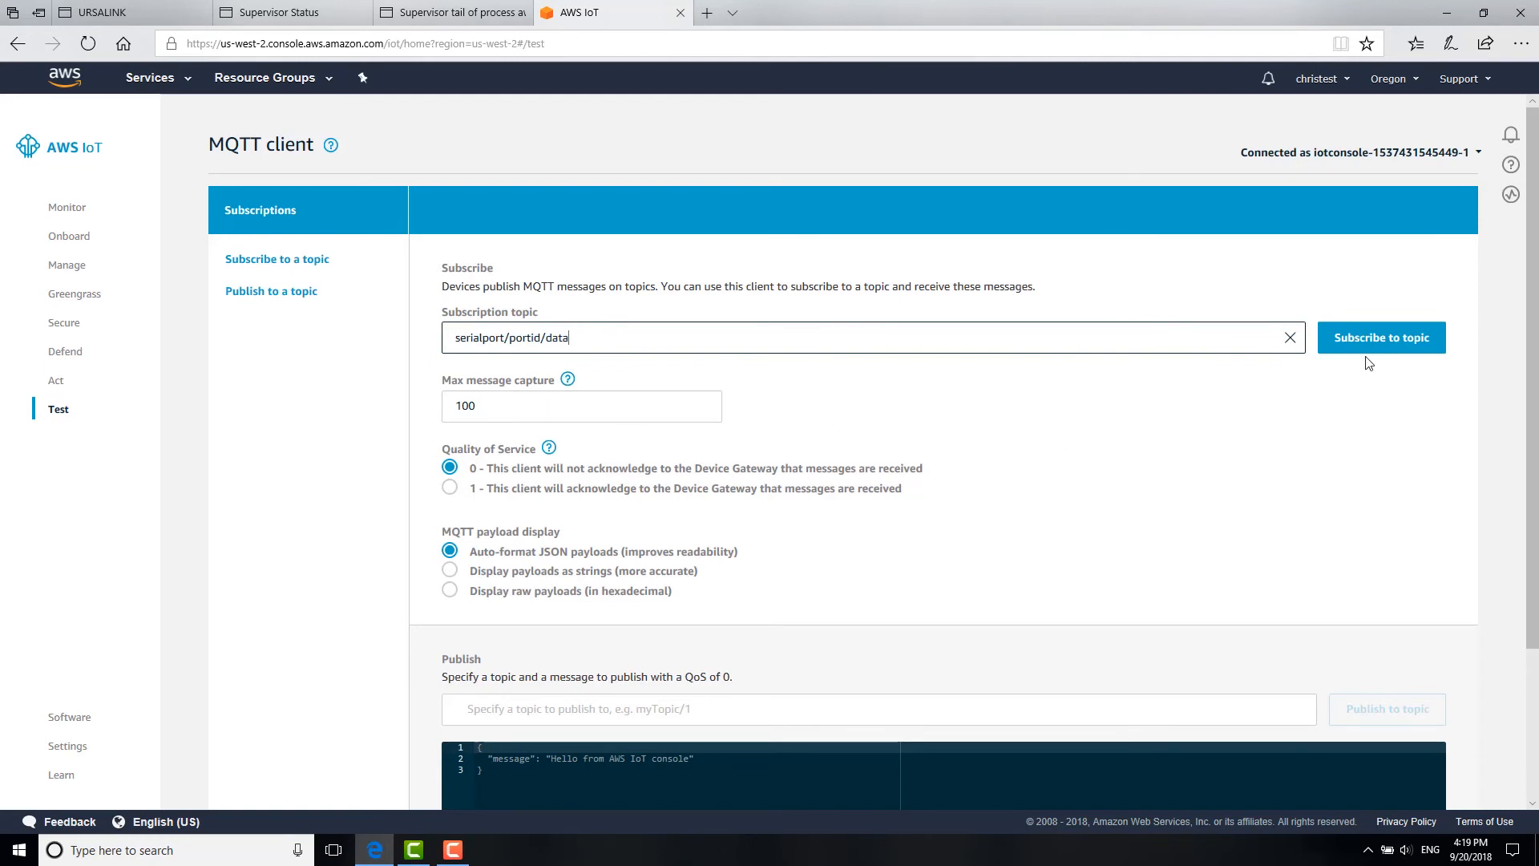
{"action": "left_click", "coordinate": [1382, 337]}
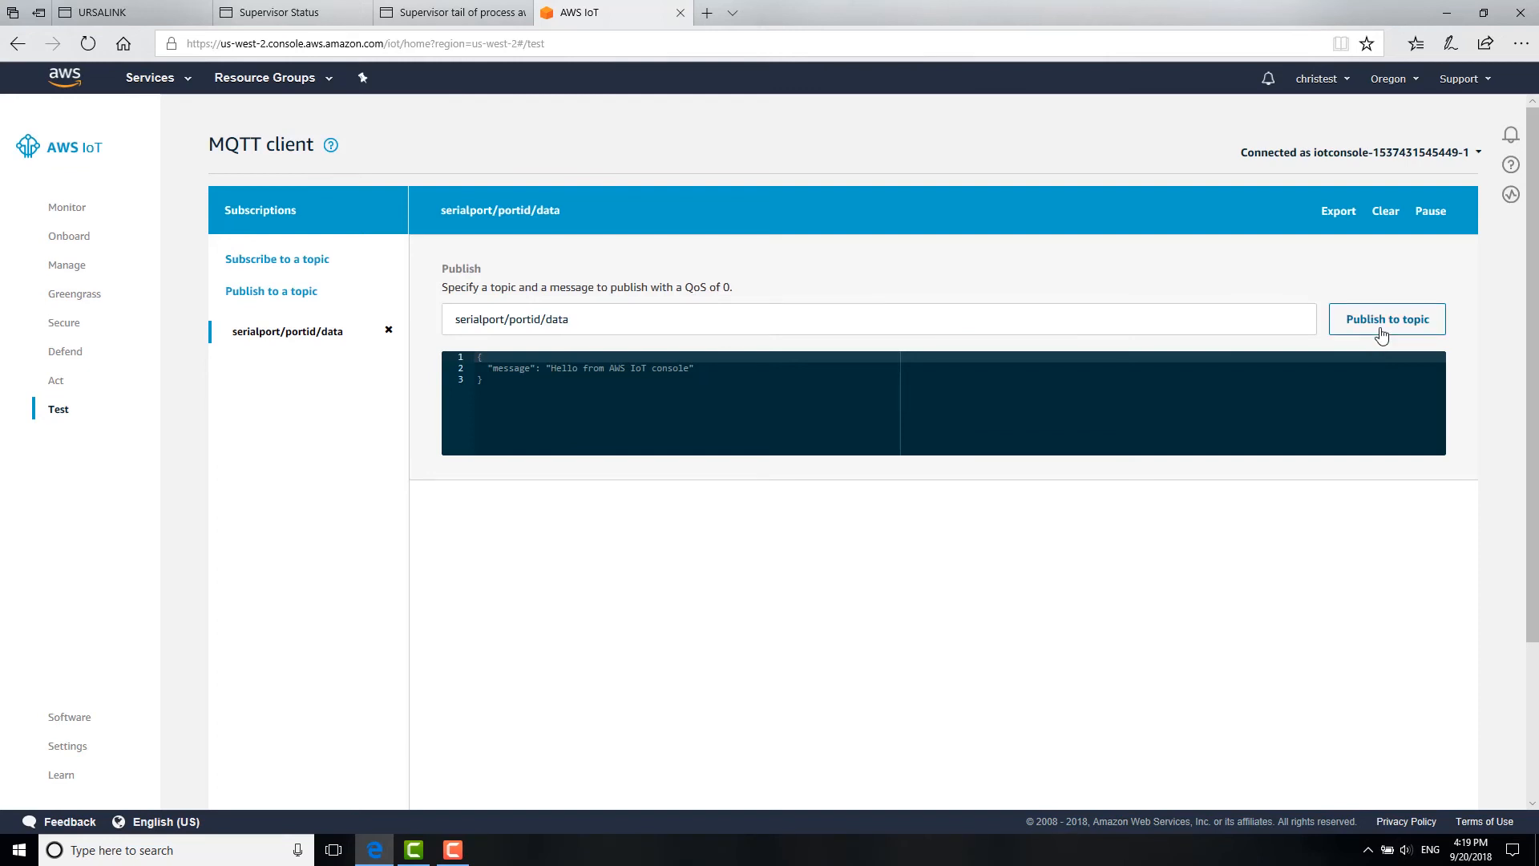
{"action": "left_click", "coordinate": [1387, 319]}
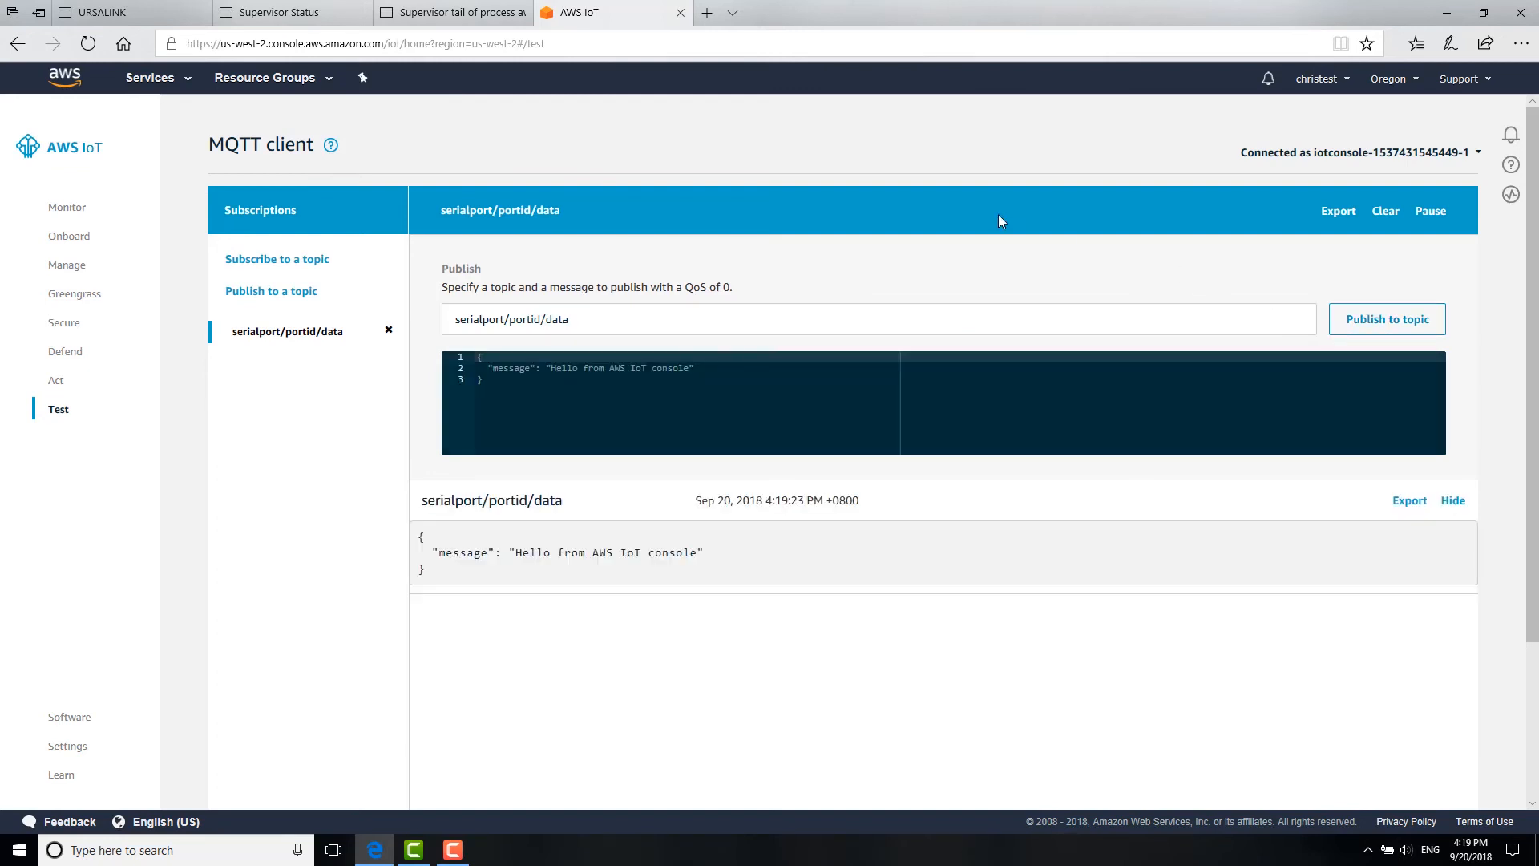
{"action": "left_click", "coordinate": [452, 12]}
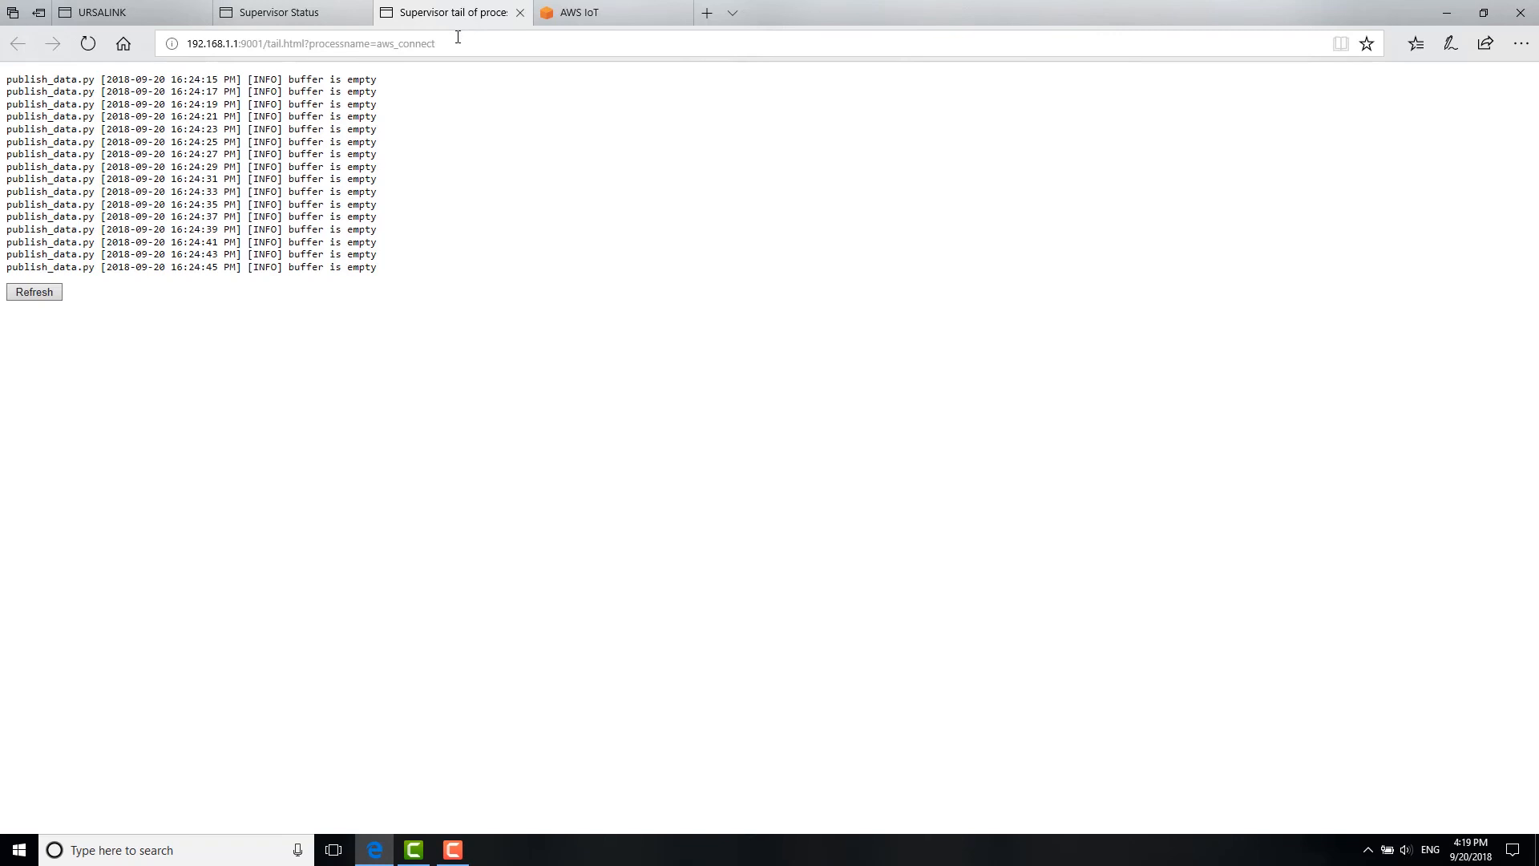
Refresh the aws_connect tail log until the Hello from AWS IoT console message appears.
{"action": "left_click", "coordinate": [34, 291]}
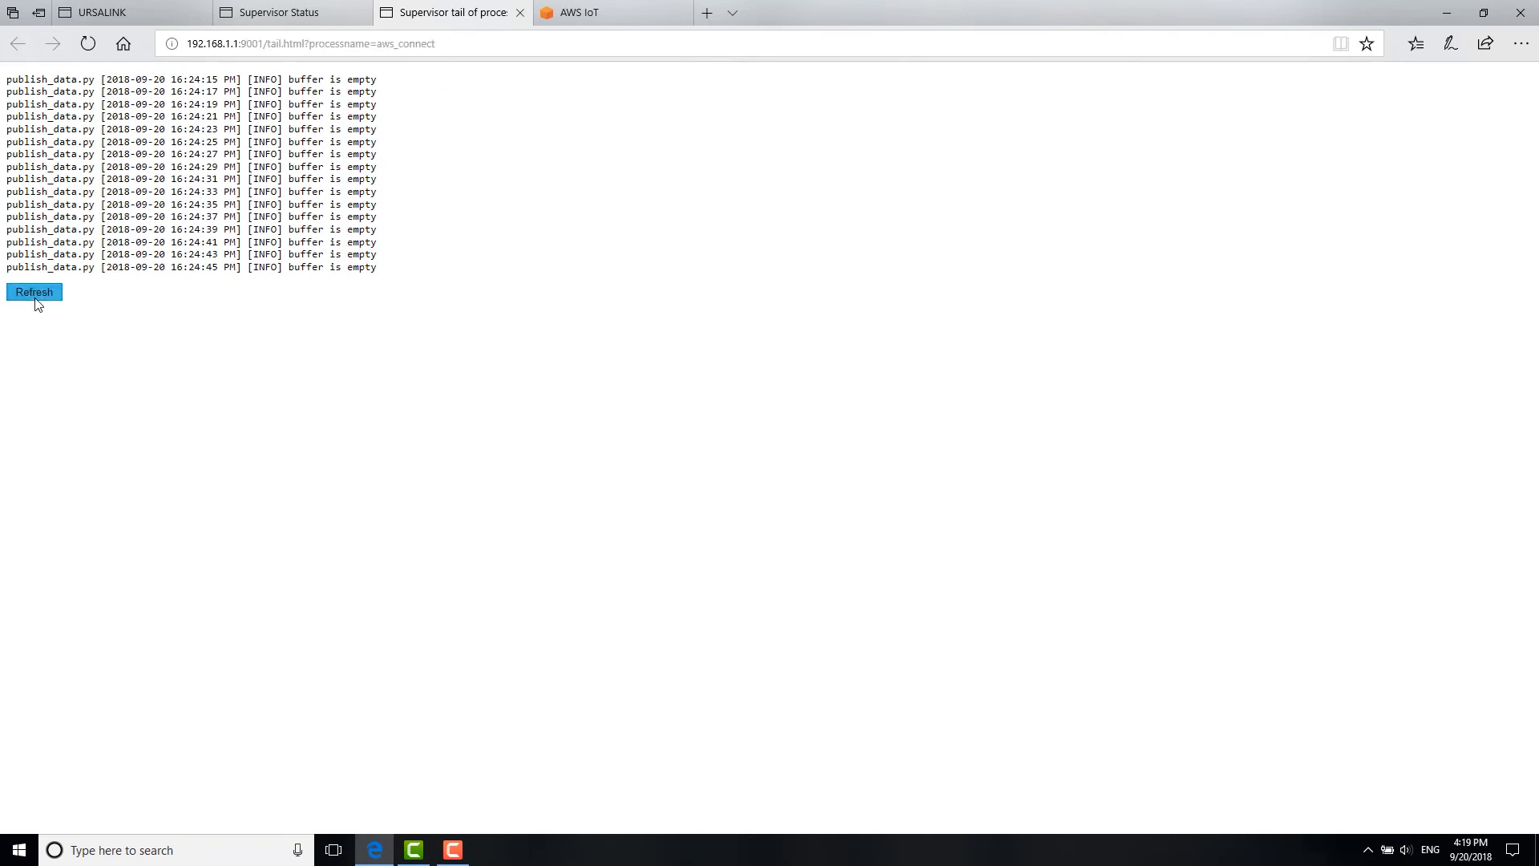
{"action": "left_click", "coordinate": [33, 292]}
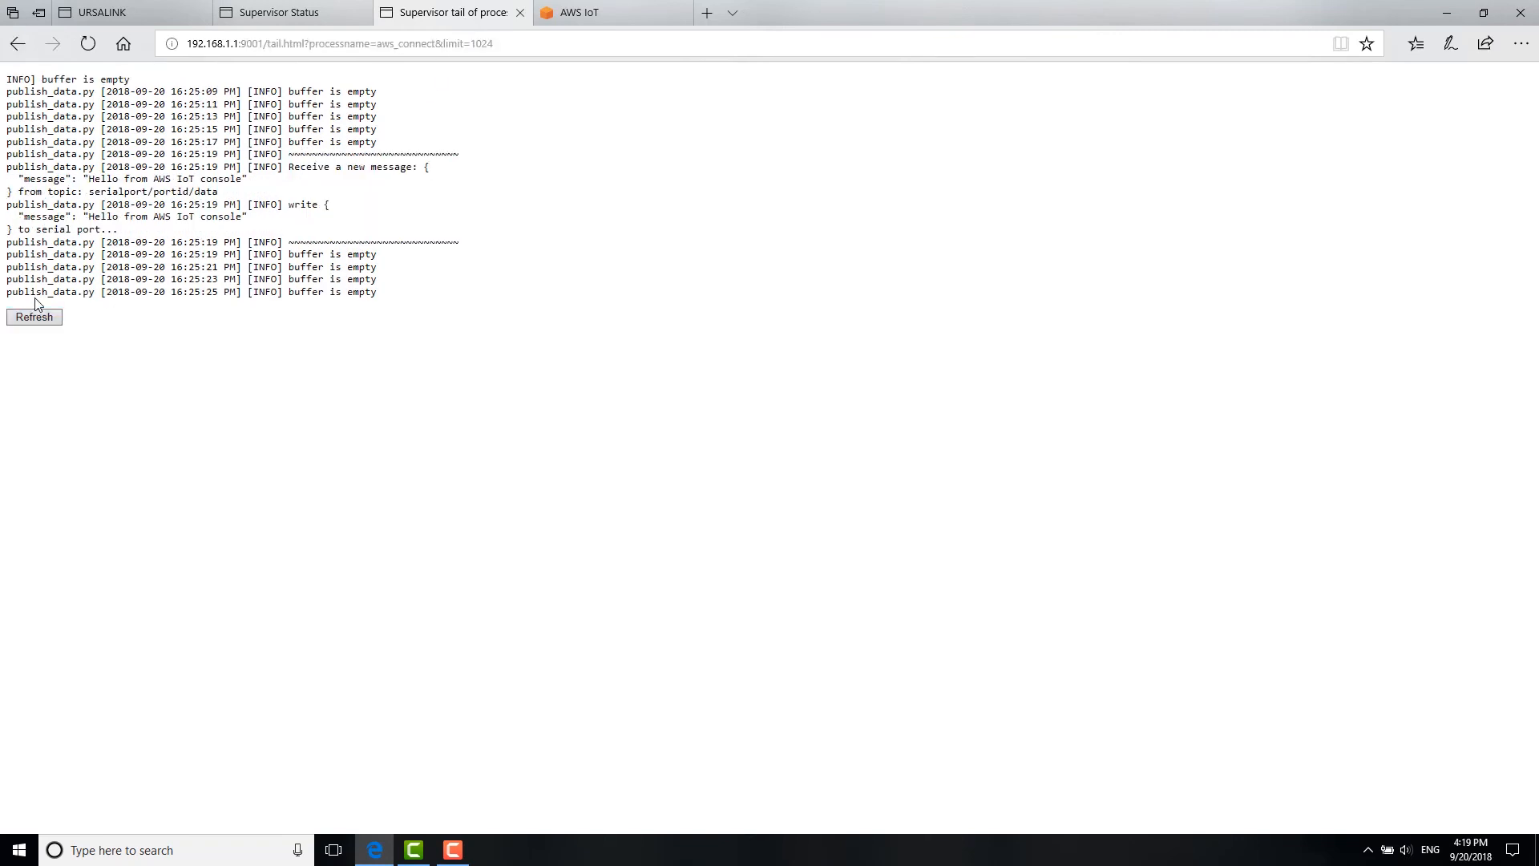